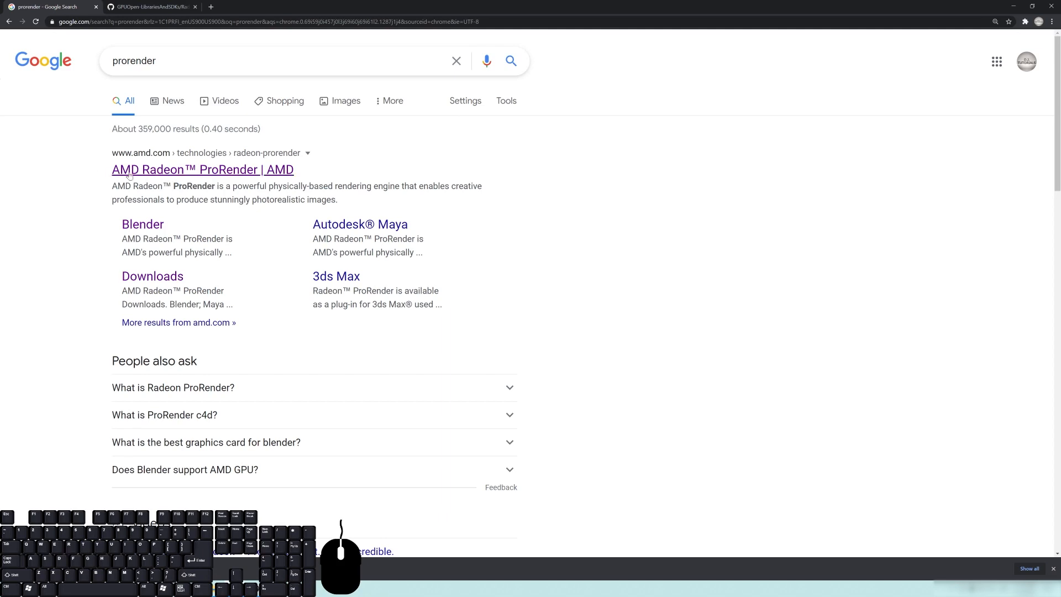
Step: Browse the AMD Radeon ProRender page through its developer, plug-in, integration and cloud rendering sections
left_click(202, 169)
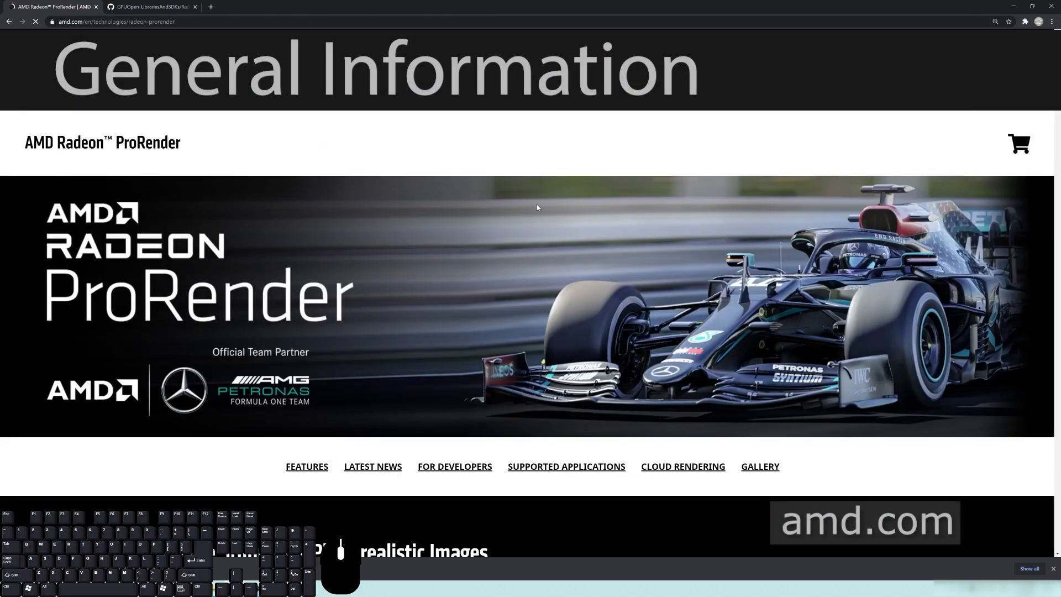
scroll("down", 3)
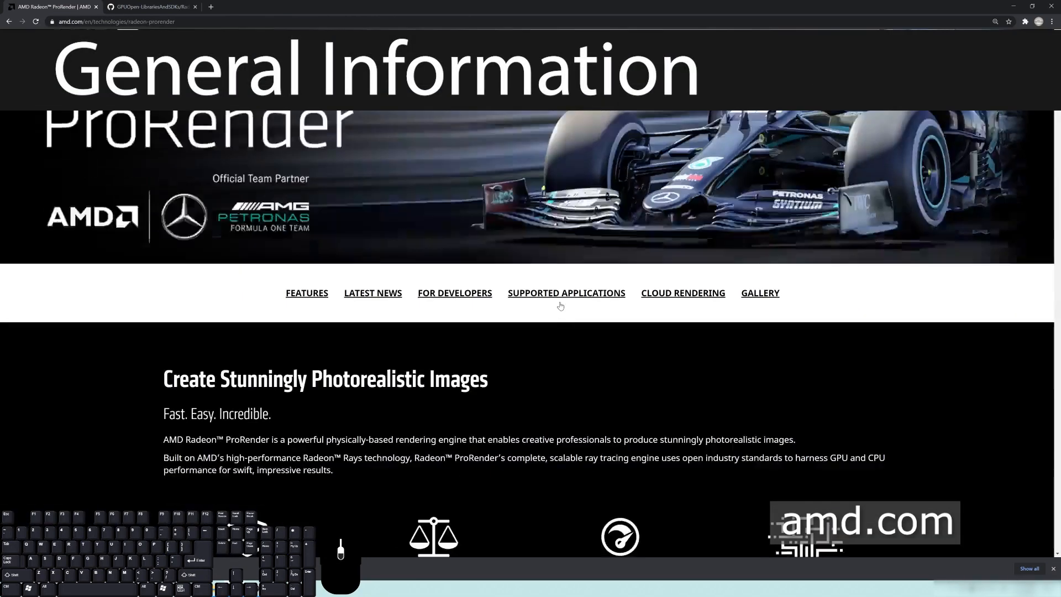
scroll("down", 3)
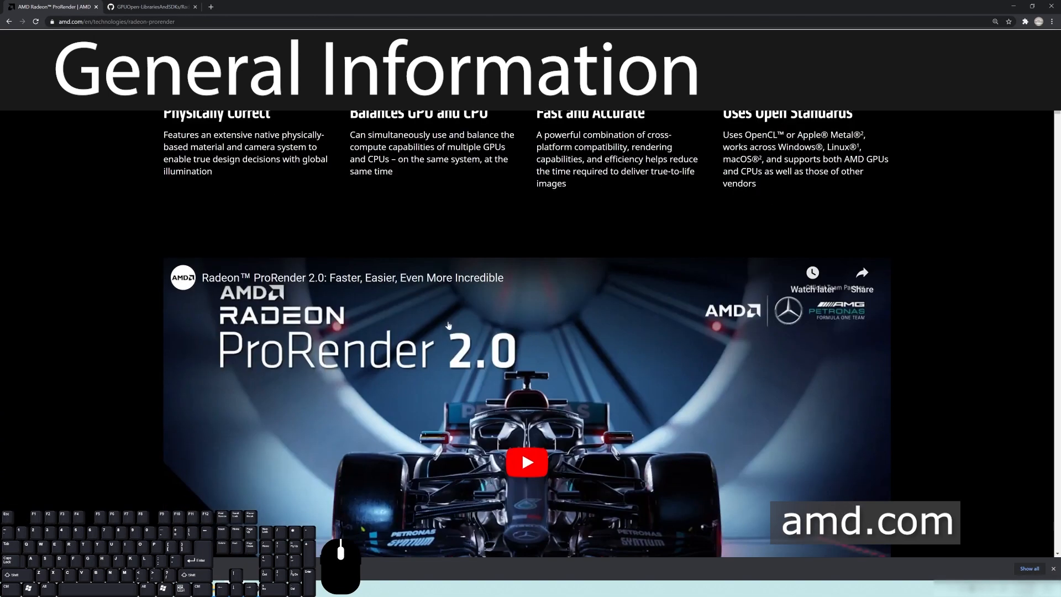
scroll("down", 3)
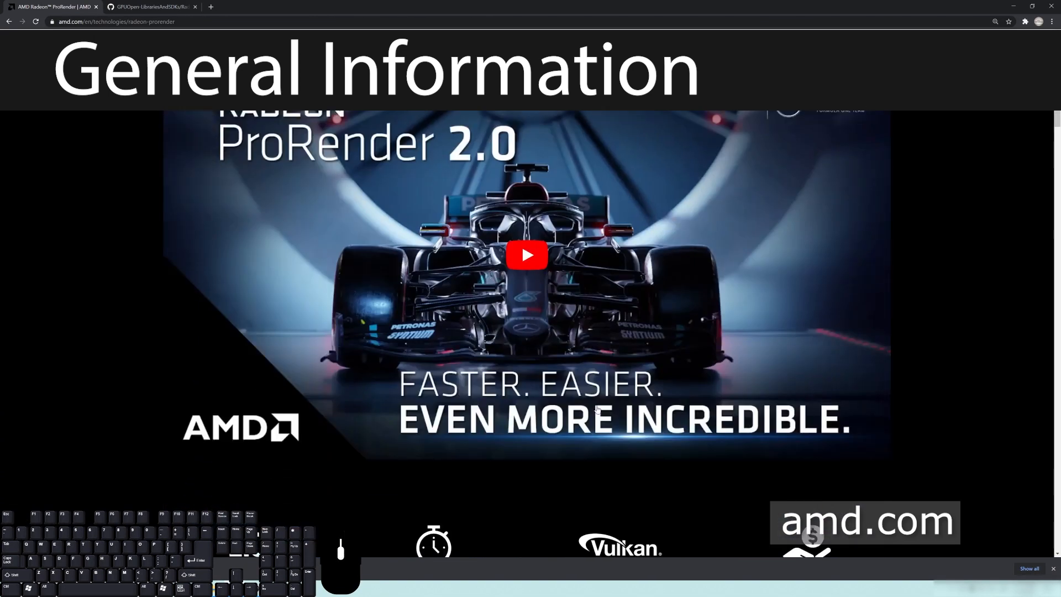
mouse_move(729, 271)
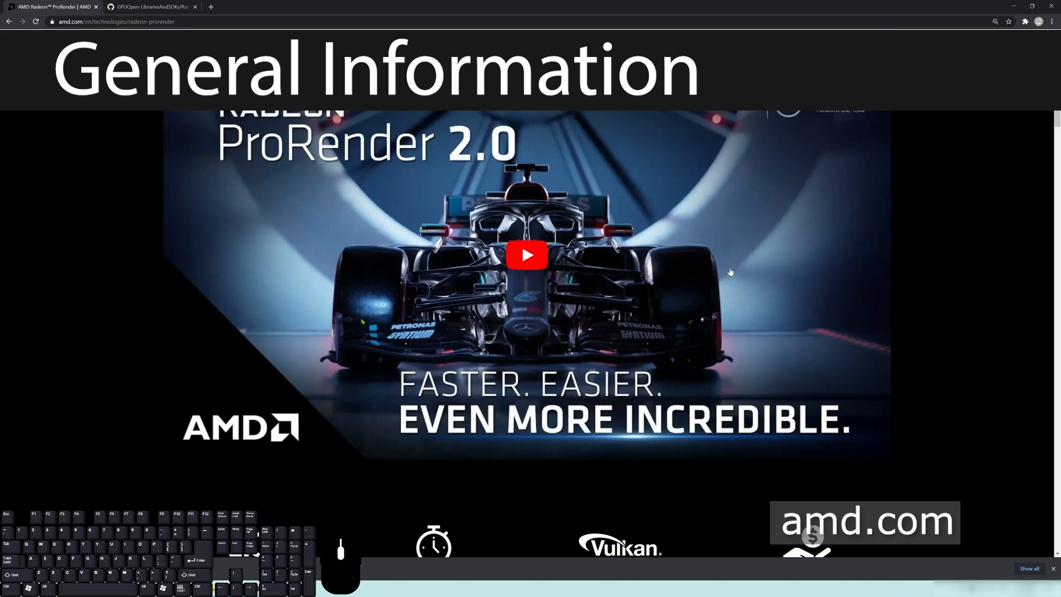
scroll("down", 3)
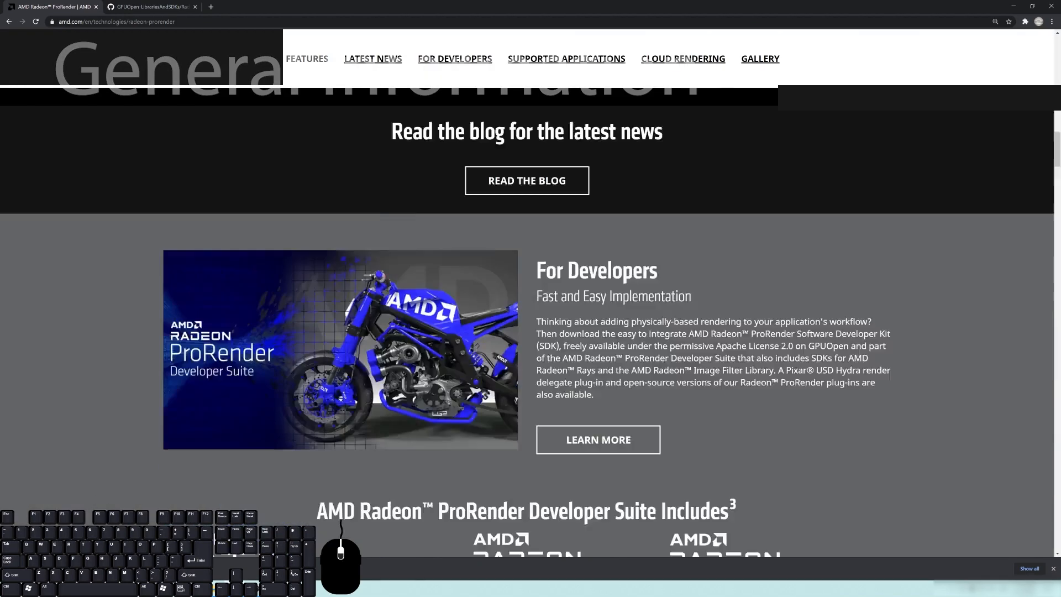
scroll("down", 3)
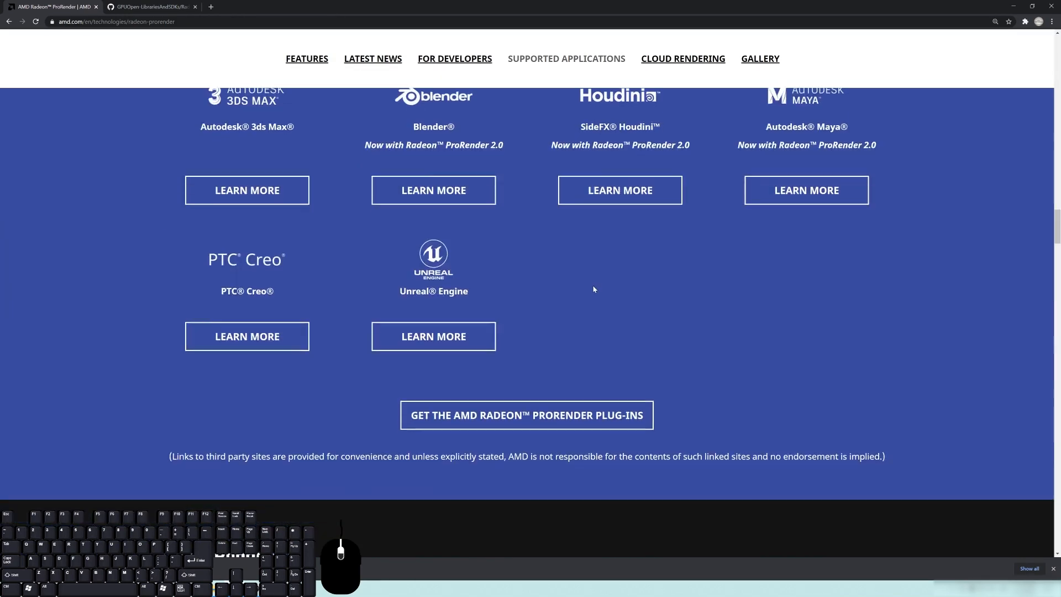
scroll("up", 3)
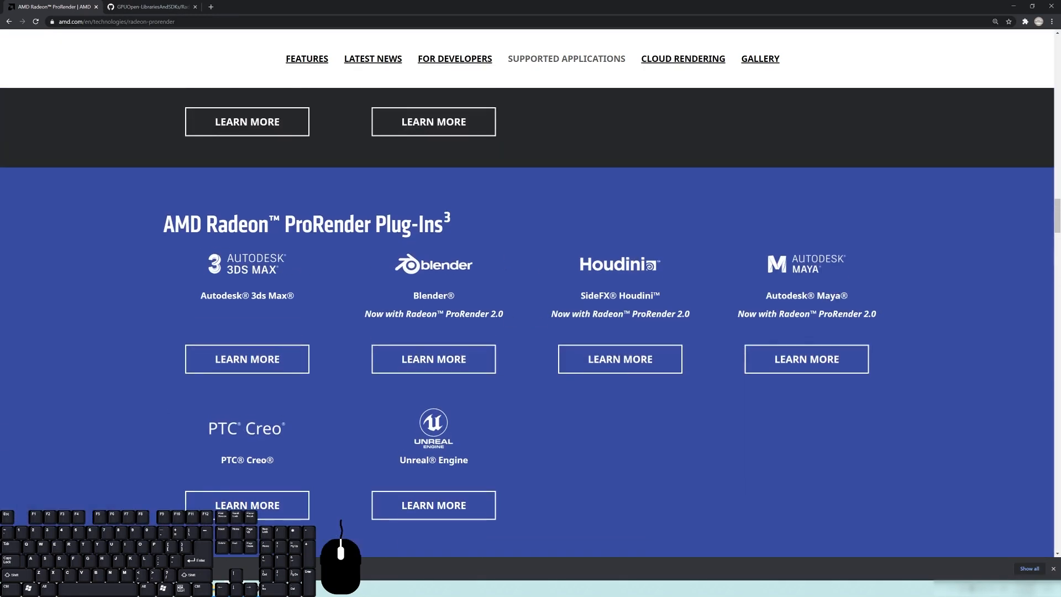
mouse_move(439, 211)
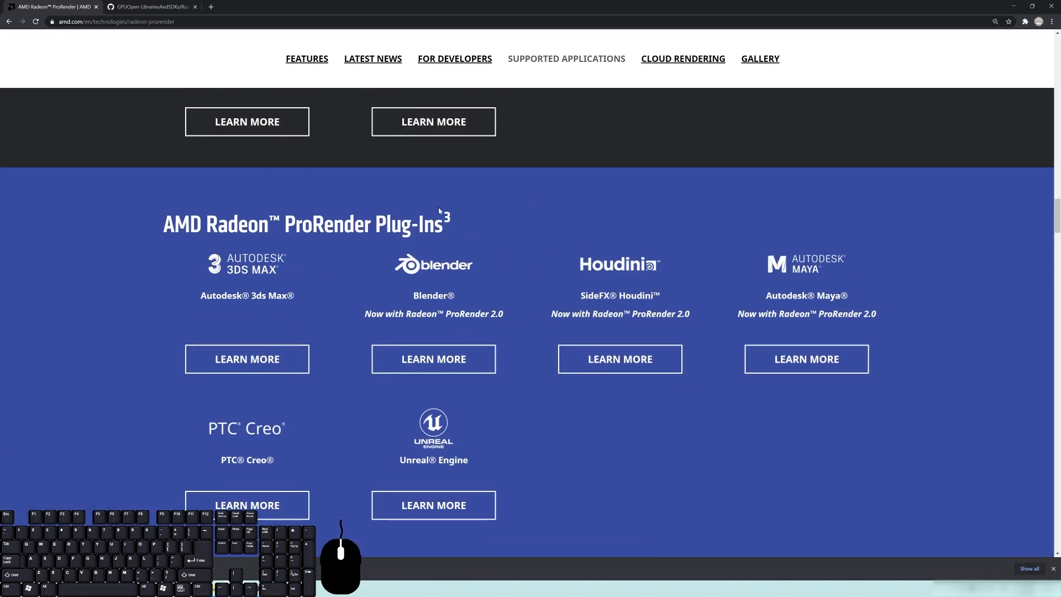
mouse_move(489, 353)
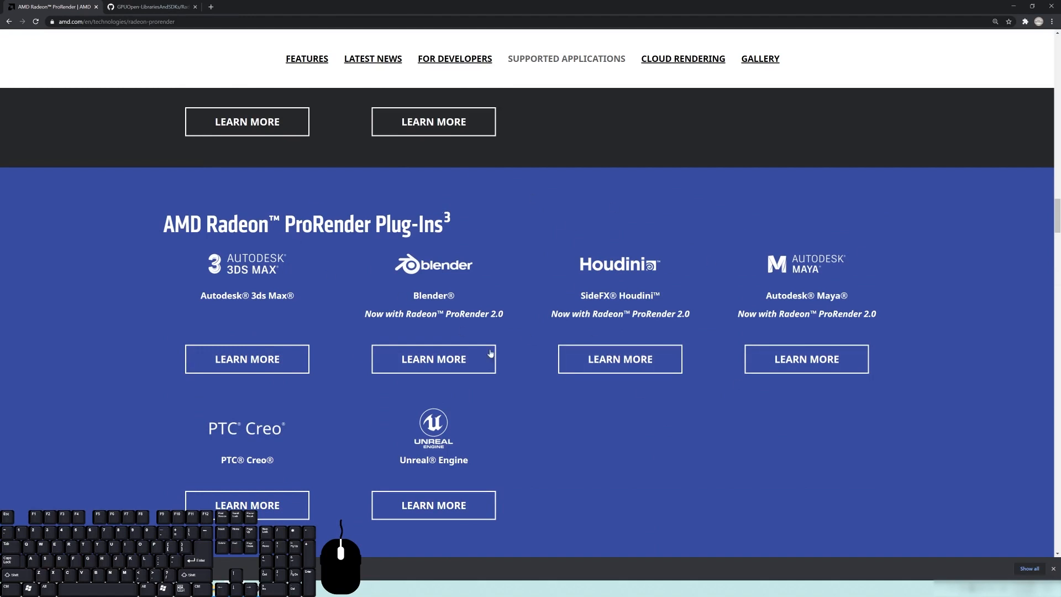
scroll("down", 3)
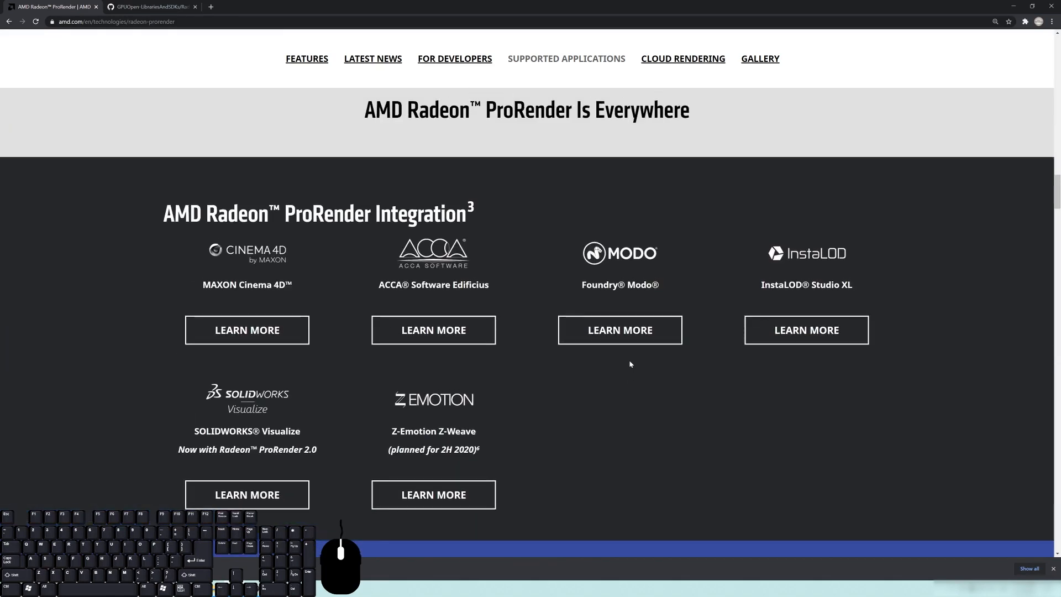
scroll("down", 3)
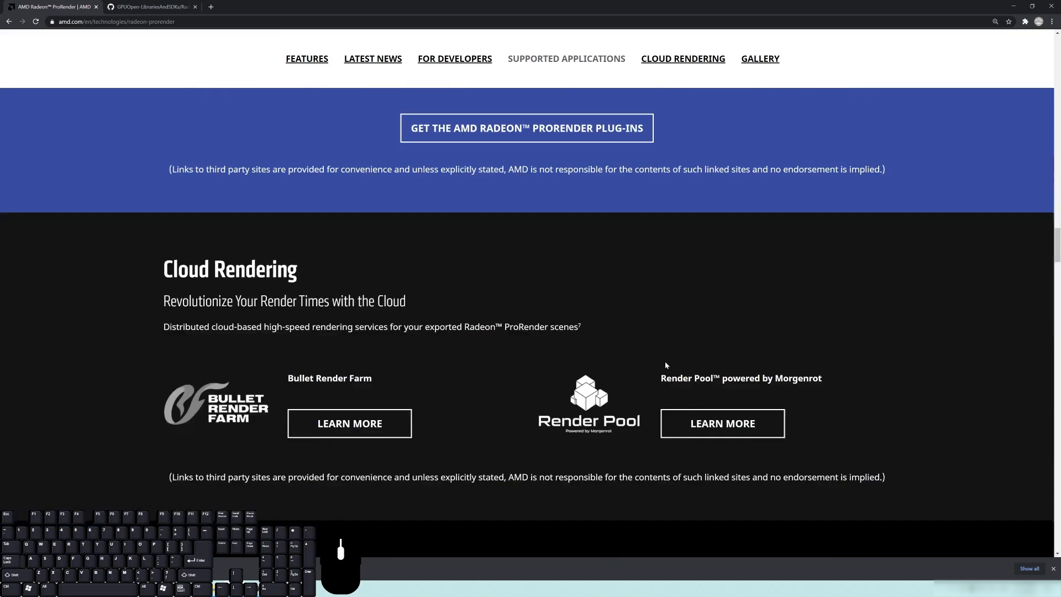
scroll("down", 3)
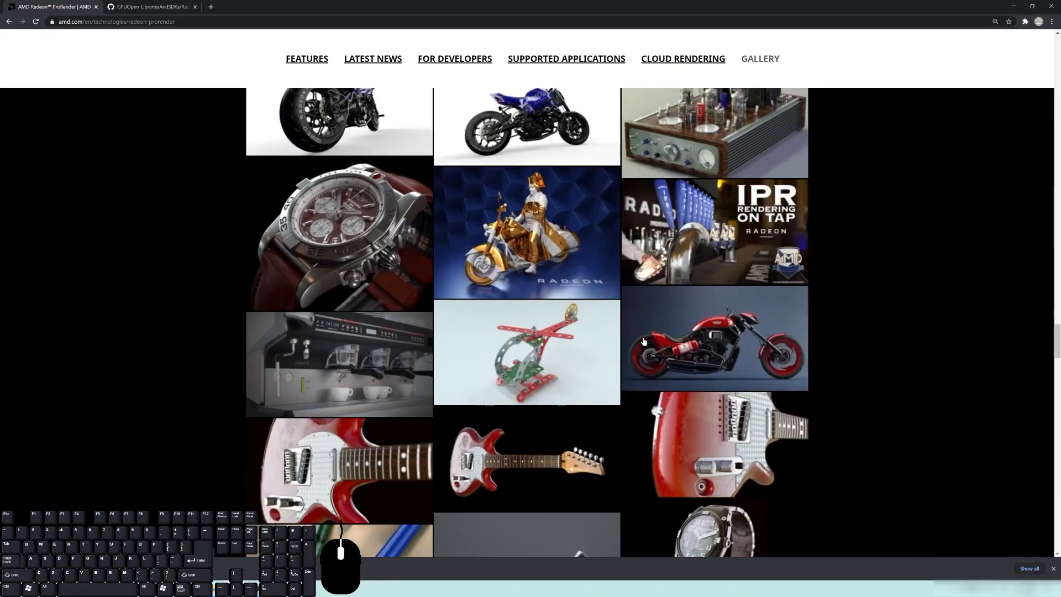
scroll("down", 3)
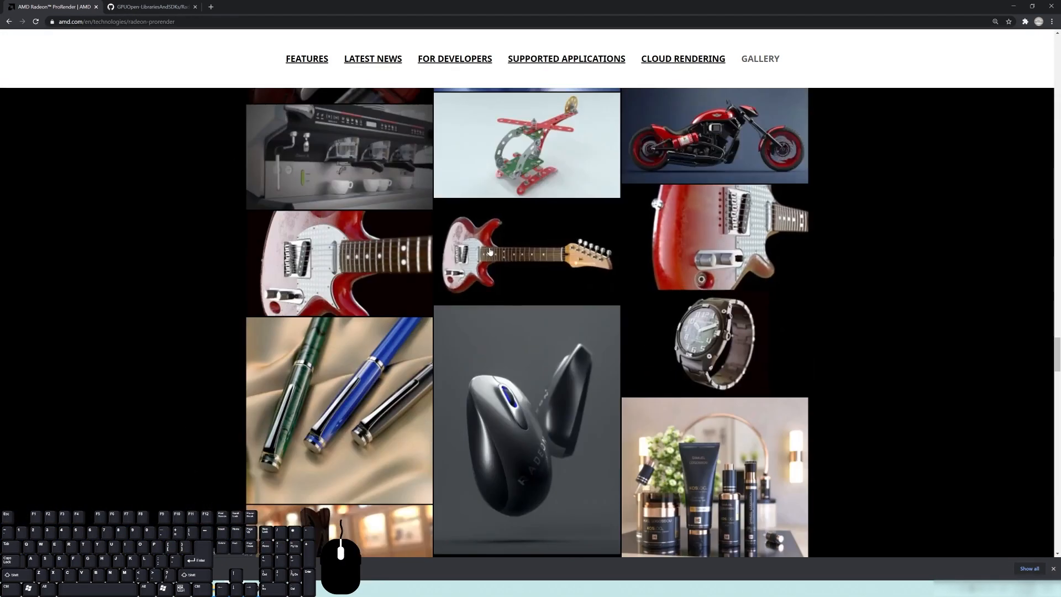
scroll("down", 3)
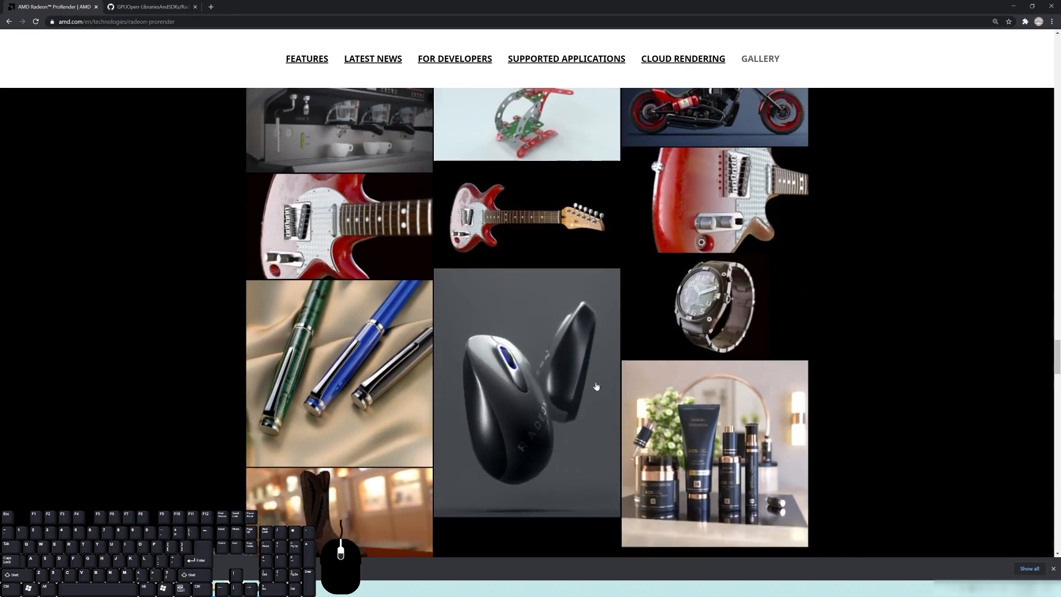
scroll("down", 3)
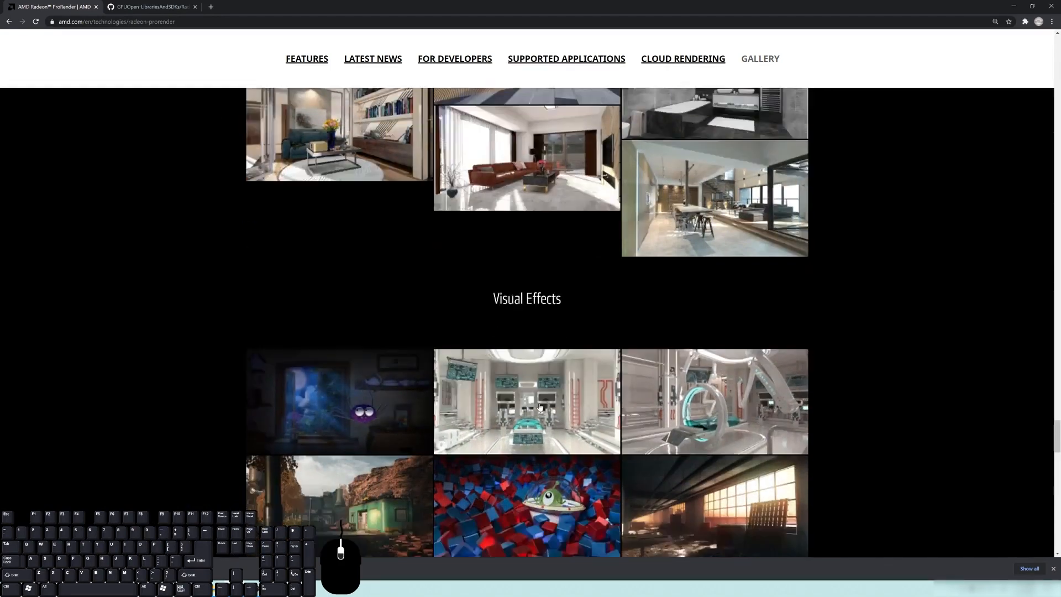
scroll("up", 3)
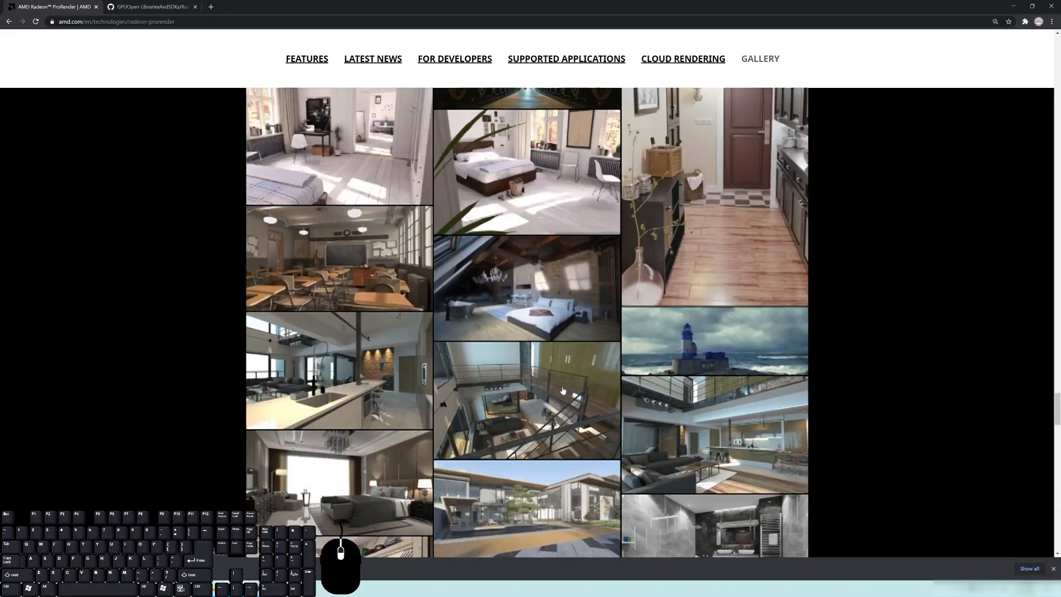
scroll("down", 3)
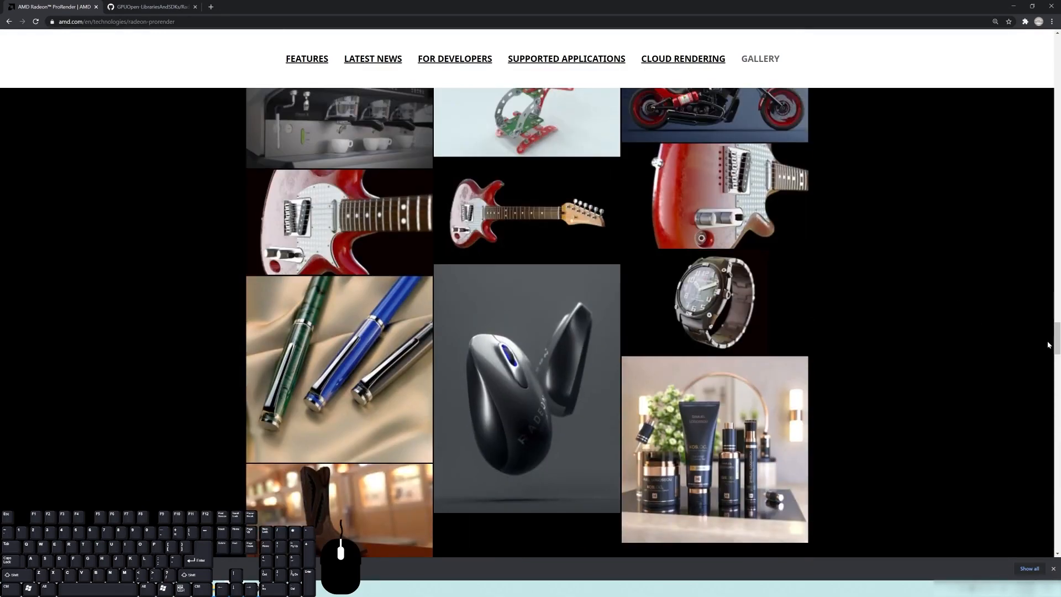
scroll("up", 3)
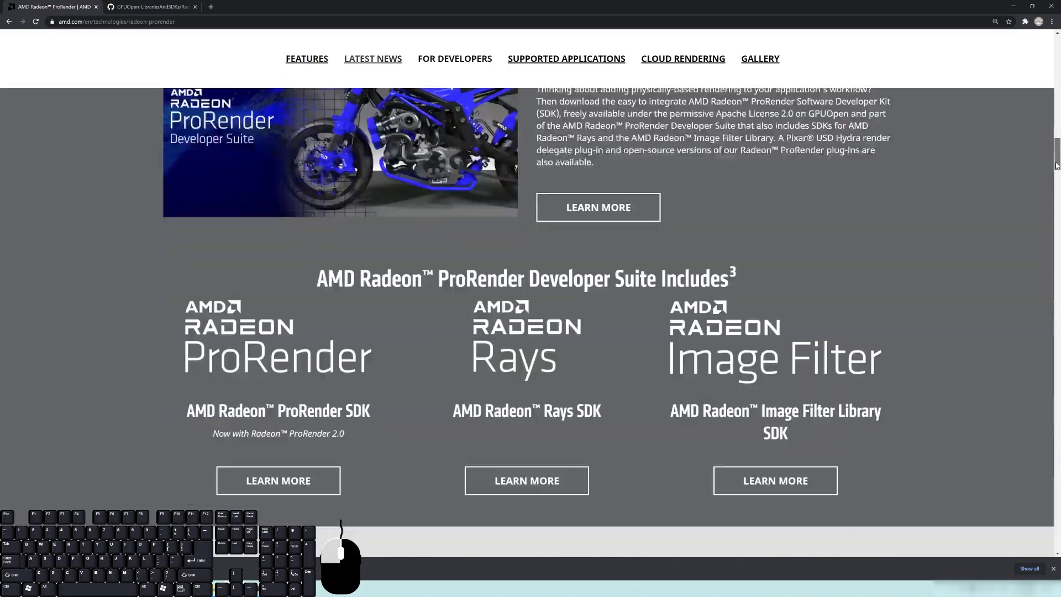
scroll("down", 3)
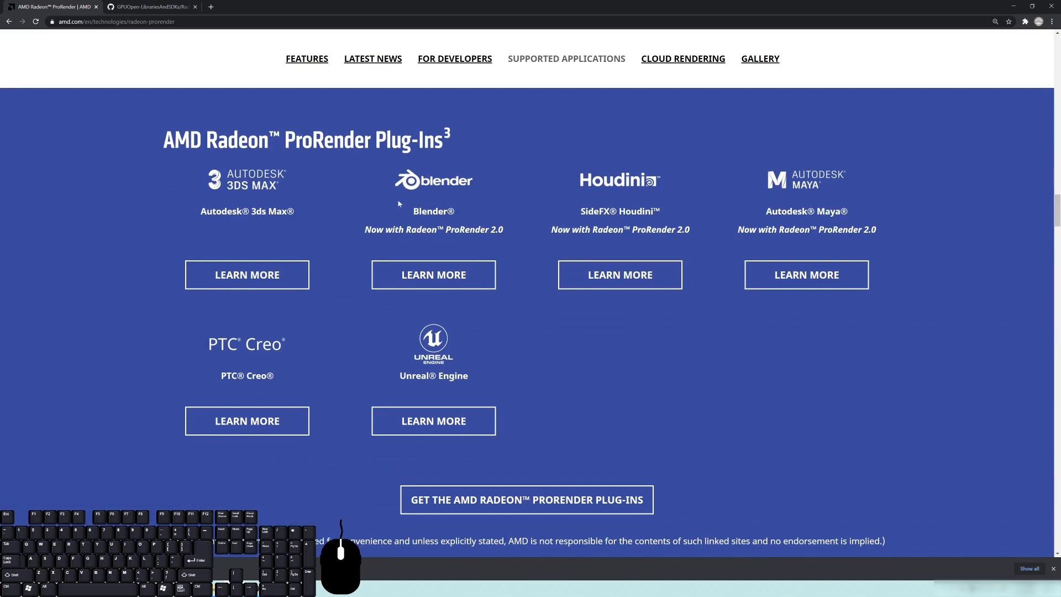
Step: Browse the ProRender for Blender plug-in page down to its system requirements and supported graphics hardware
left_click(433, 274)
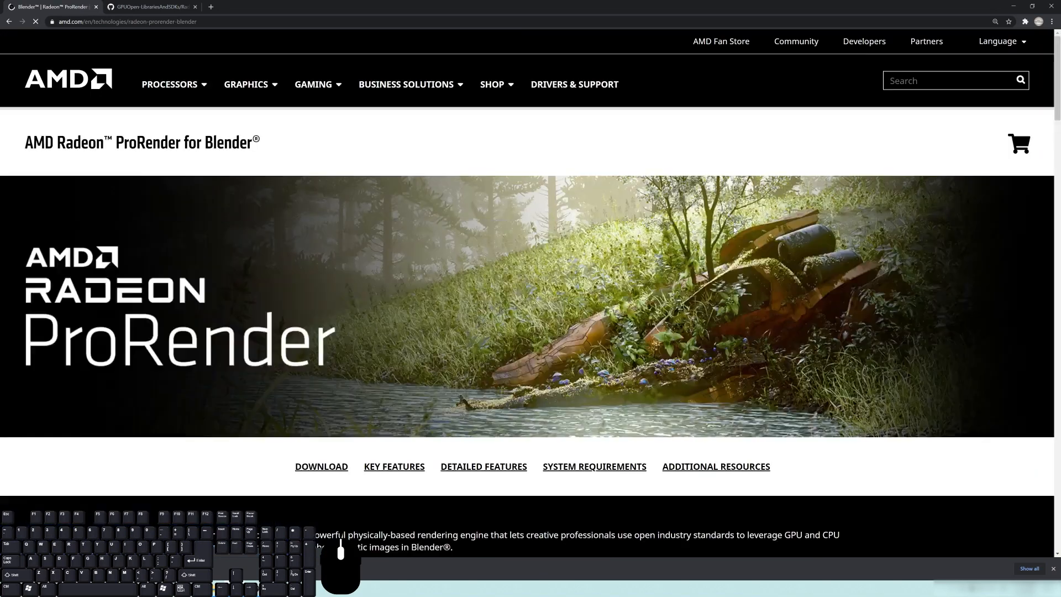
scroll("down", 3)
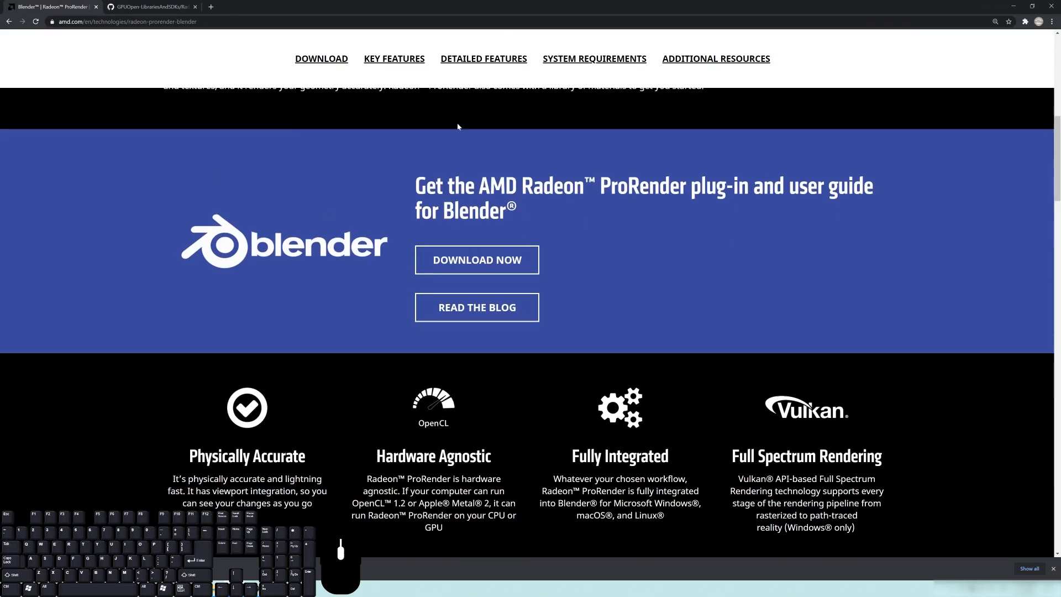
scroll("down", 3)
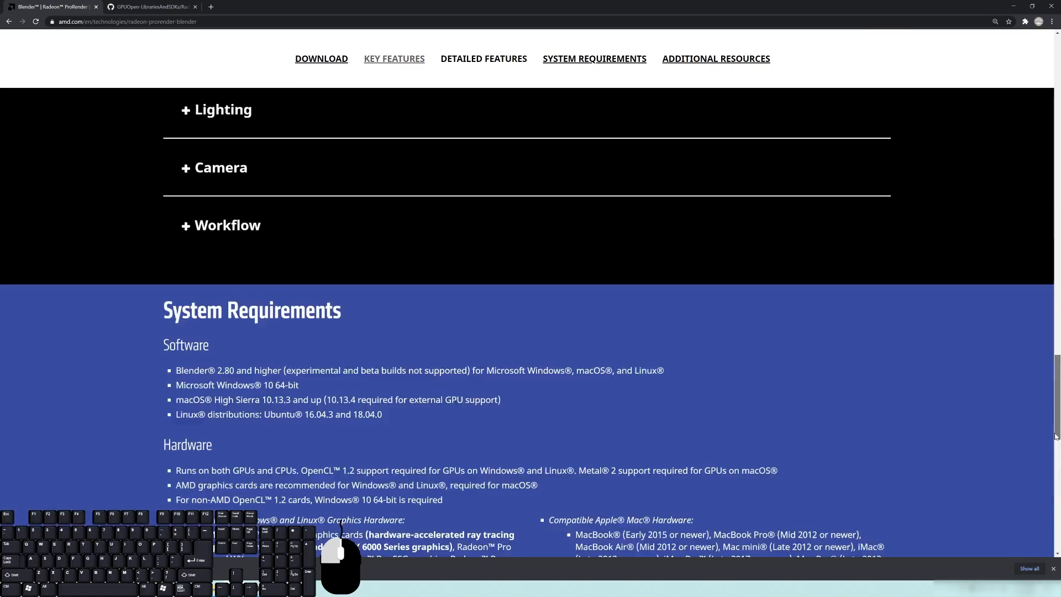
scroll("down", 3)
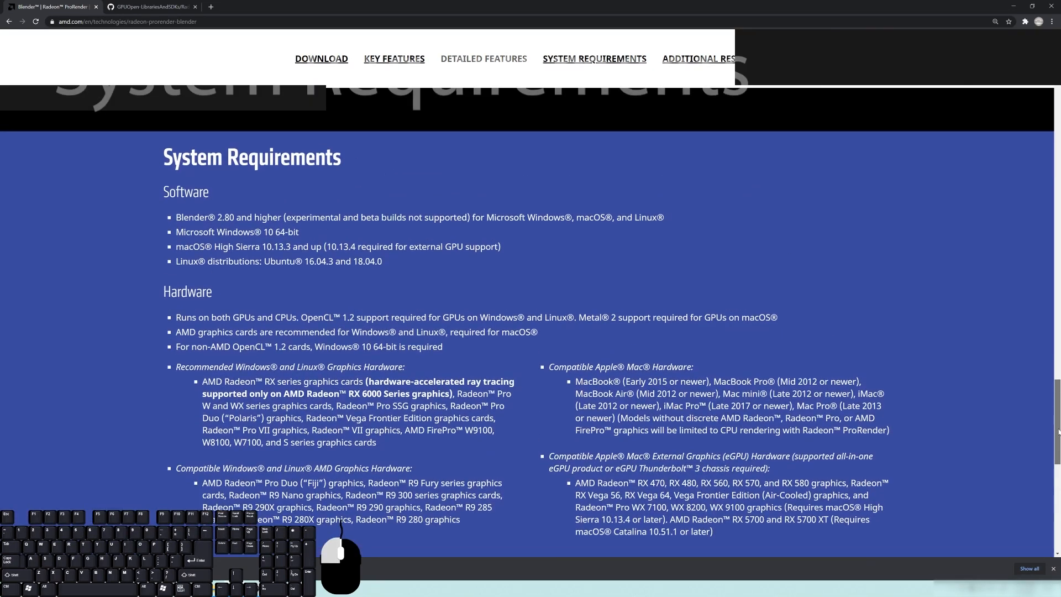
scroll("up", 3)
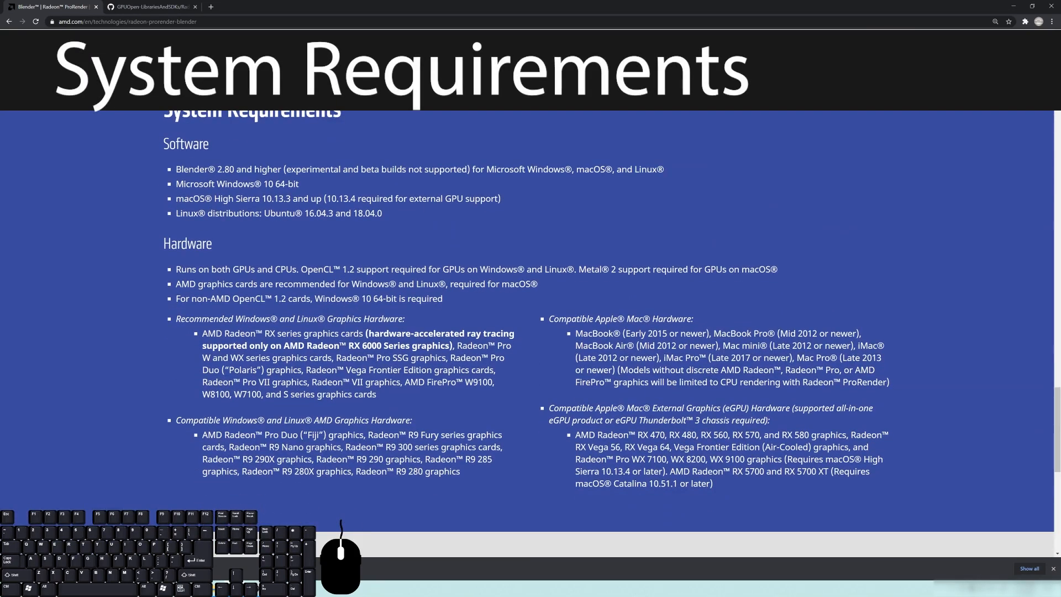
mouse_move(408, 397)
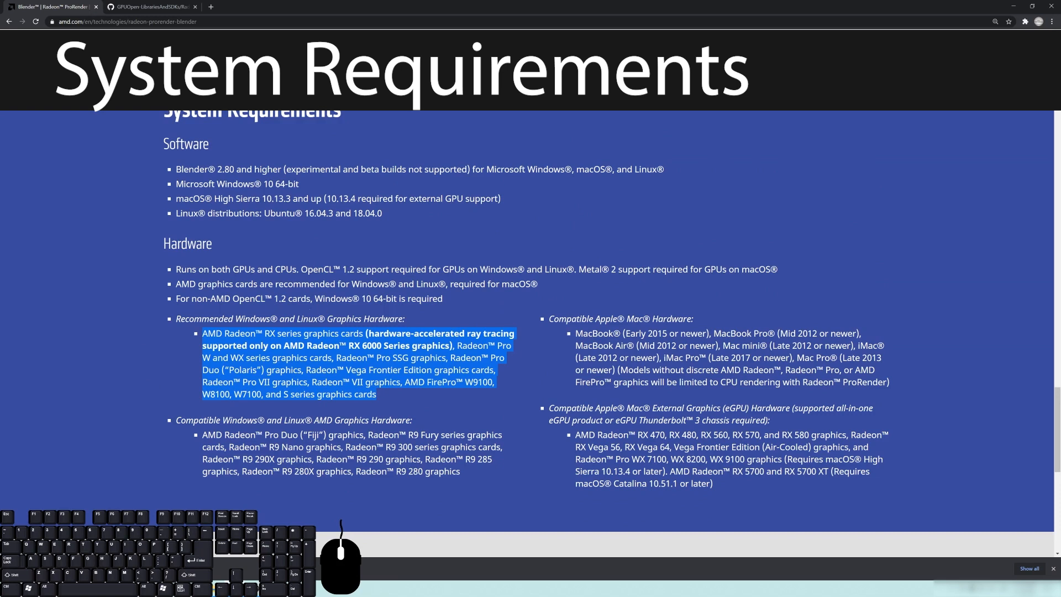
left_click(682, 331)
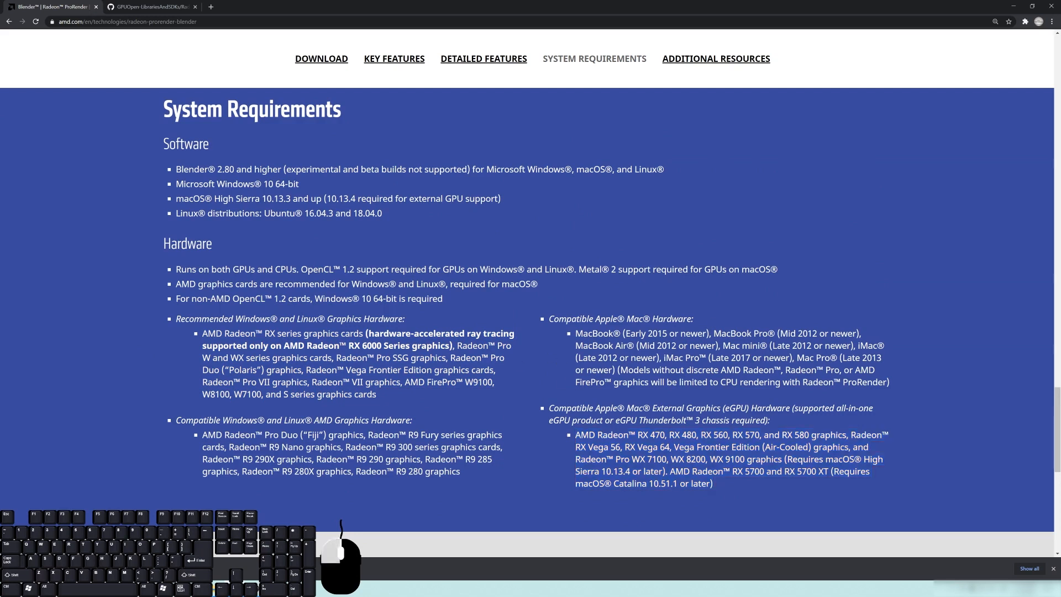
mouse_move(950, 472)
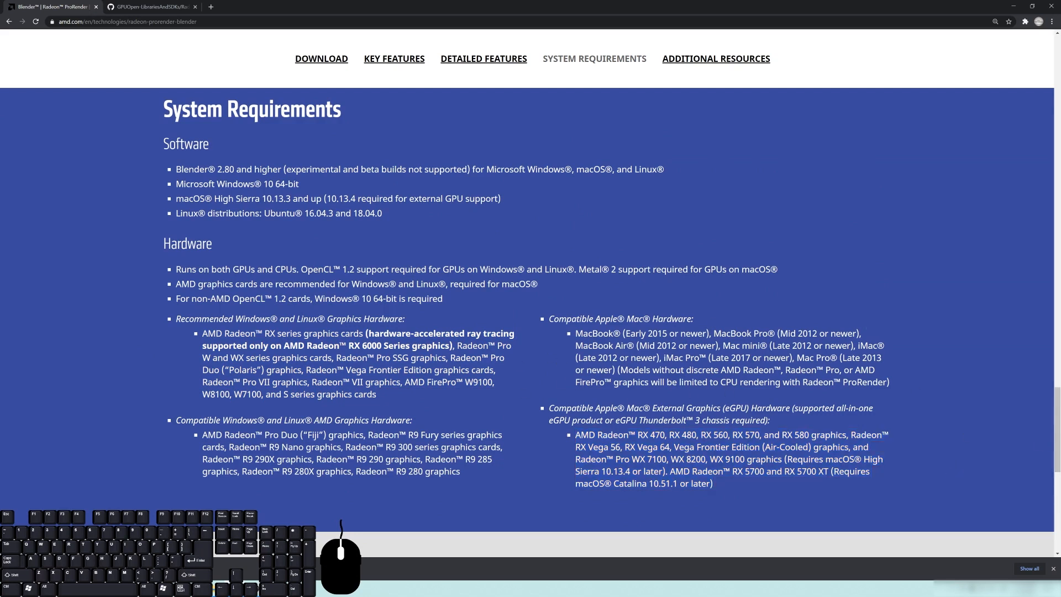
mouse_move(725, 491)
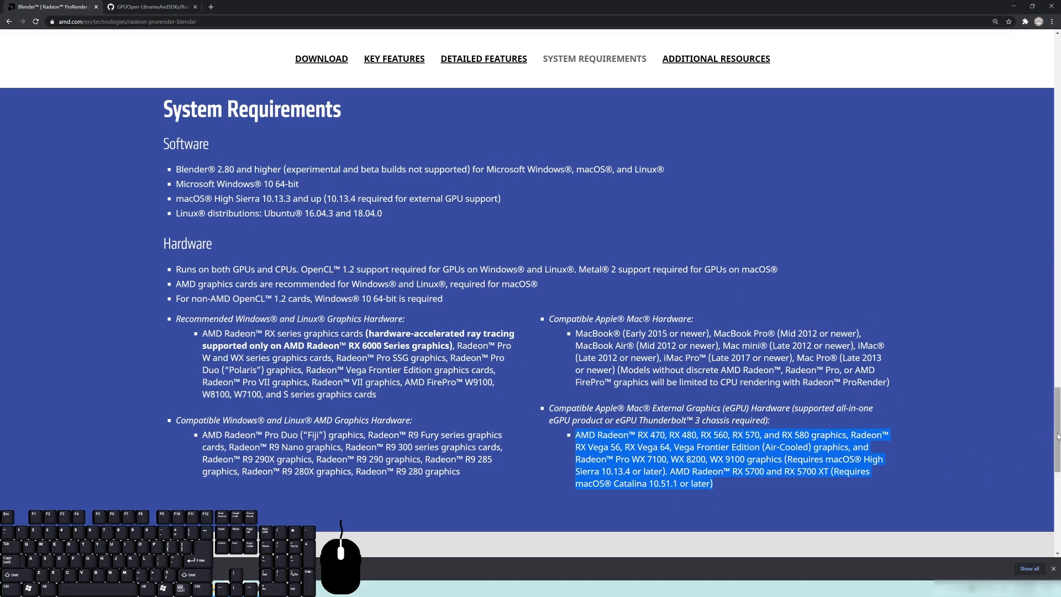
Step: Browse the ProRender downloads page's Blender plug-ins for Windows, macOS, Linux and the material libraries
scroll("up", 3)
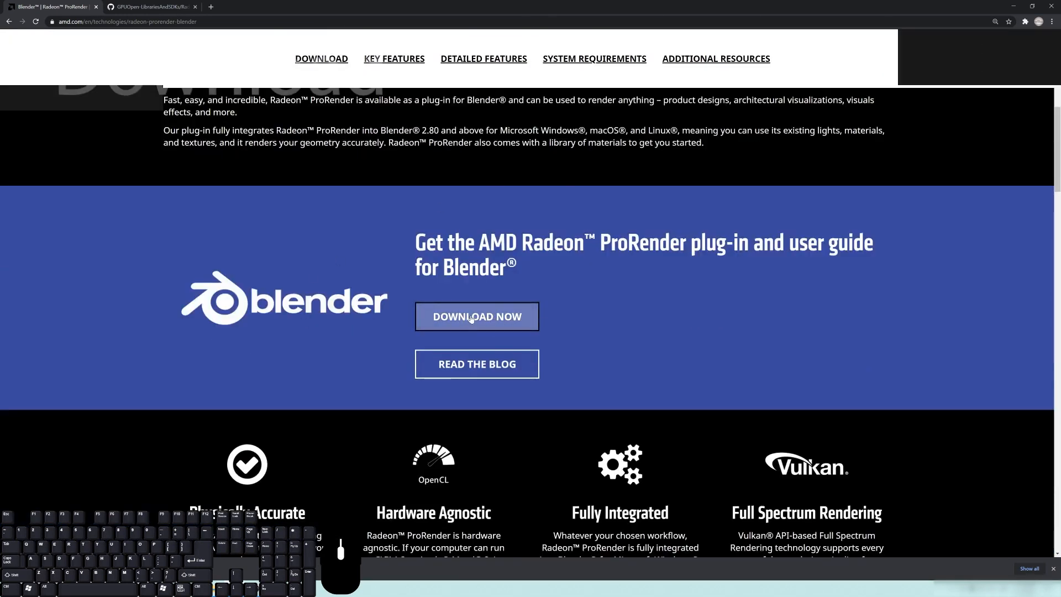
left_click(477, 316)
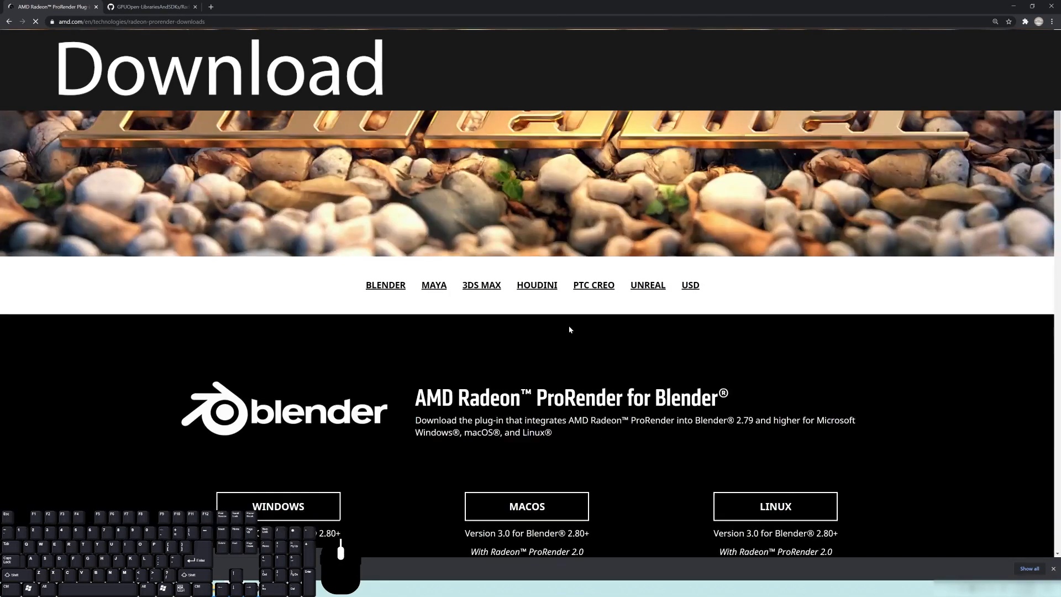
scroll("down", 3)
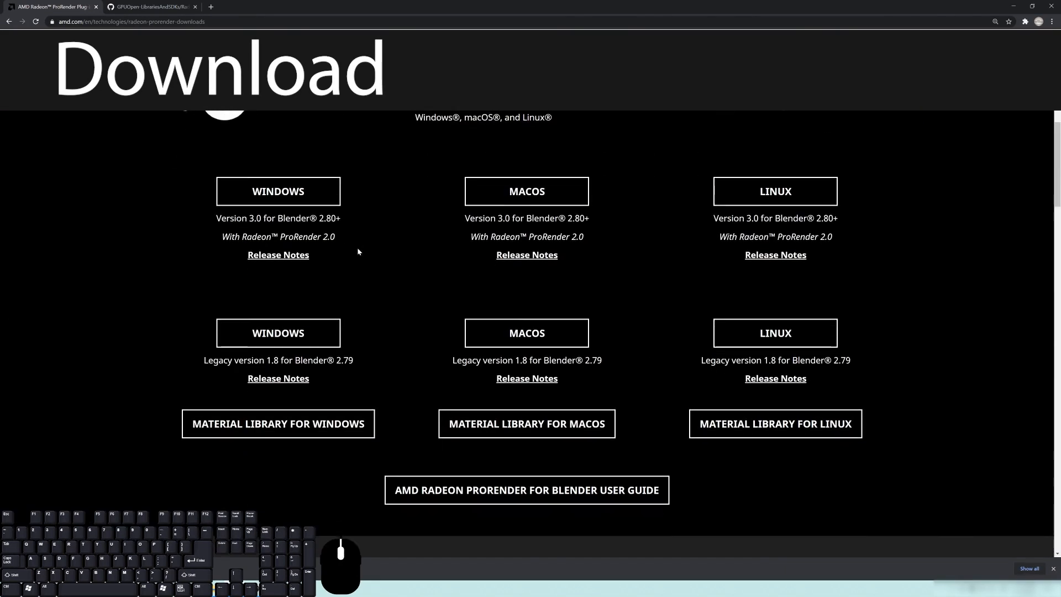
scroll("up", 3)
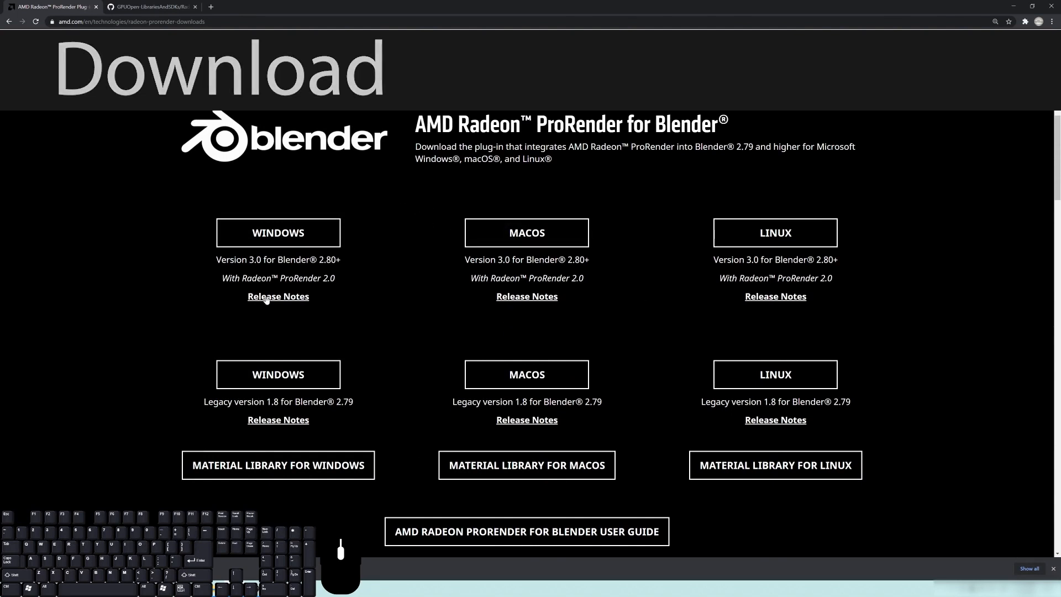
scroll("up", 3)
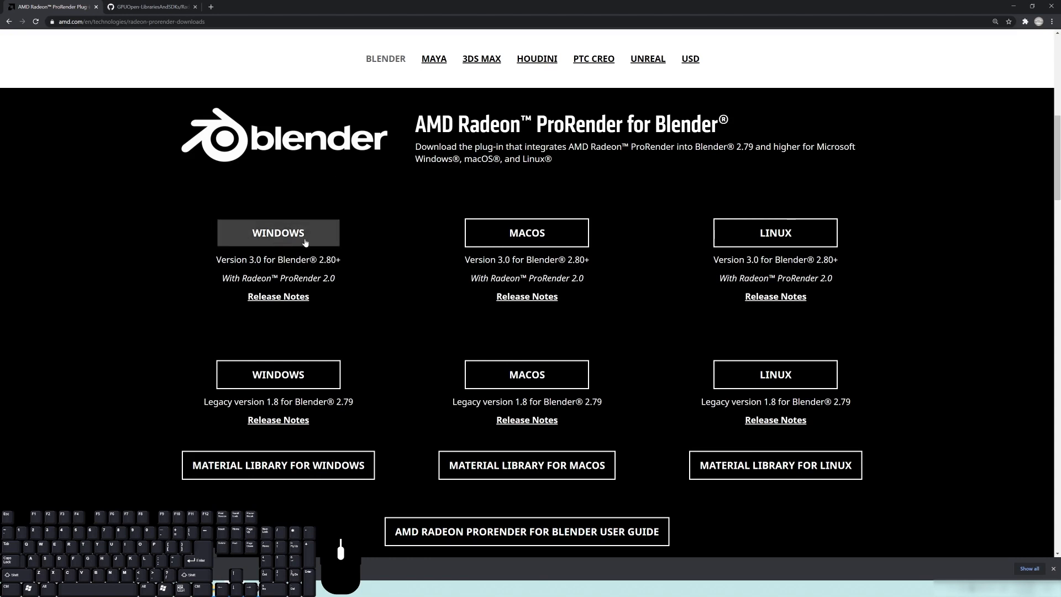
mouse_move(262, 235)
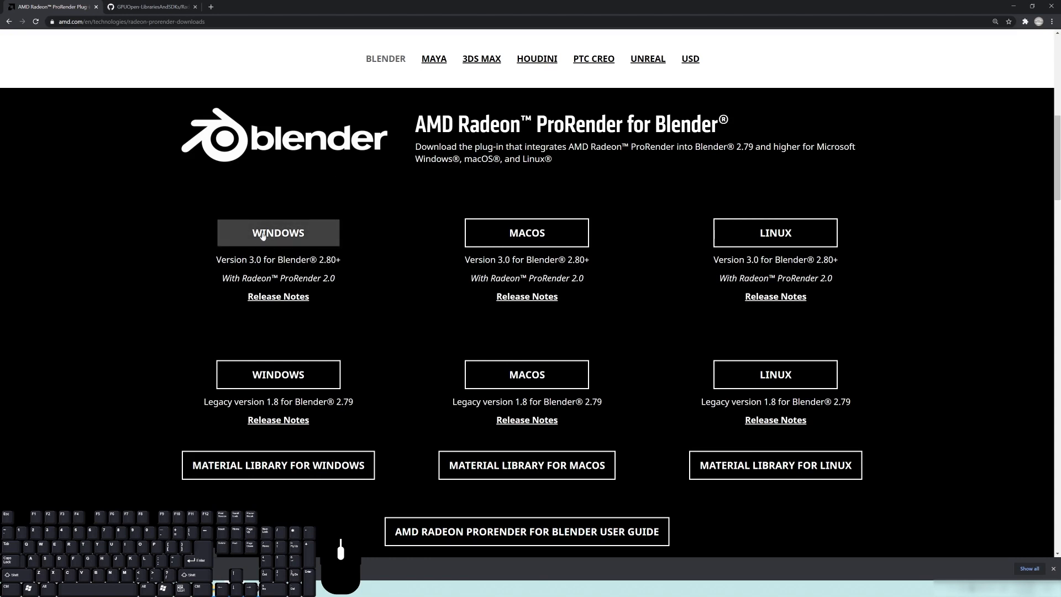
mouse_move(646, 357)
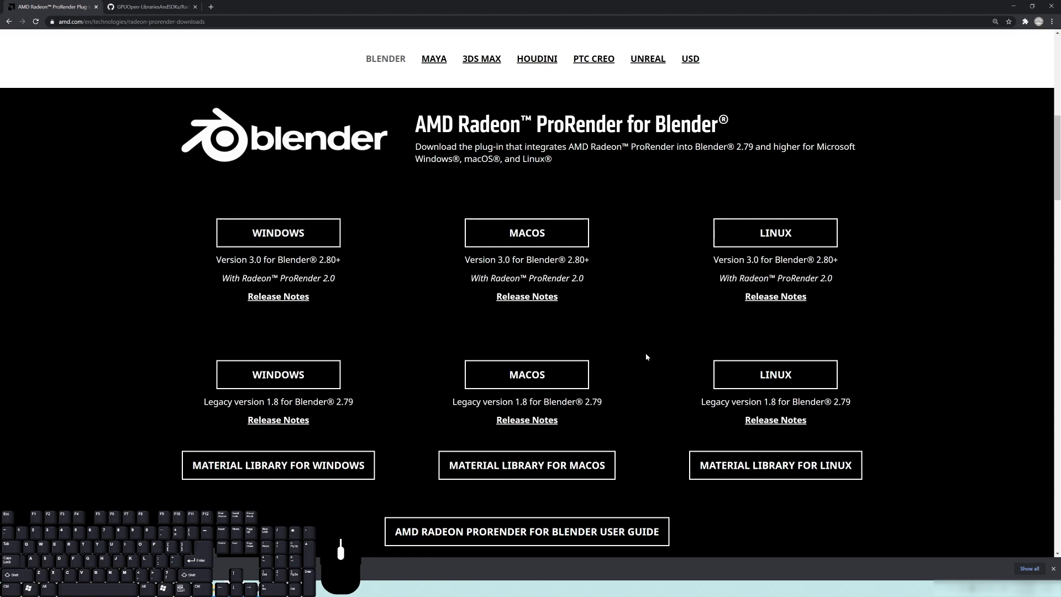
scroll("down", 3)
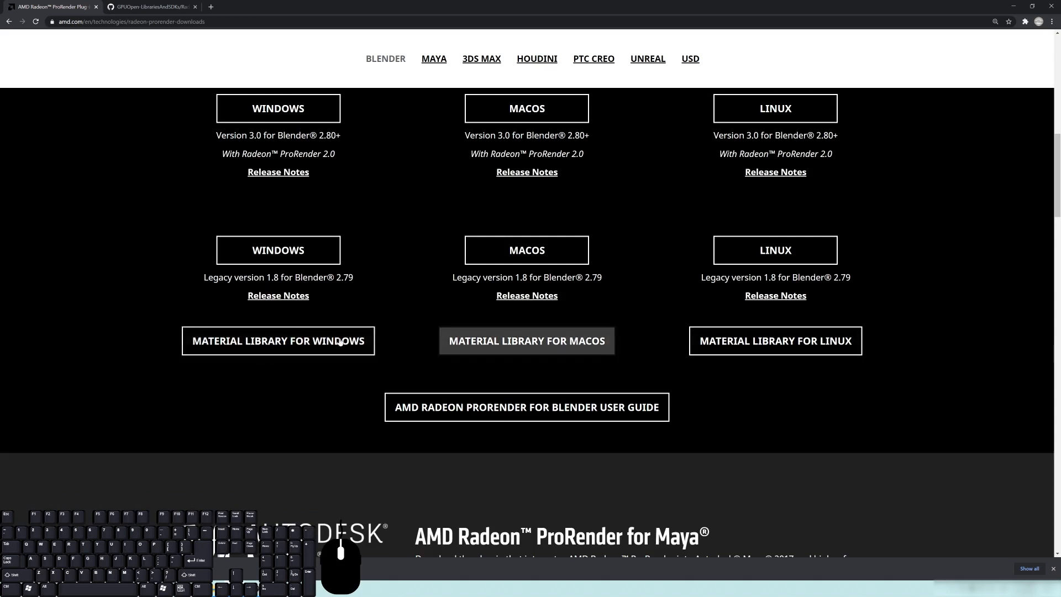
mouse_move(404, 343)
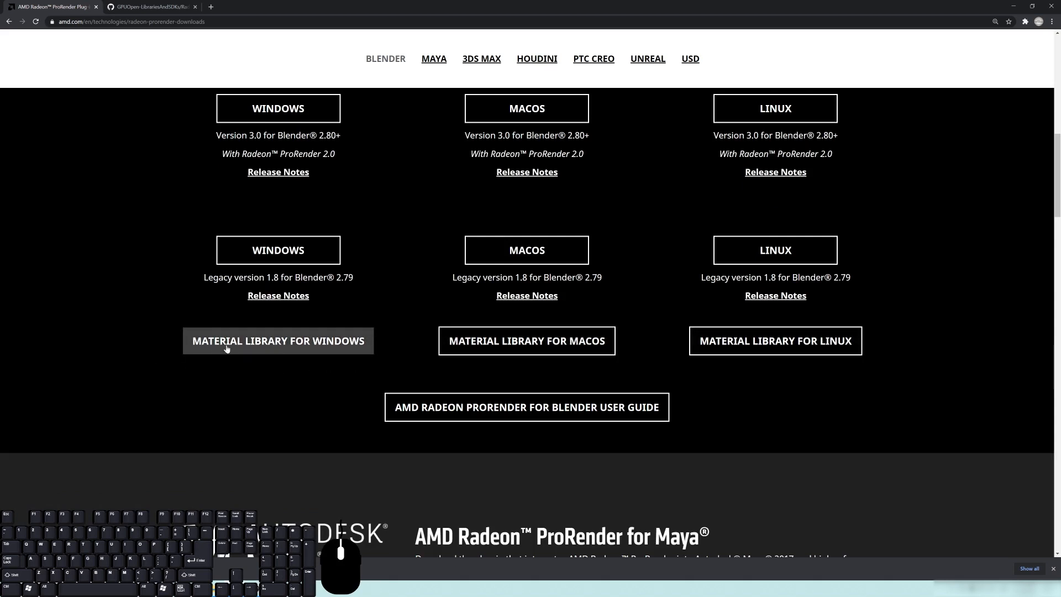
mouse_move(335, 349)
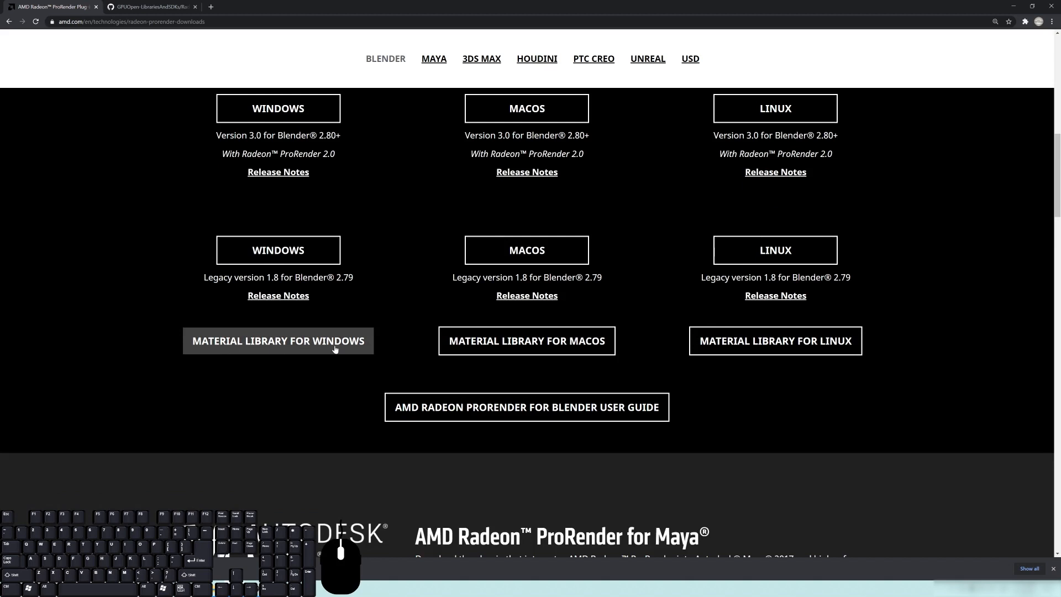
mouse_move(527, 341)
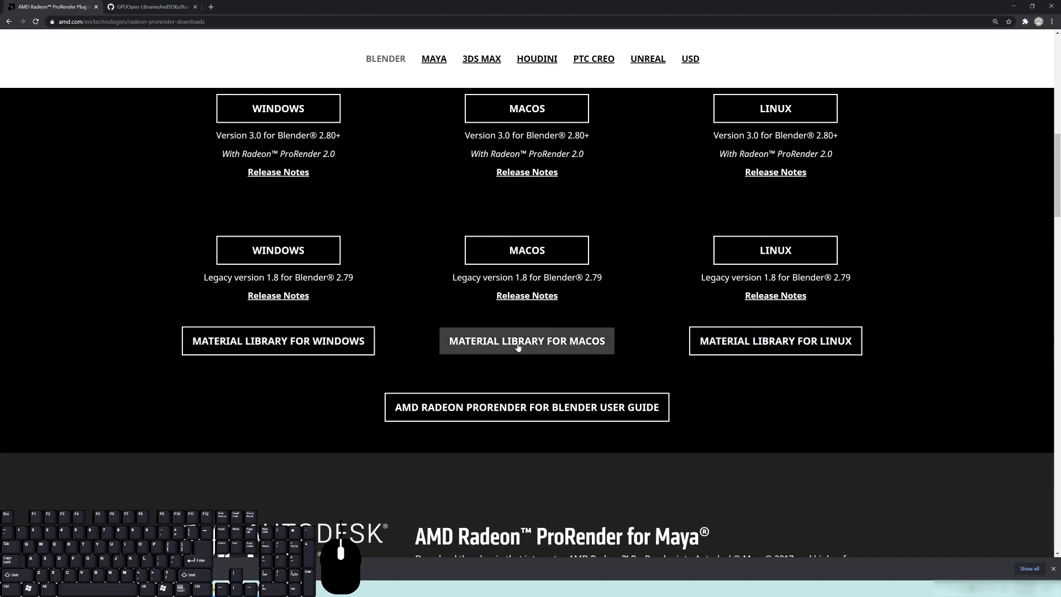
mouse_move(277, 341)
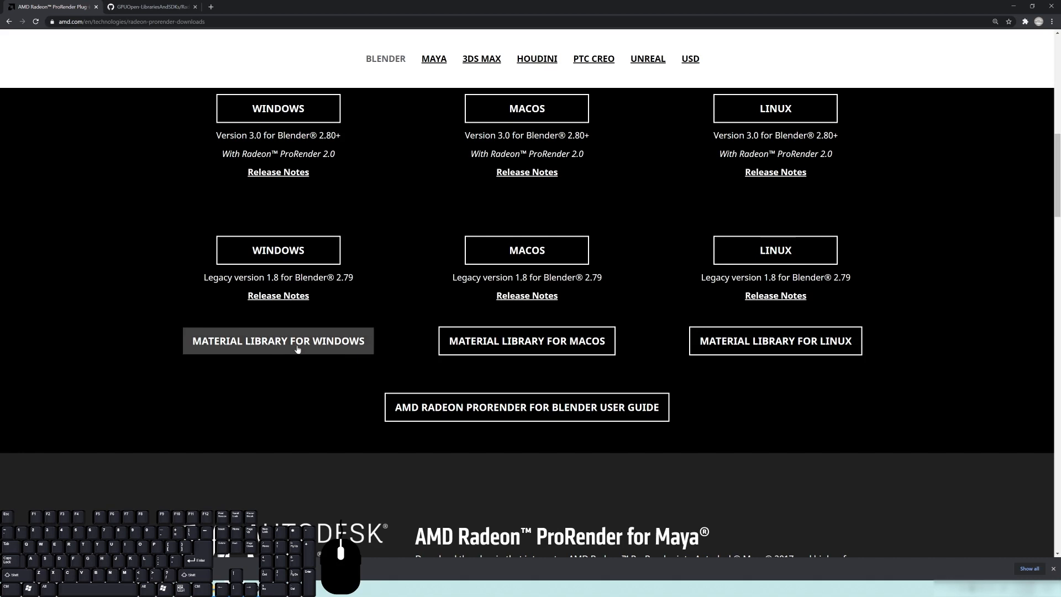
mouse_move(311, 349)
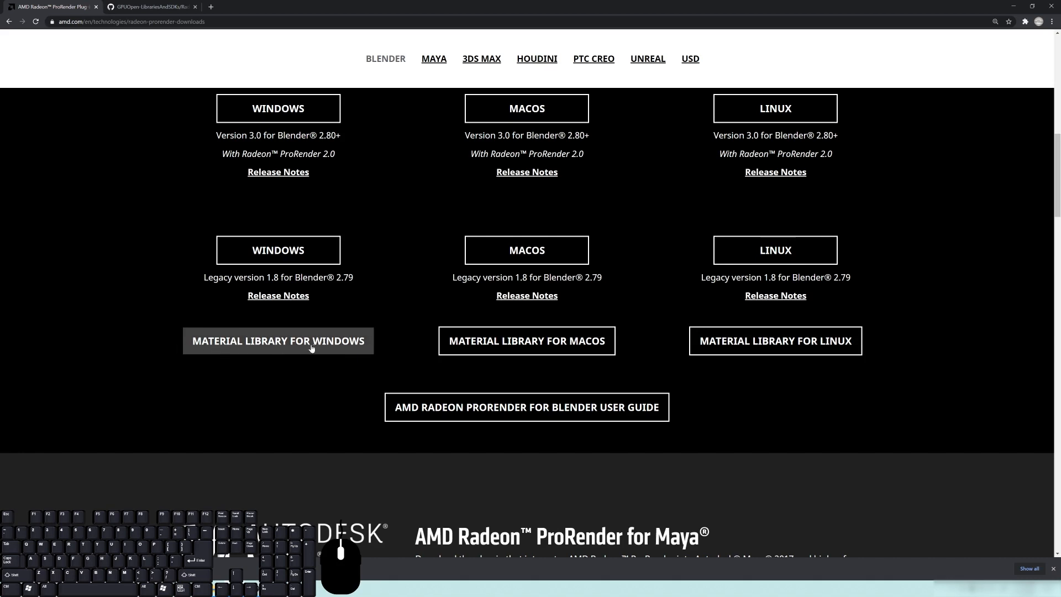
mouse_move(195, 337)
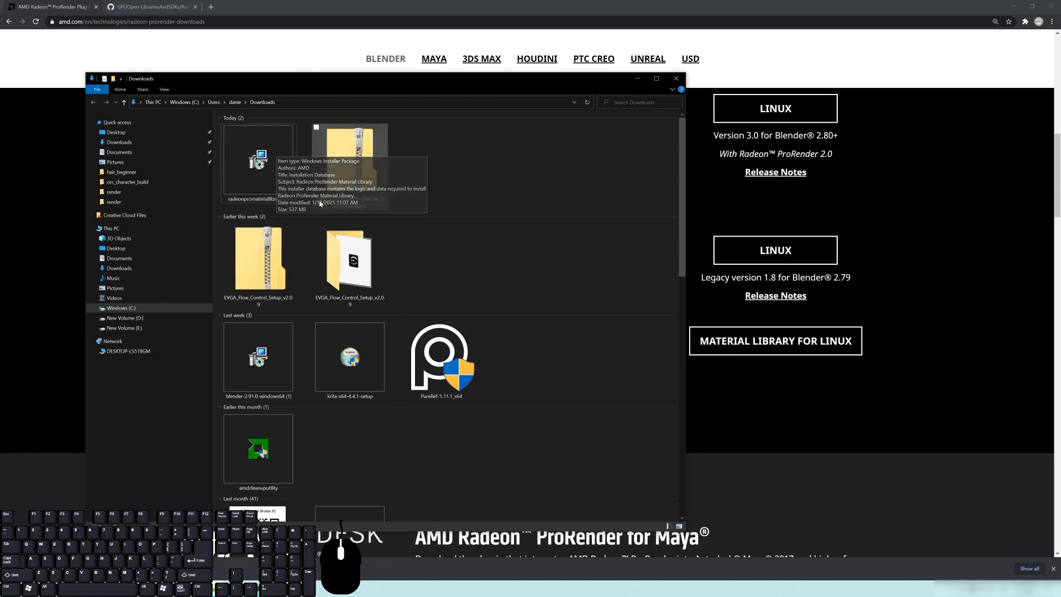
Step: Check the material library installer and RadeonProRenderForBlender_3.0.15_Windows zip in Downloads, then close Explorer
left_click(258, 159)
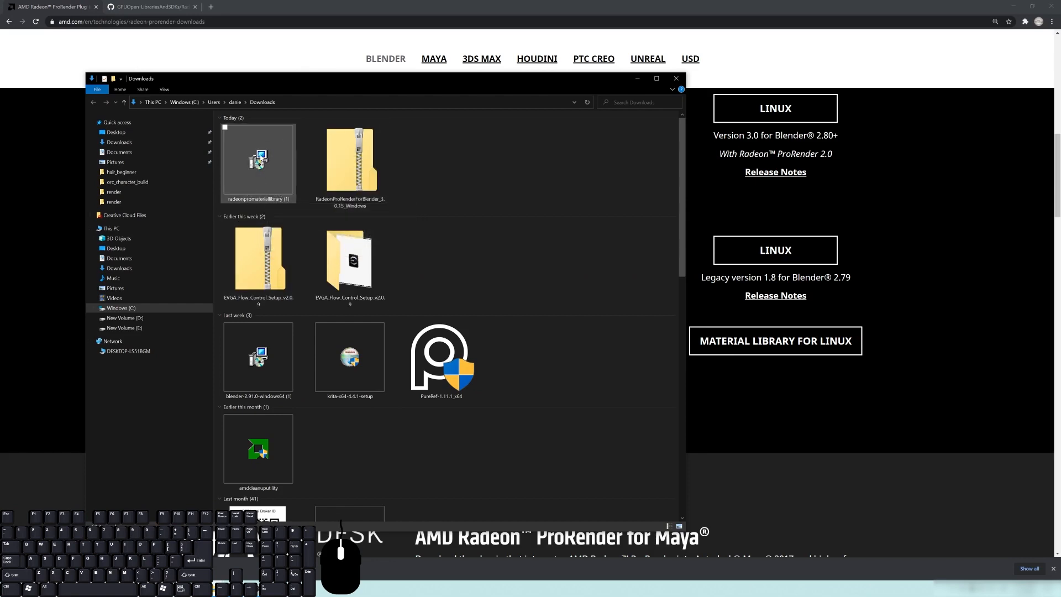
left_click(349, 161)
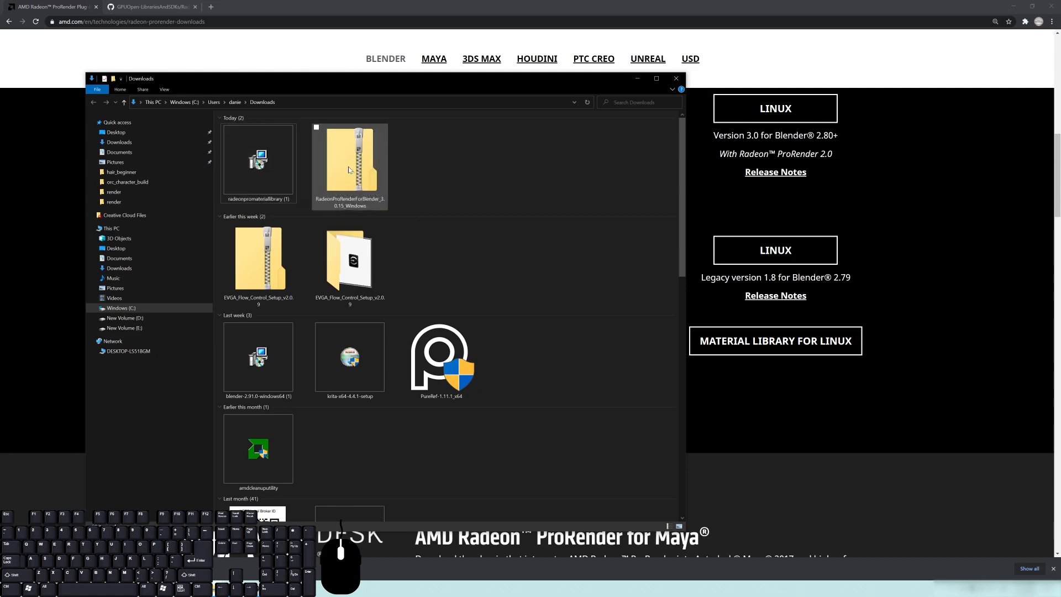
left_click(349, 163)
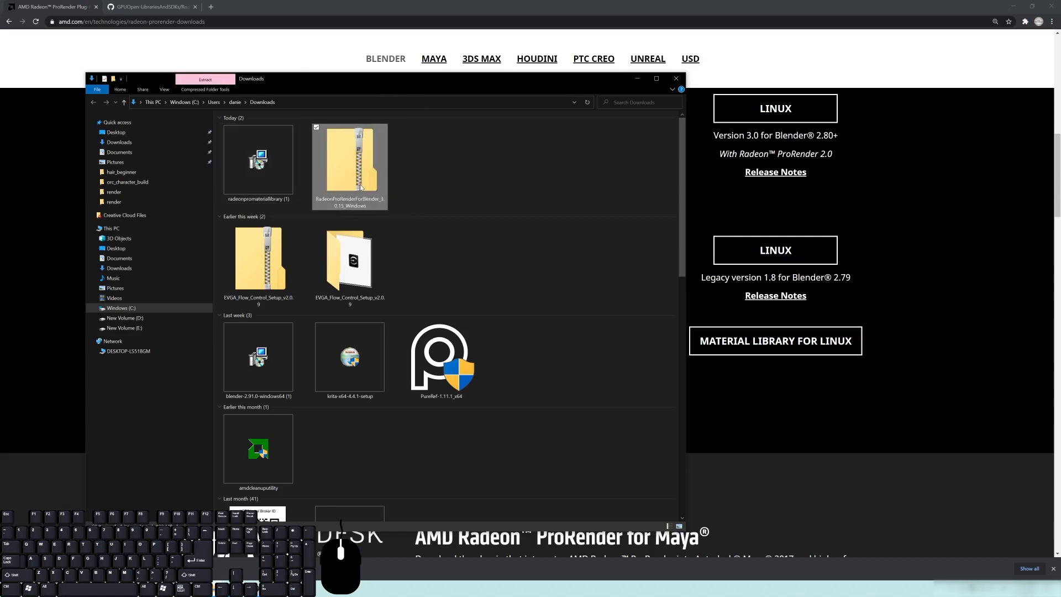
mouse_move(384, 202)
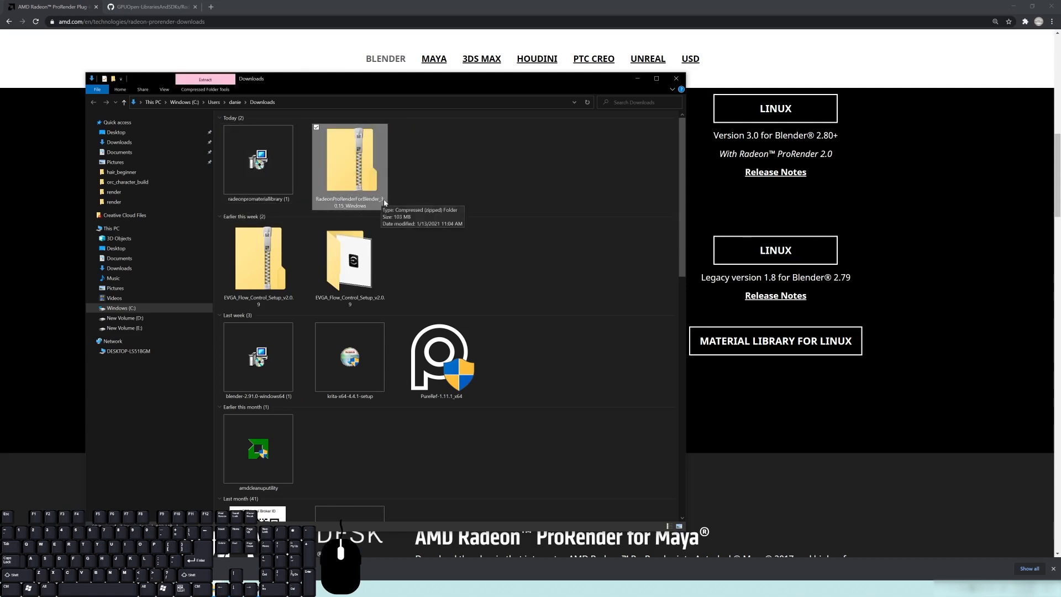
mouse_move(369, 208)
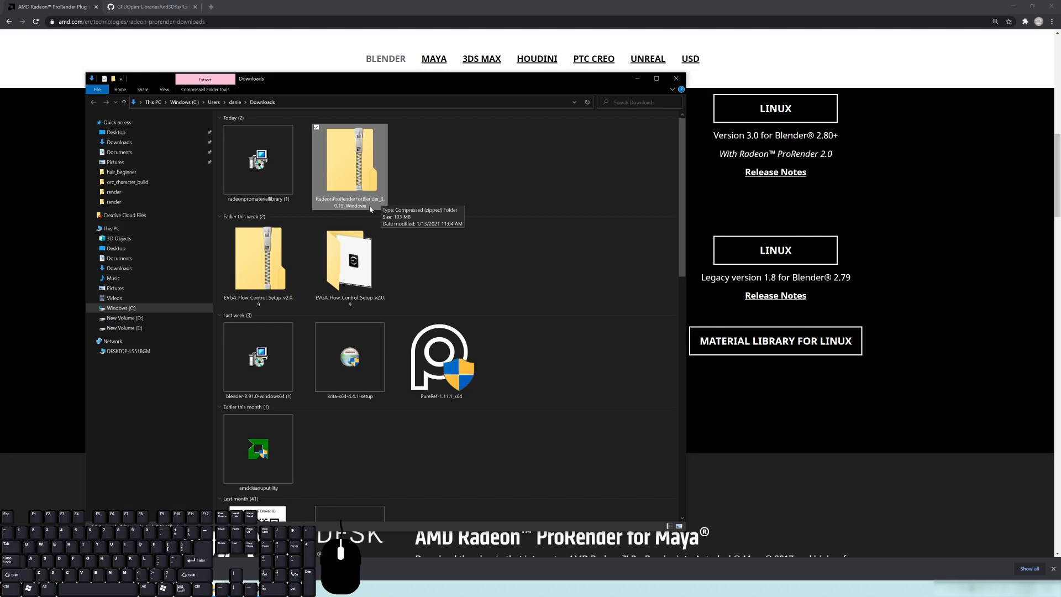
left_click(675, 78)
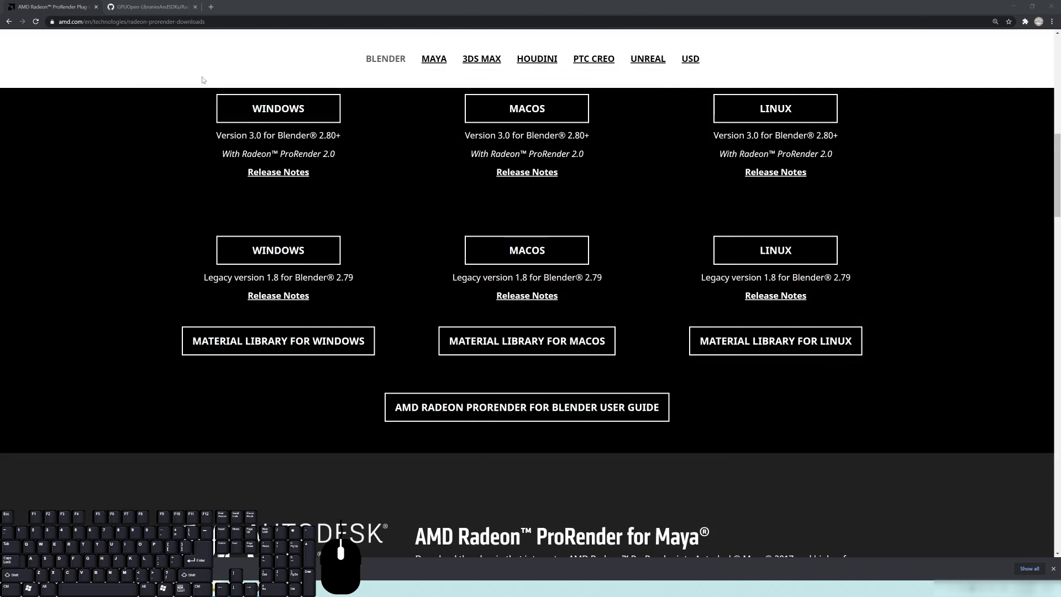
Step: Switch to the RadeonProRenderBlenderAddon GitHub repository tab
left_click(153, 6)
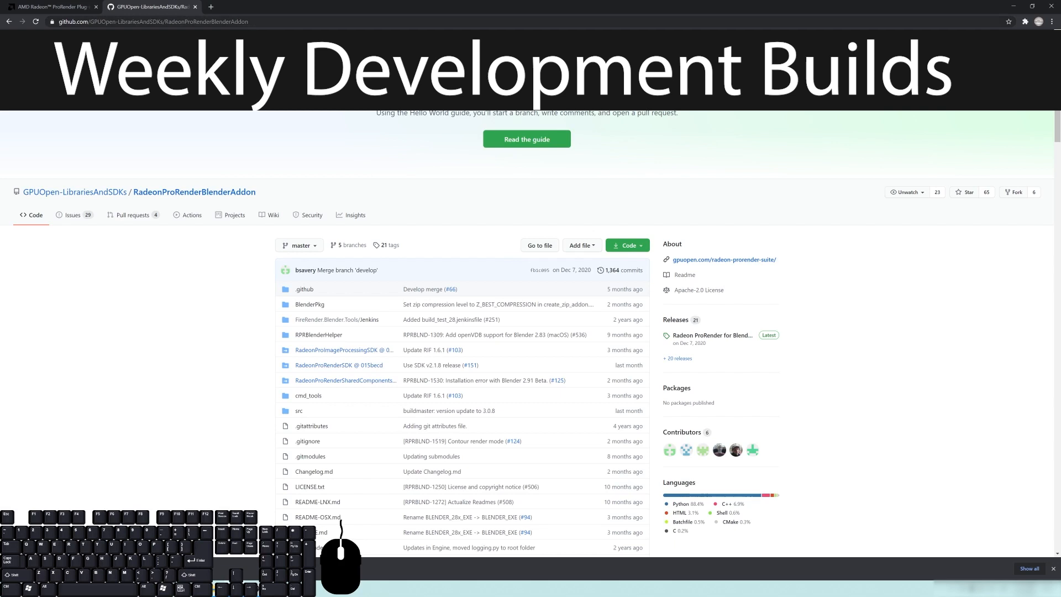
mouse_move(257, 299)
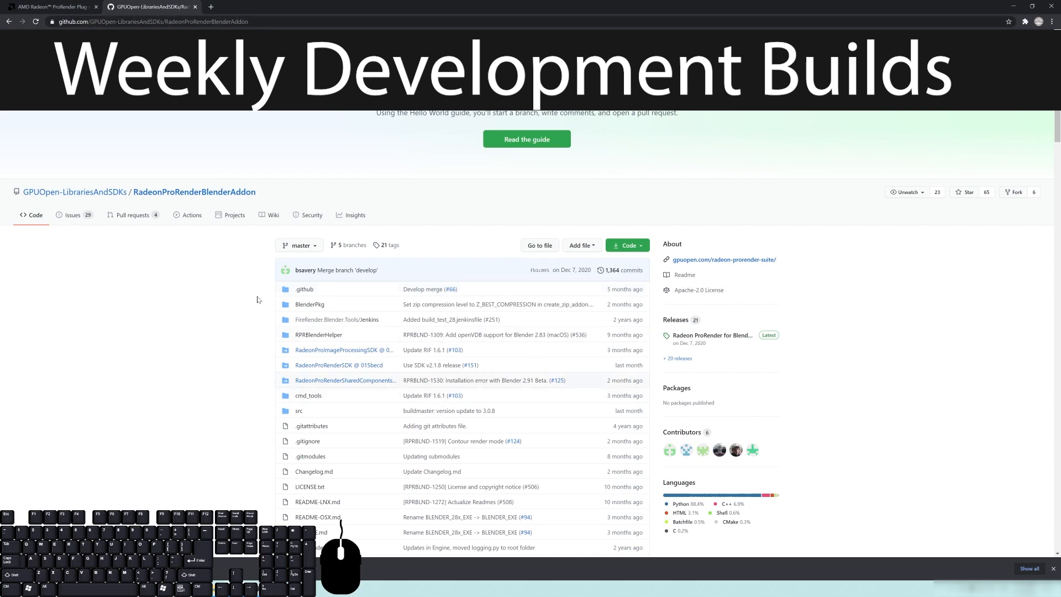
mouse_move(386, 245)
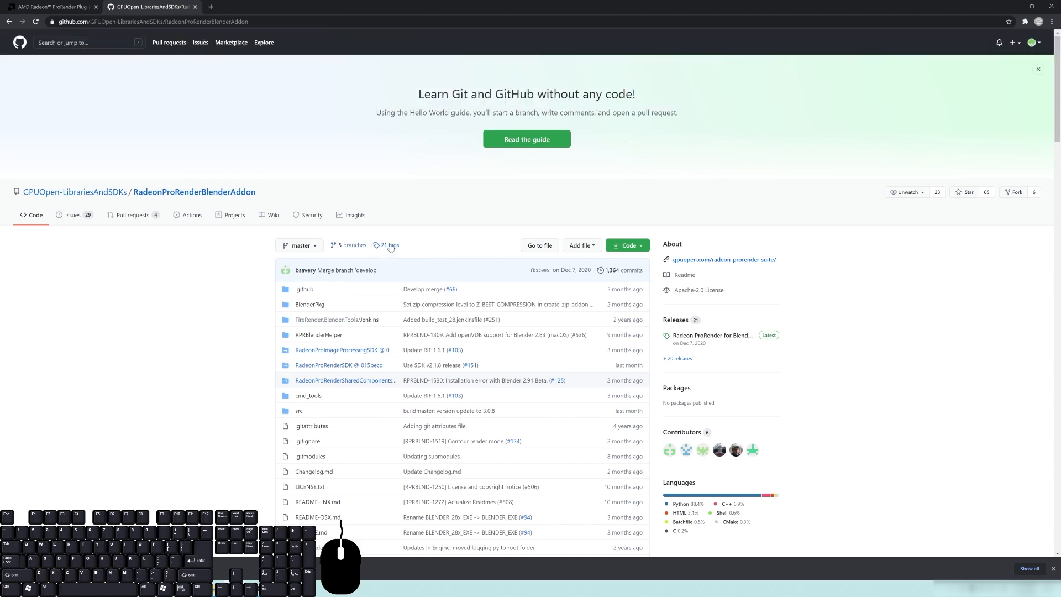
mouse_move(411, 265)
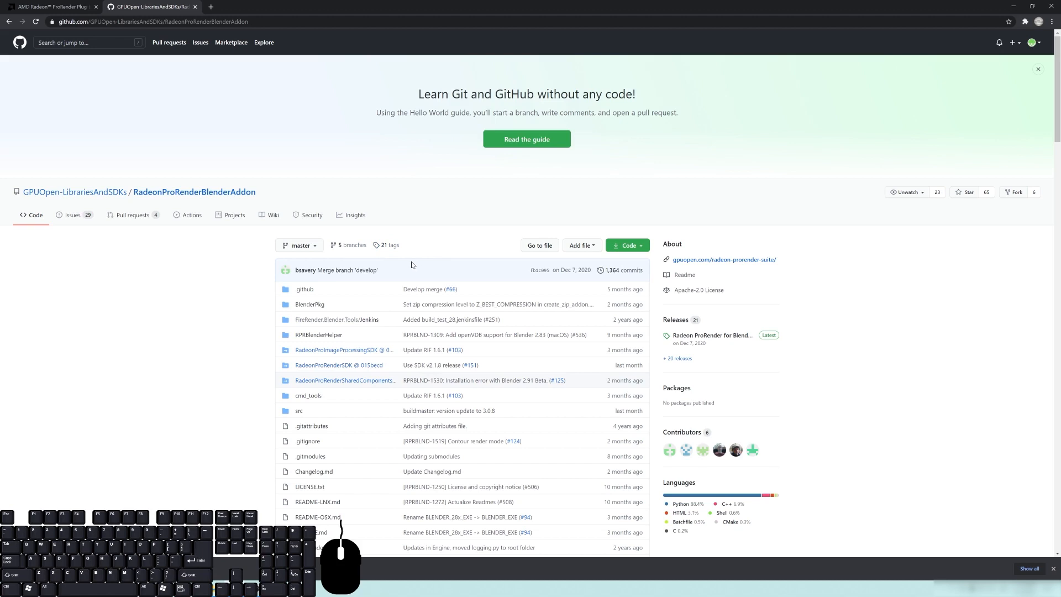
mouse_move(405, 241)
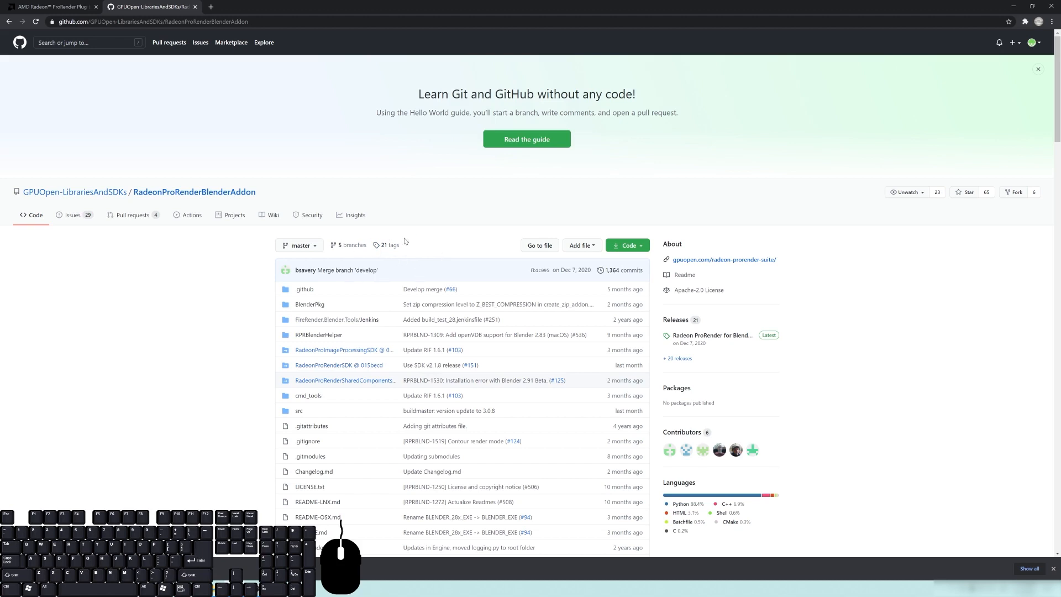
mouse_move(259, 188)
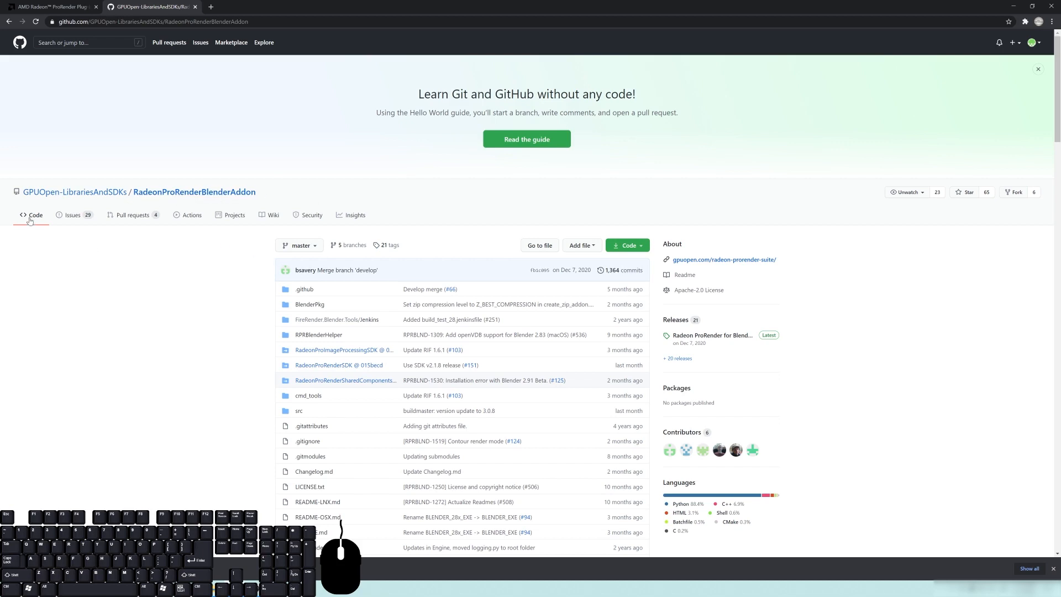
mouse_move(27, 241)
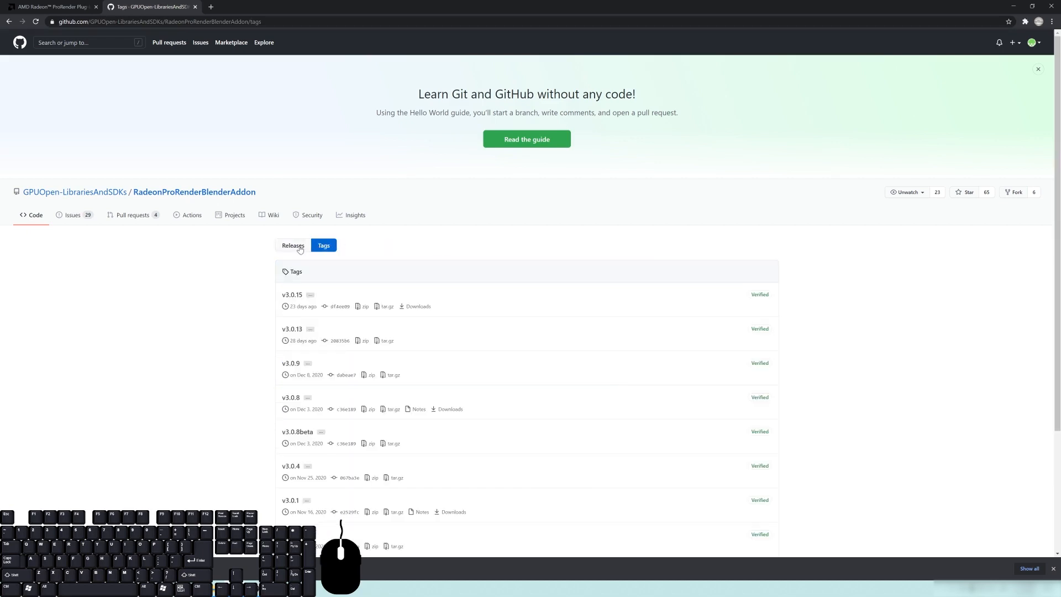
Step: Browse the add-on's GitHub releases from weekly build v3.0.15 down to the 3.0.8 release assets
left_click(292, 245)
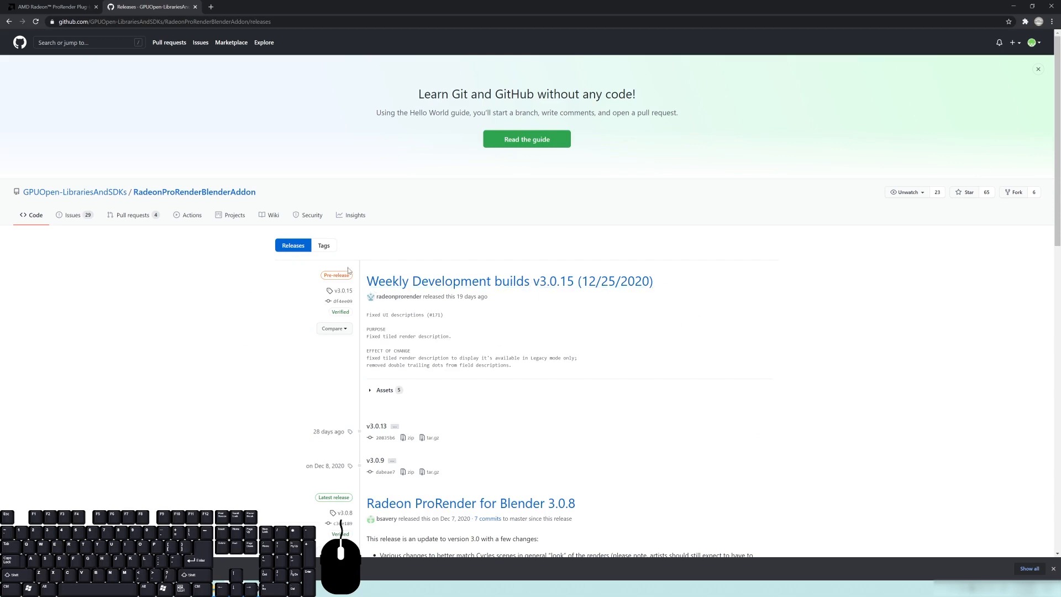
scroll("down", 3)
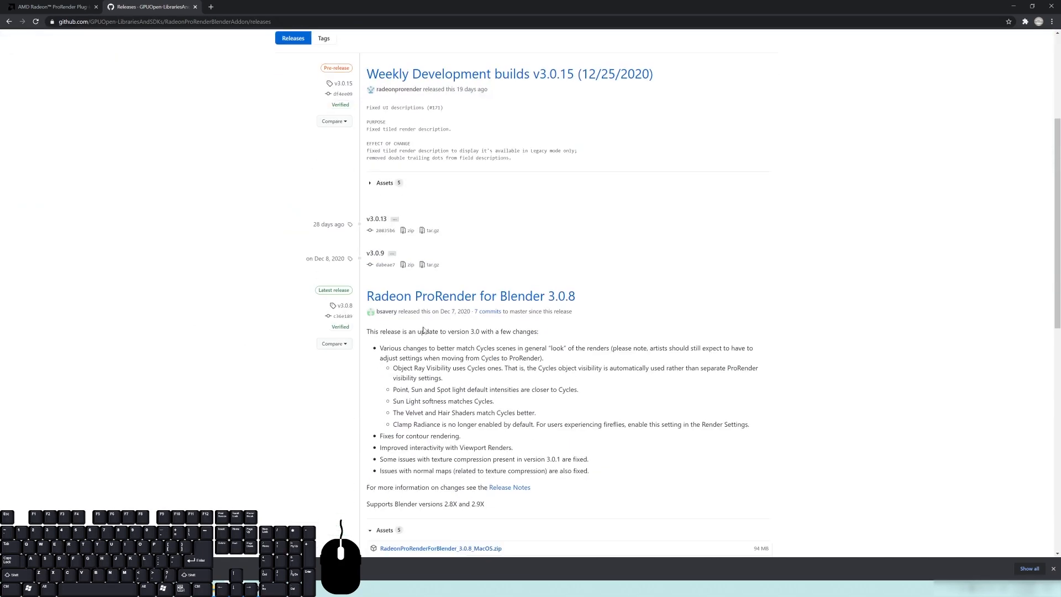
scroll("down", 3)
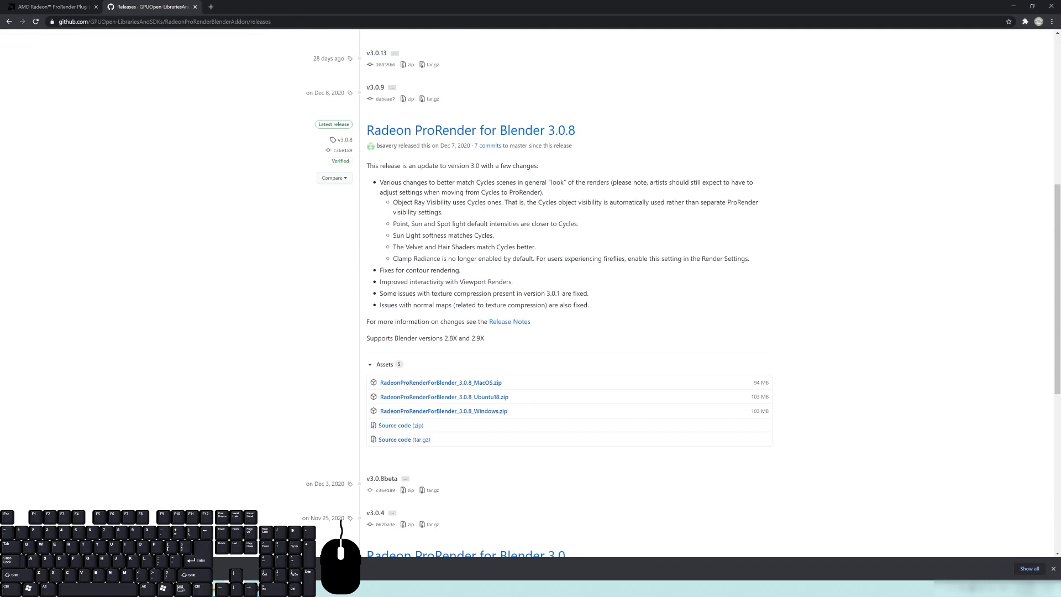
scroll("up", 3)
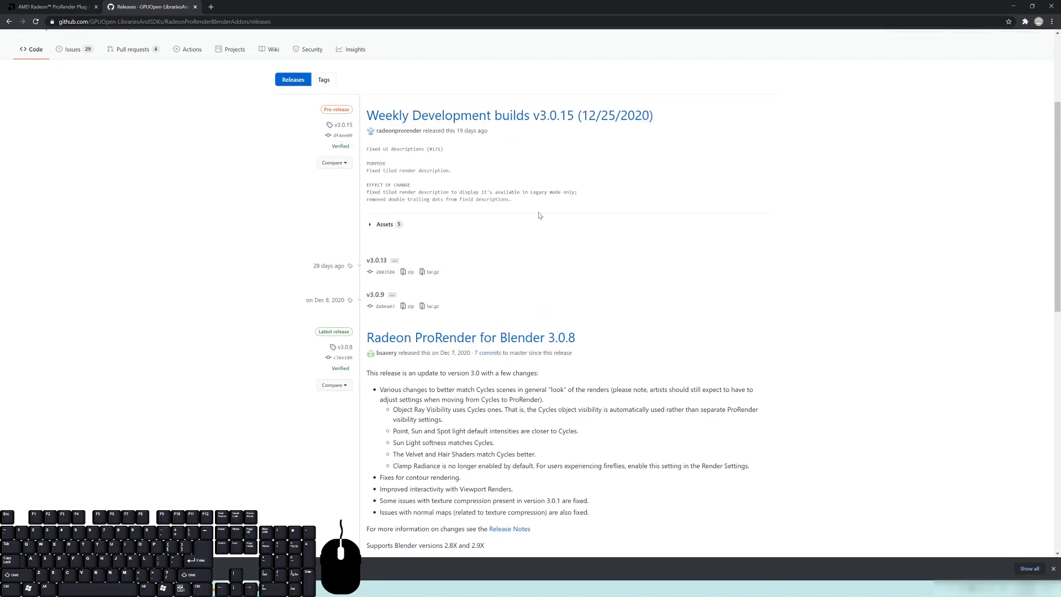
mouse_move(585, 143)
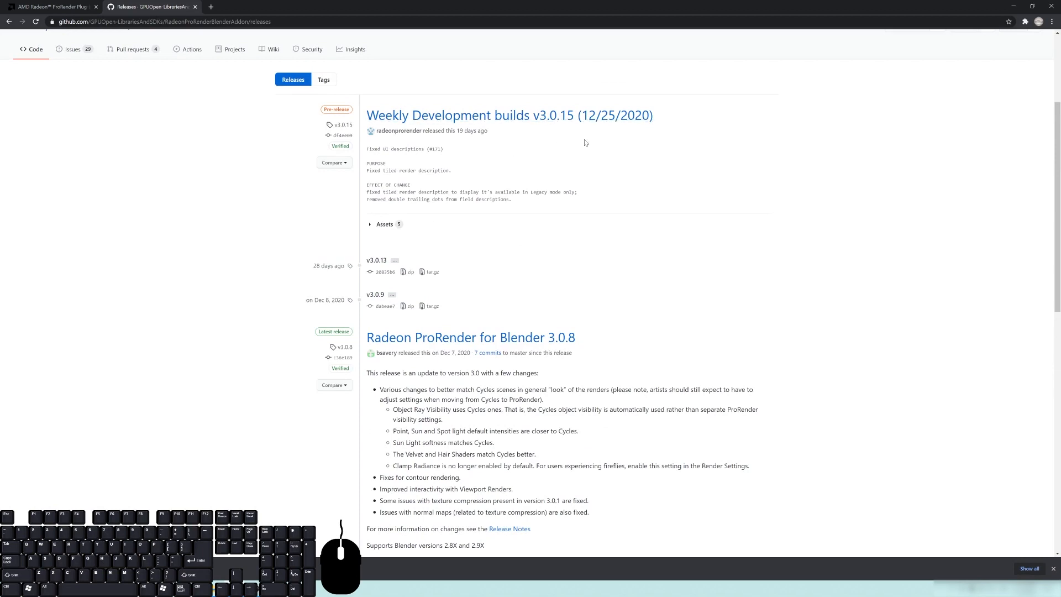
scroll("up", 3)
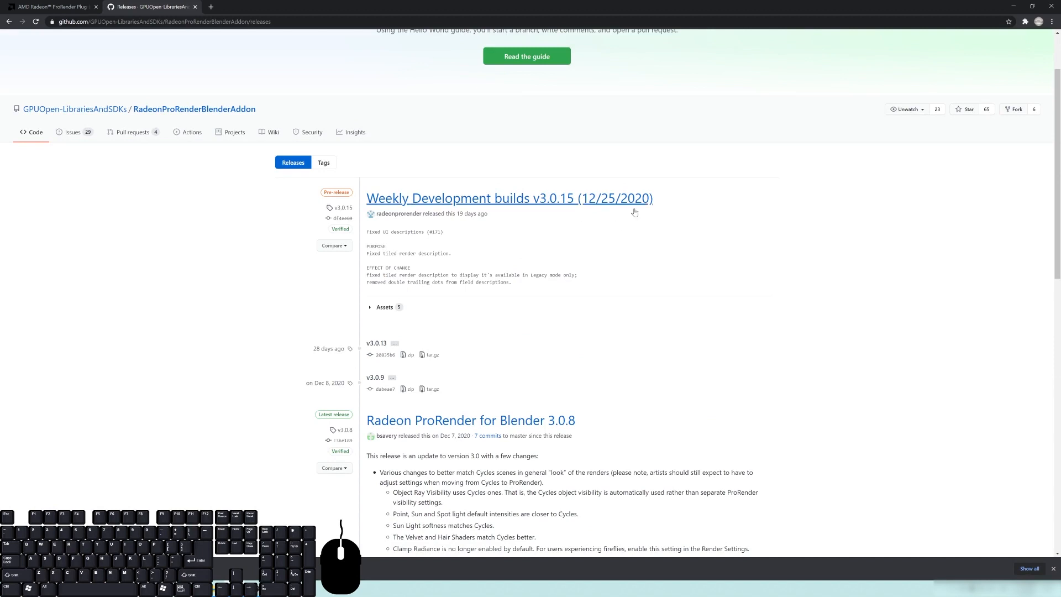
mouse_move(570, 207)
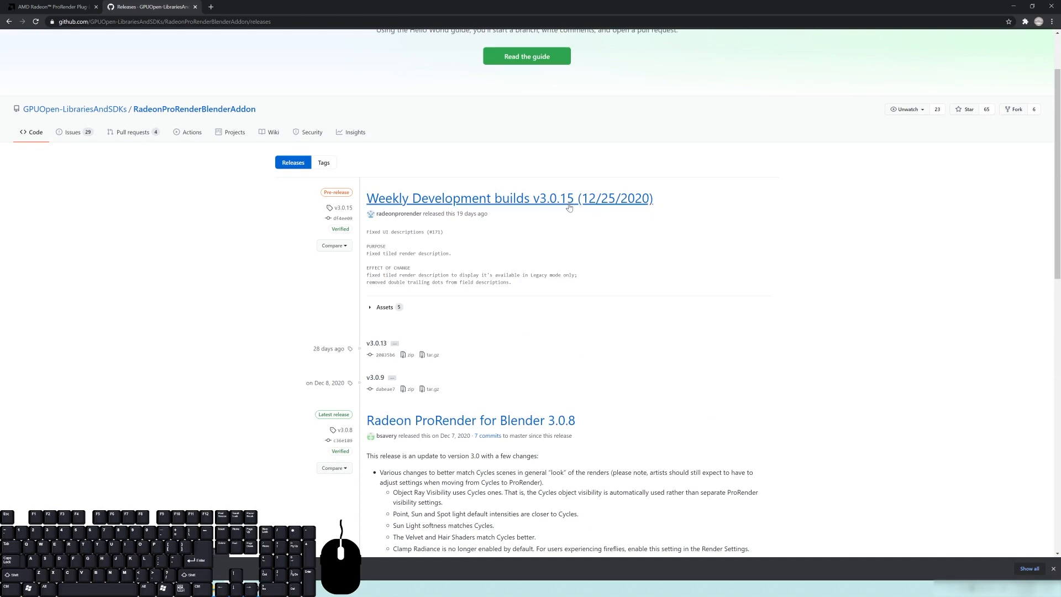
mouse_move(602, 220)
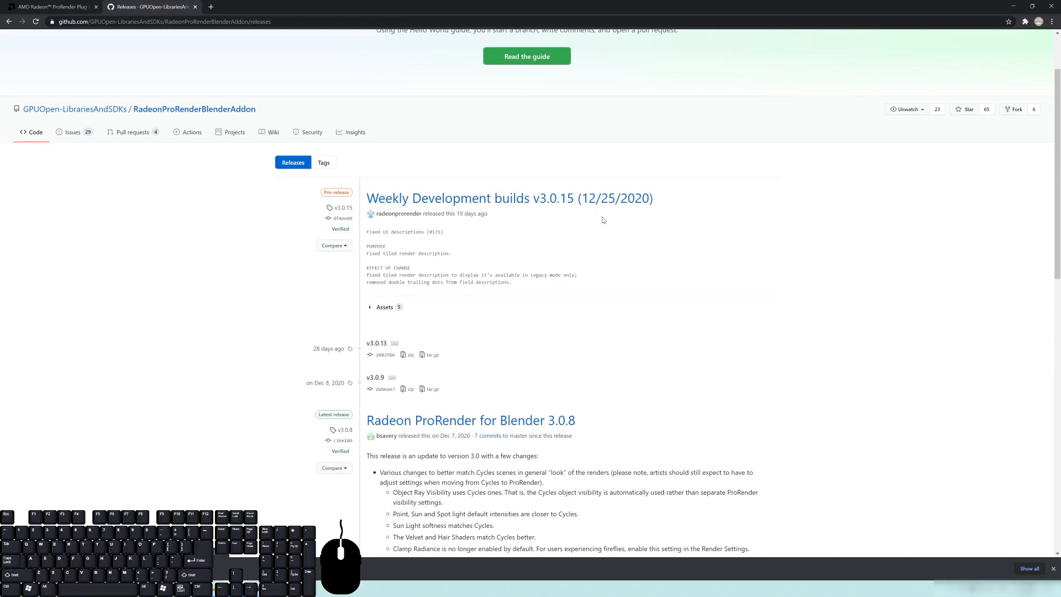
scroll("down", 3)
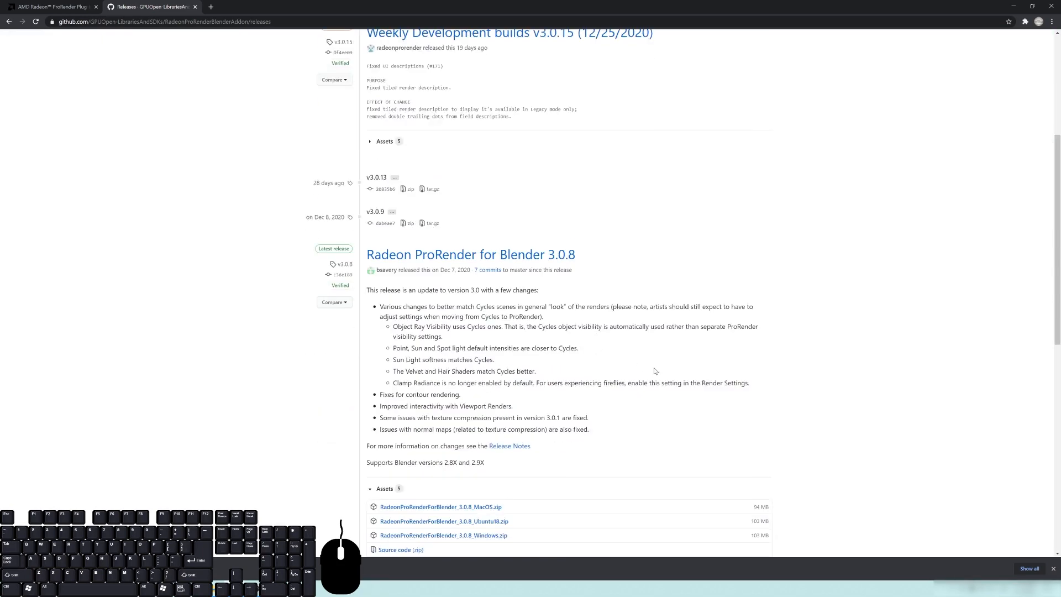
scroll("down", 3)
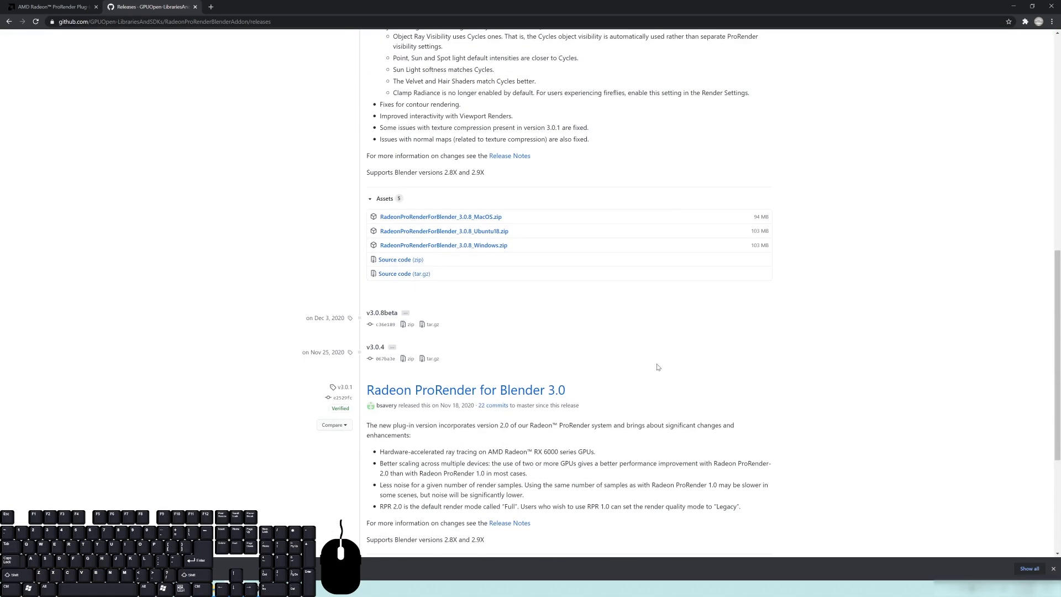
mouse_move(694, 418)
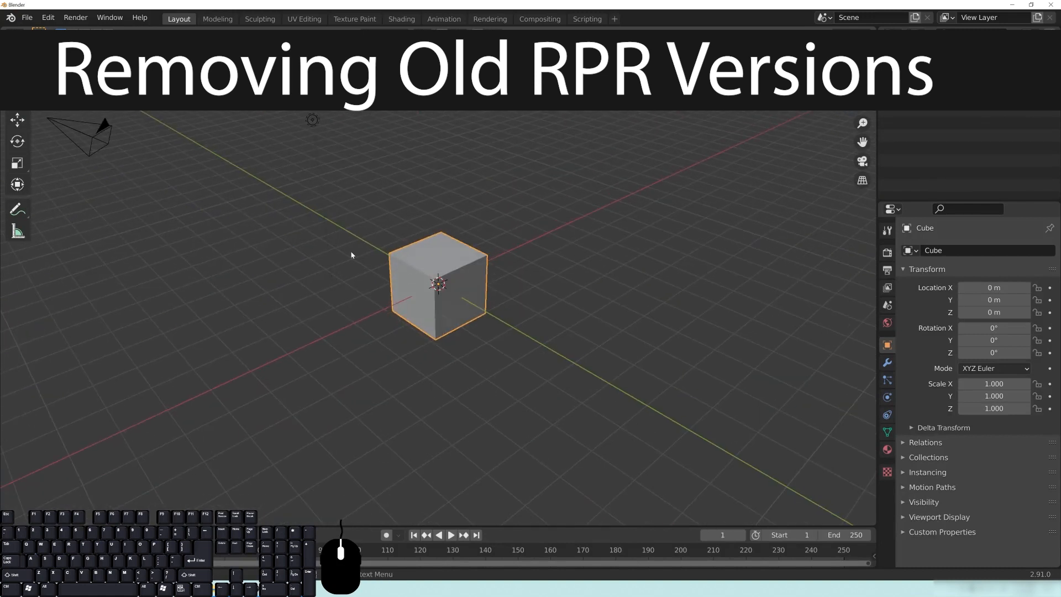
mouse_move(578, 244)
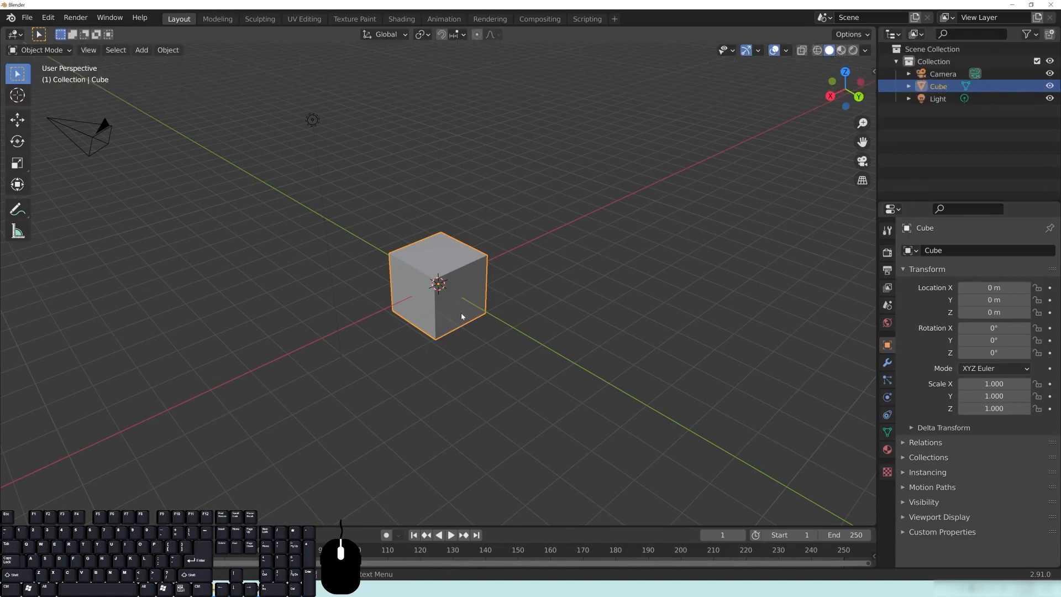
mouse_move(378, 217)
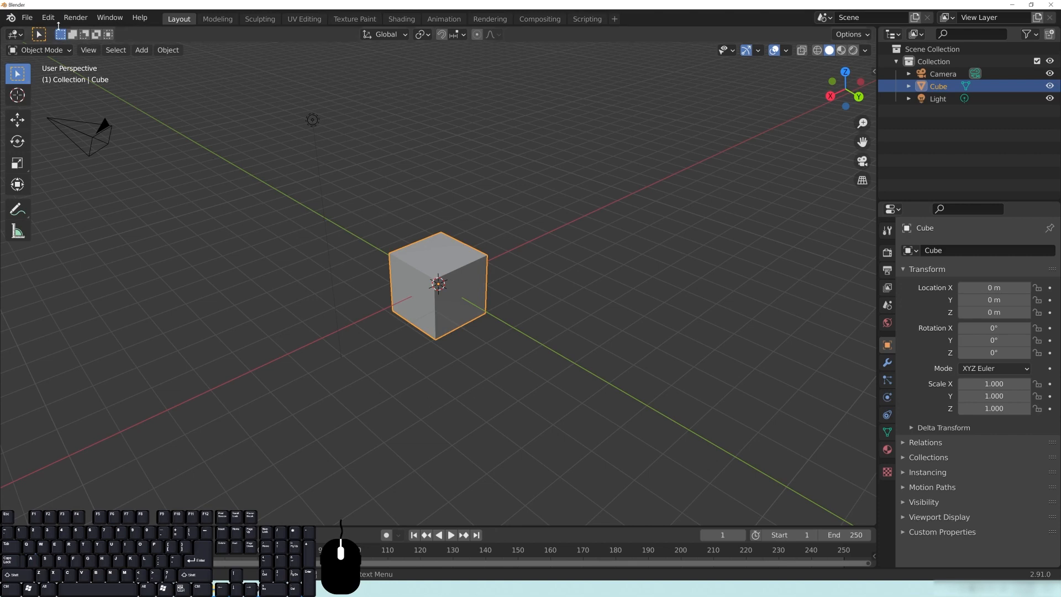
Step: Bring up Blender's Preferences window via the Edit menu
left_click(47, 17)
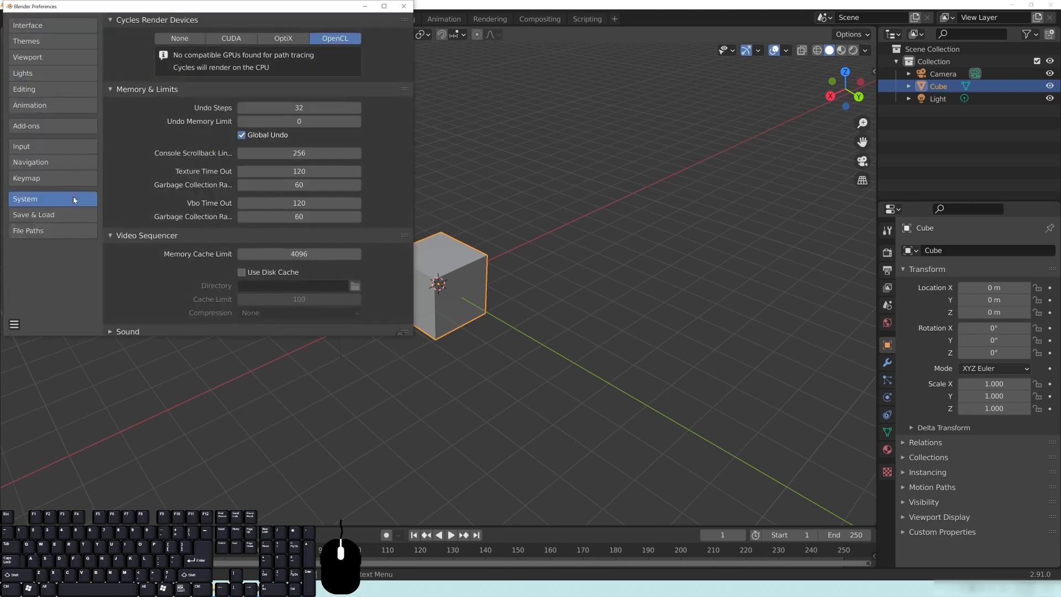
Step: Filter the add-ons for 'prore' and expand the Radeon ProRender 3.0.15 entry
left_click(26, 126)
type("p")
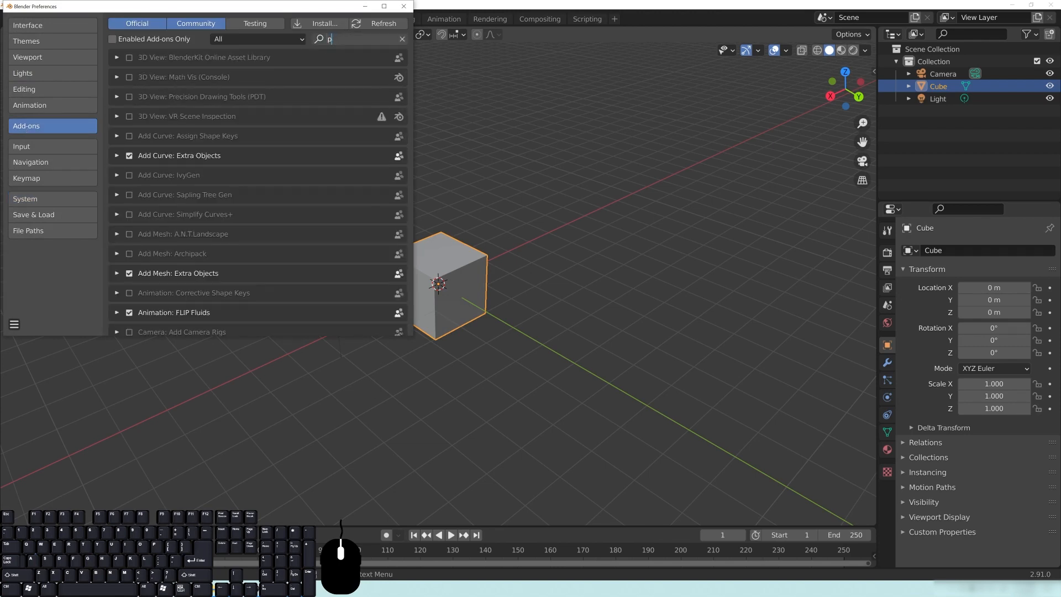
type("rore")
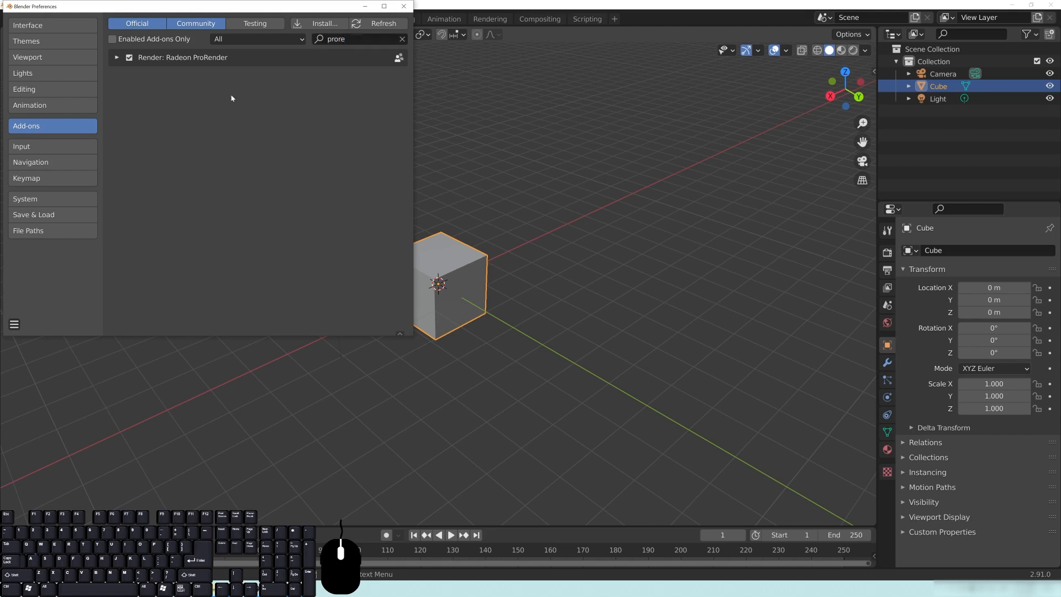
left_click(117, 57)
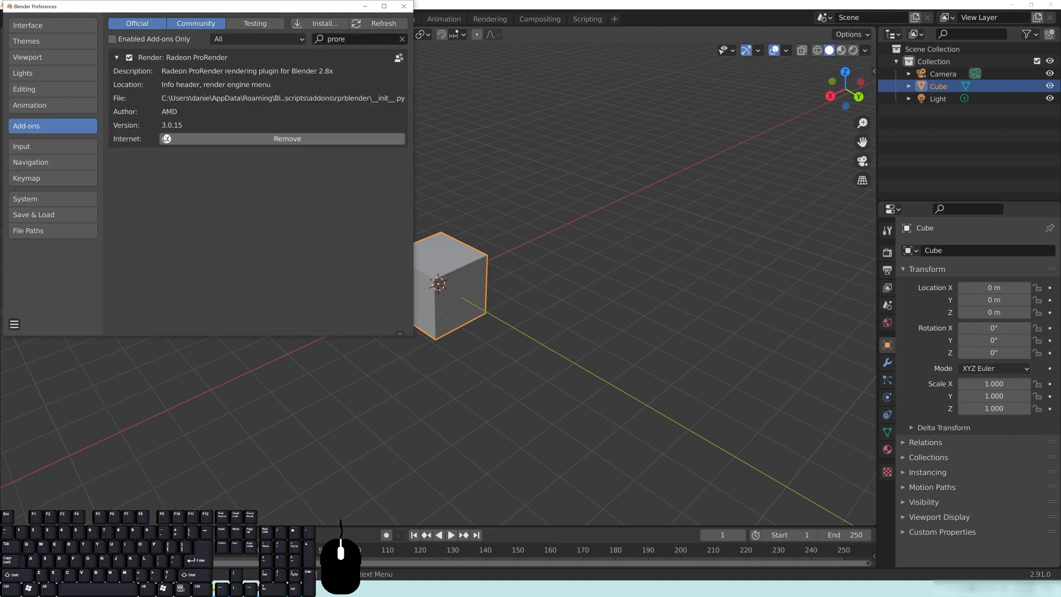
mouse_move(266, 111)
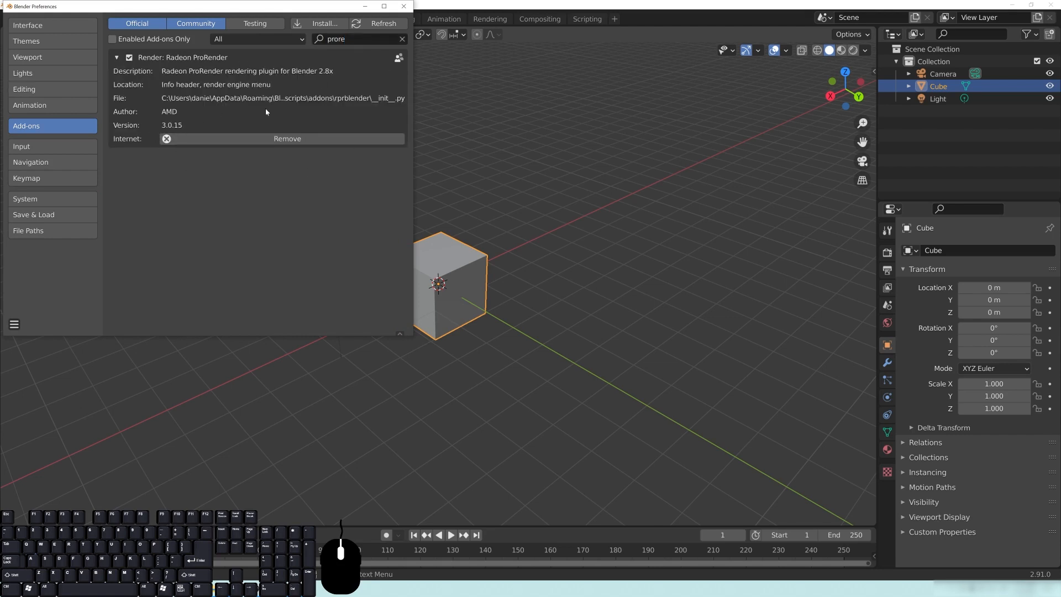
mouse_move(138, 98)
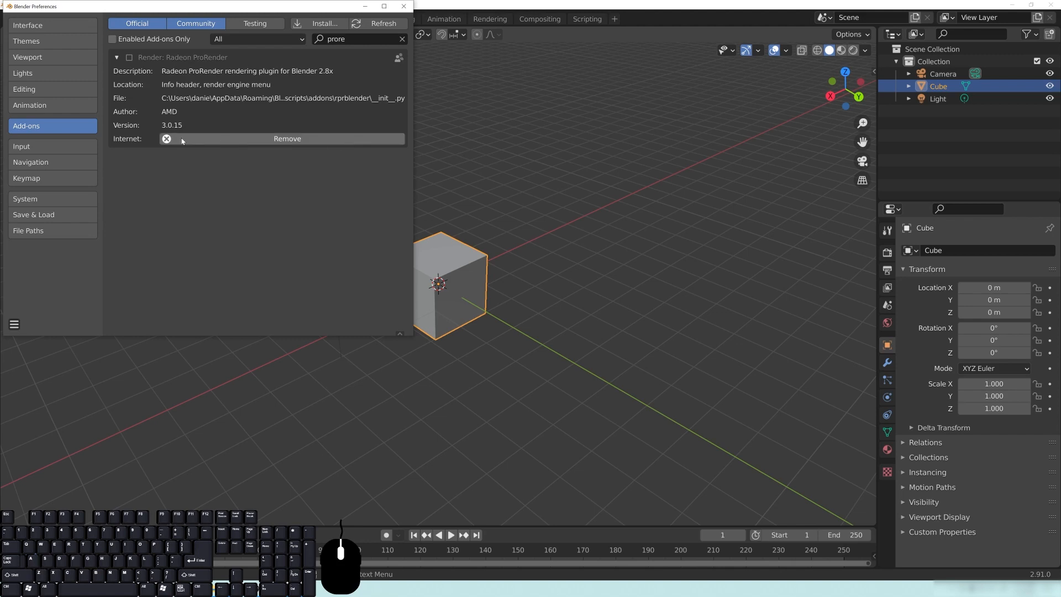
Step: Remove the rprblender add-on, confirm, then close and relaunch Blender from the desktop
left_click(286, 138)
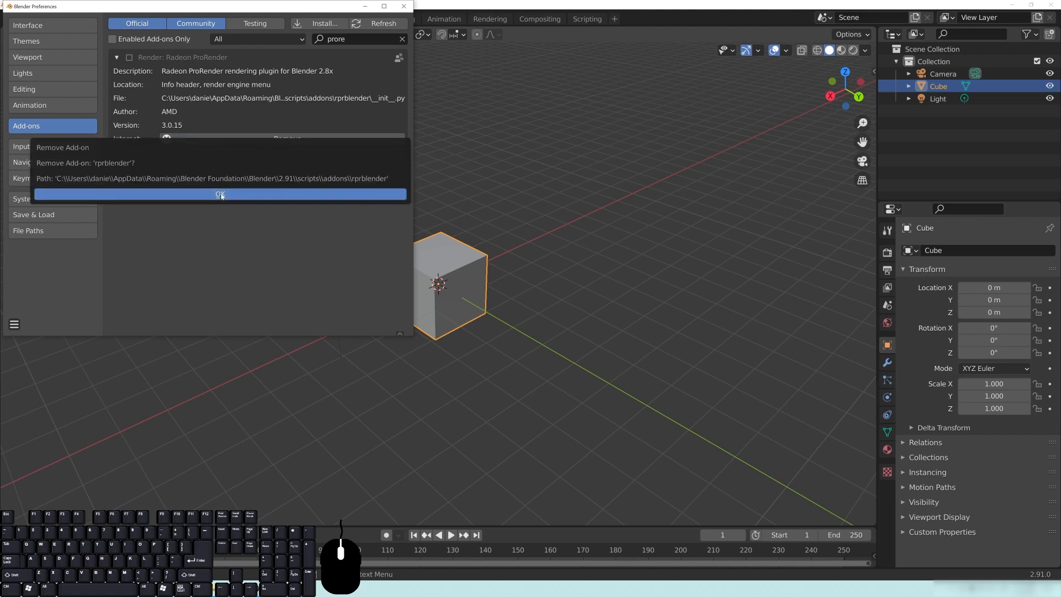
left_click(220, 195)
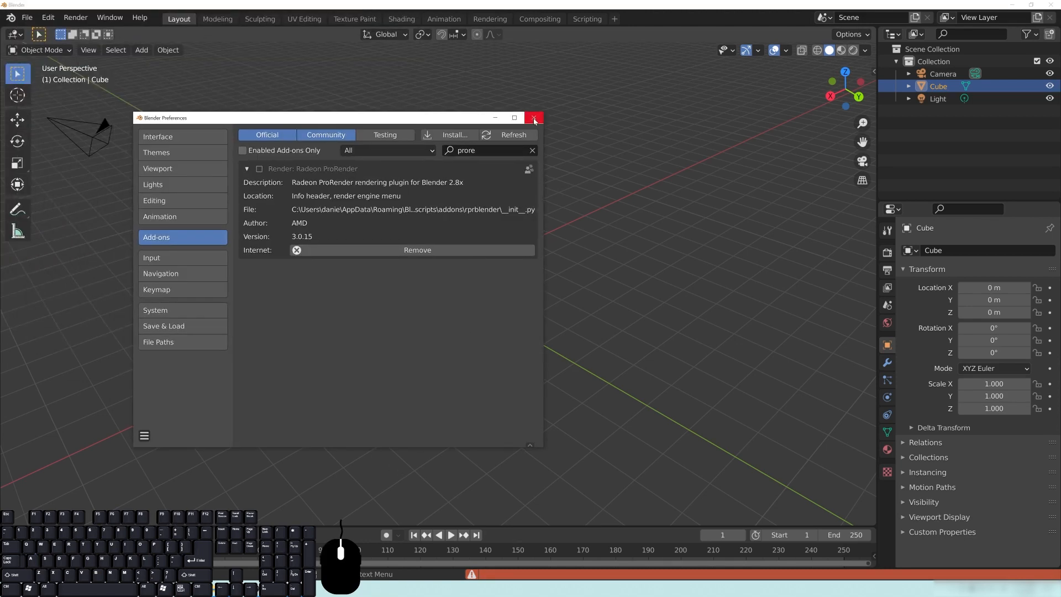
left_click(534, 118)
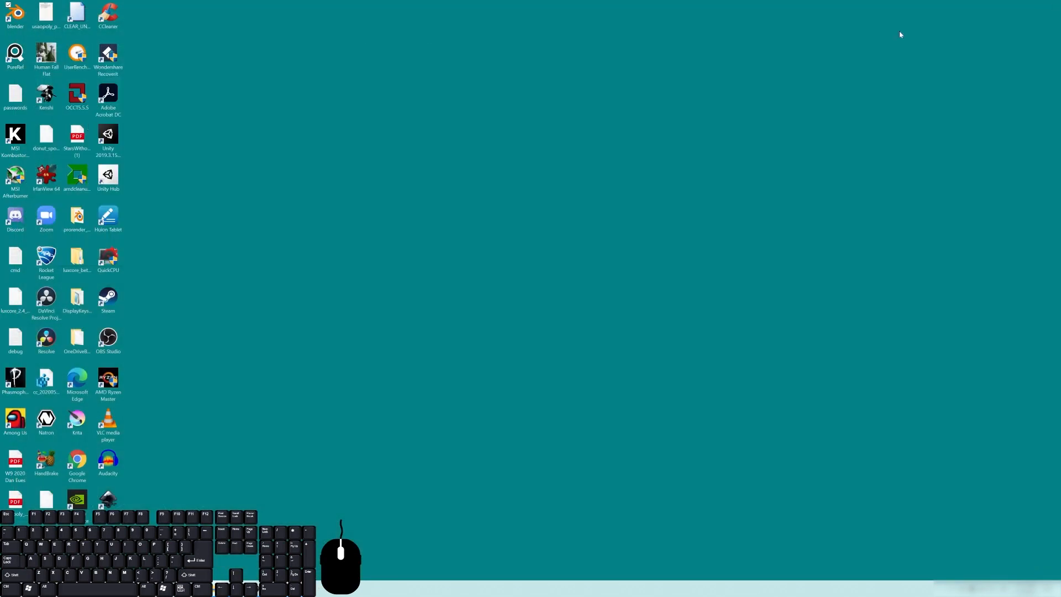
double_click(15, 13)
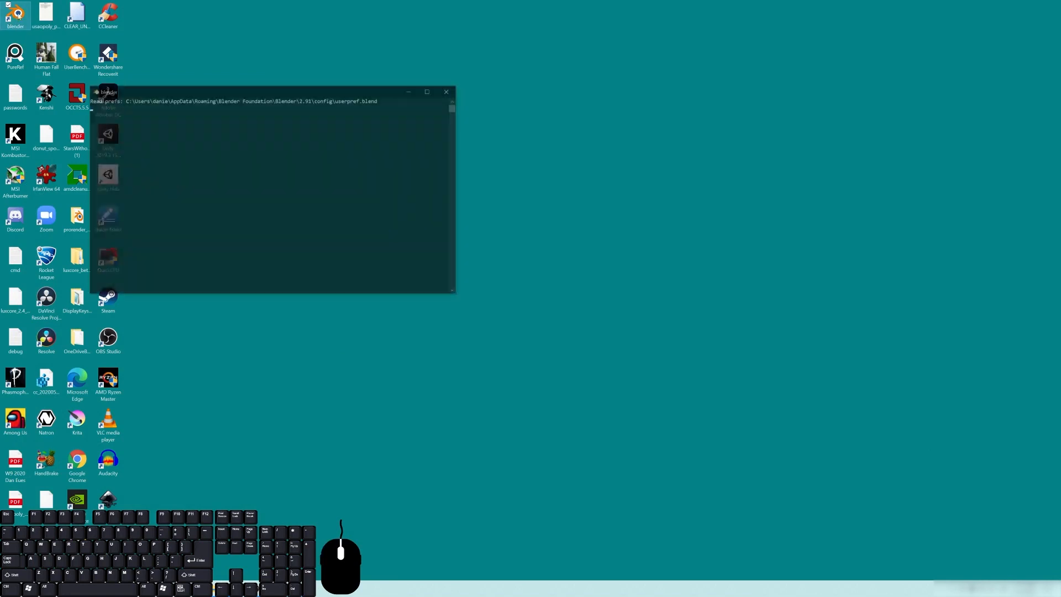
left_click(47, 17)
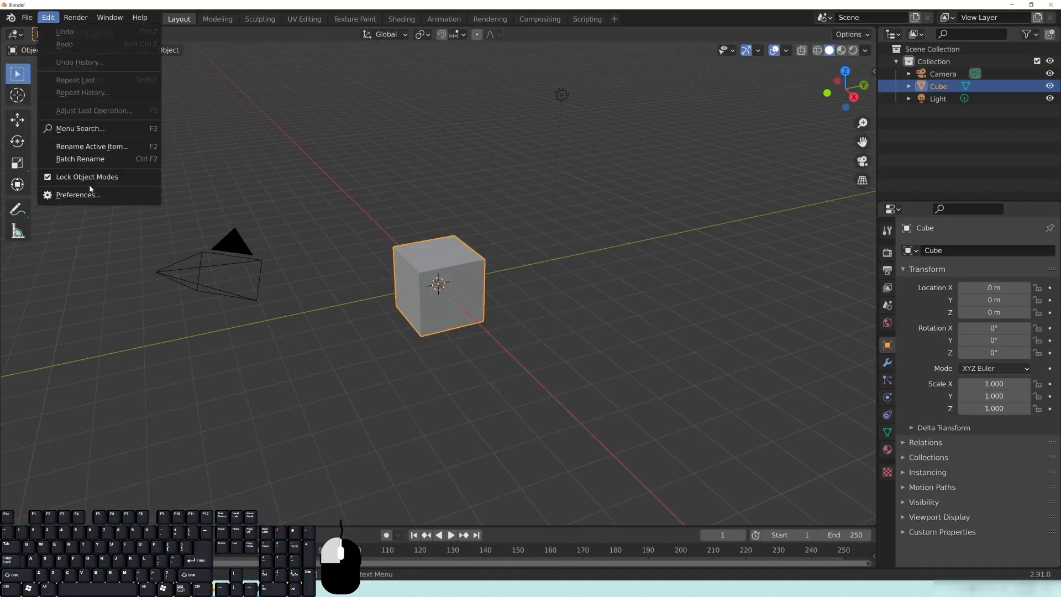
Step: Find Radeon ProRender 3.0.15 again via 'prore', remove it, confirm, and close Blender
left_click(77, 195)
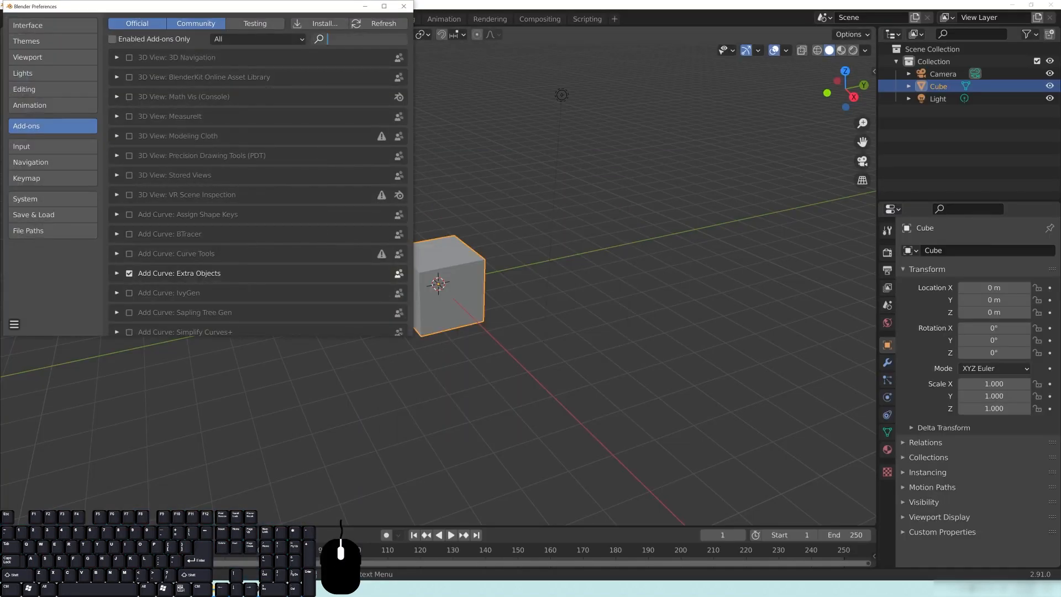
type("prore")
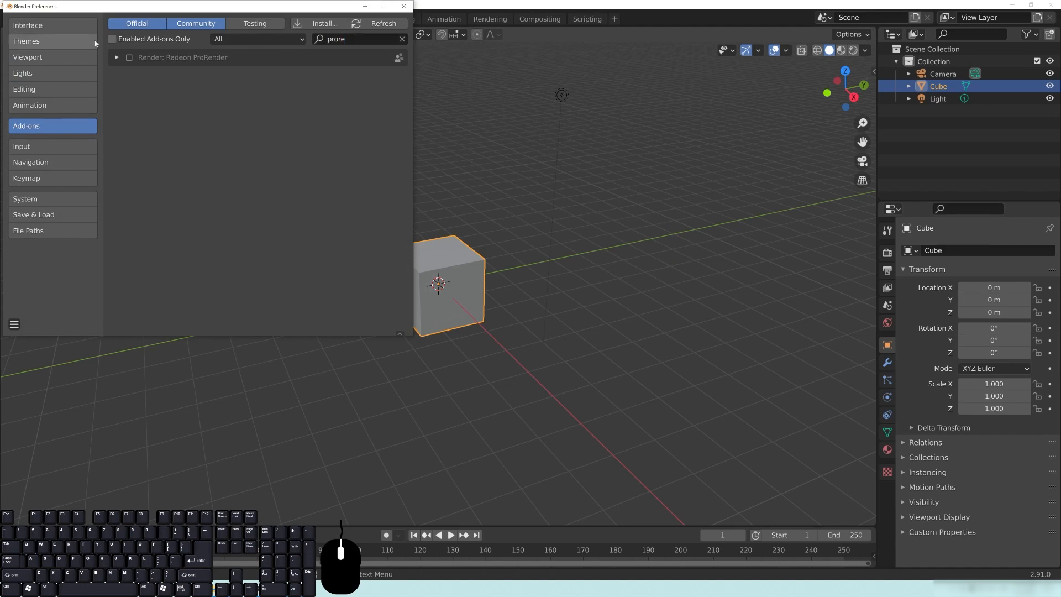
left_click(117, 57)
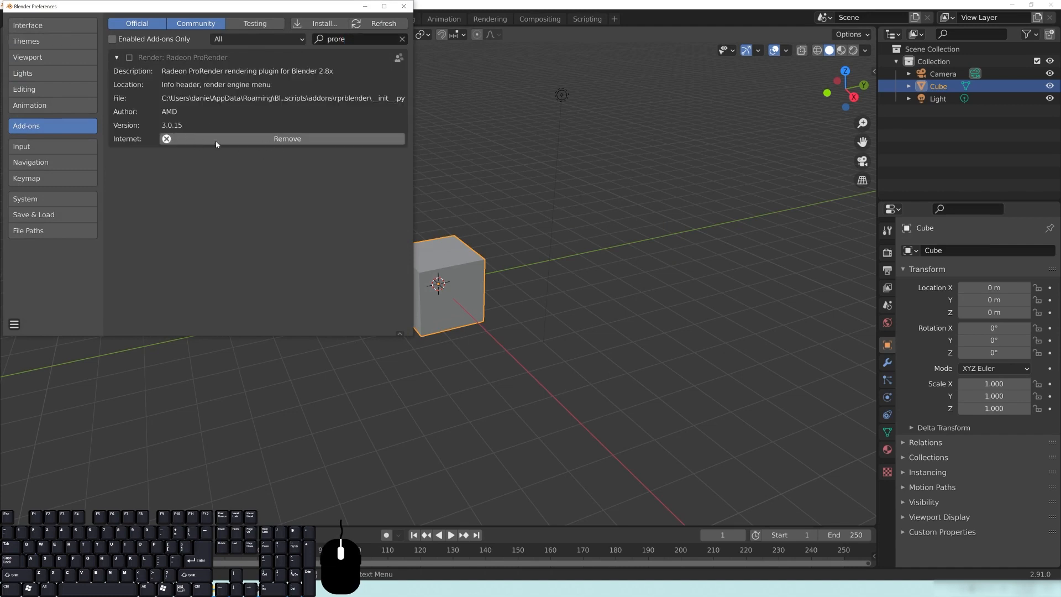
left_click(286, 138)
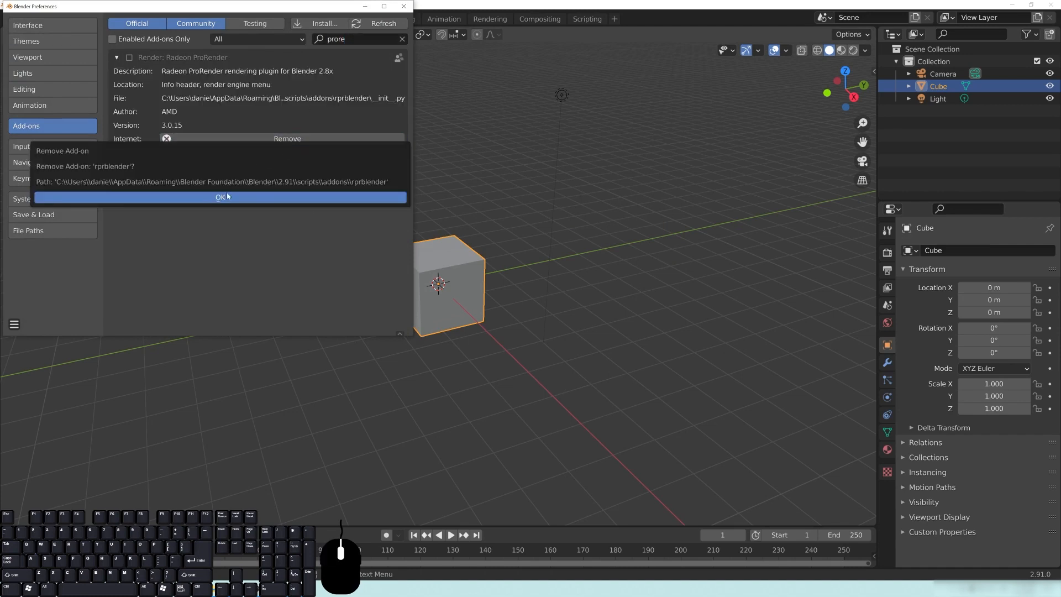
left_click(221, 197)
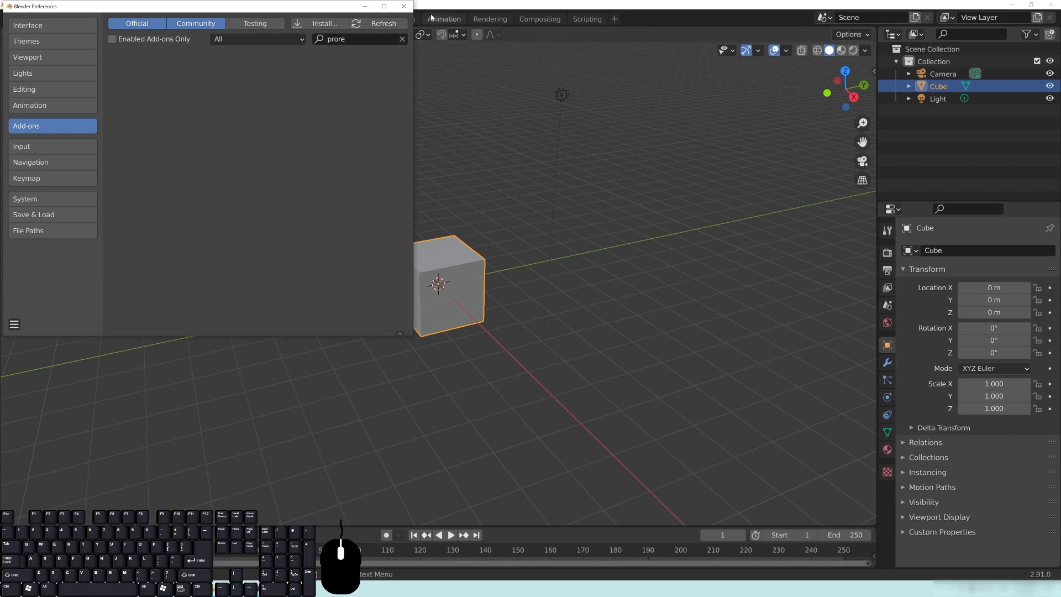
left_click(403, 6)
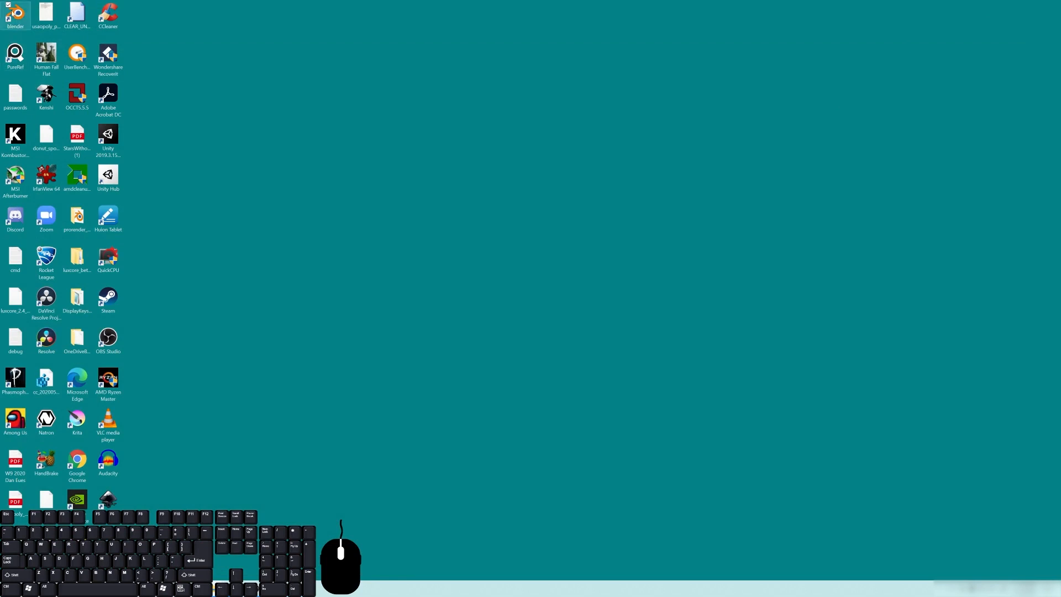
Step: Relaunch Blender from the desktop and bring up Edit > Preferences on the Add-ons section
double_click(15, 13)
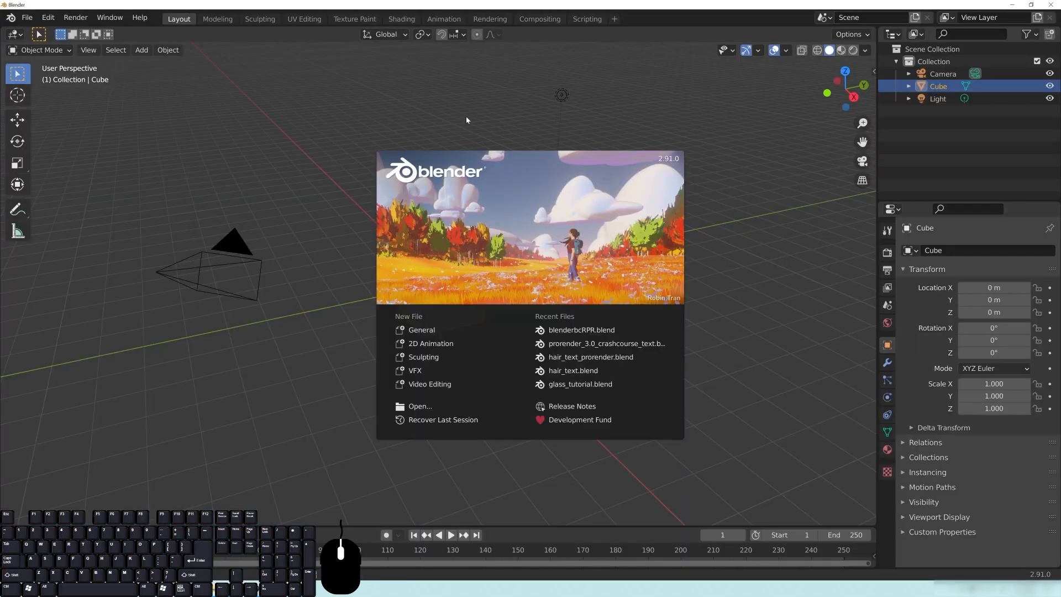
left_click(48, 18)
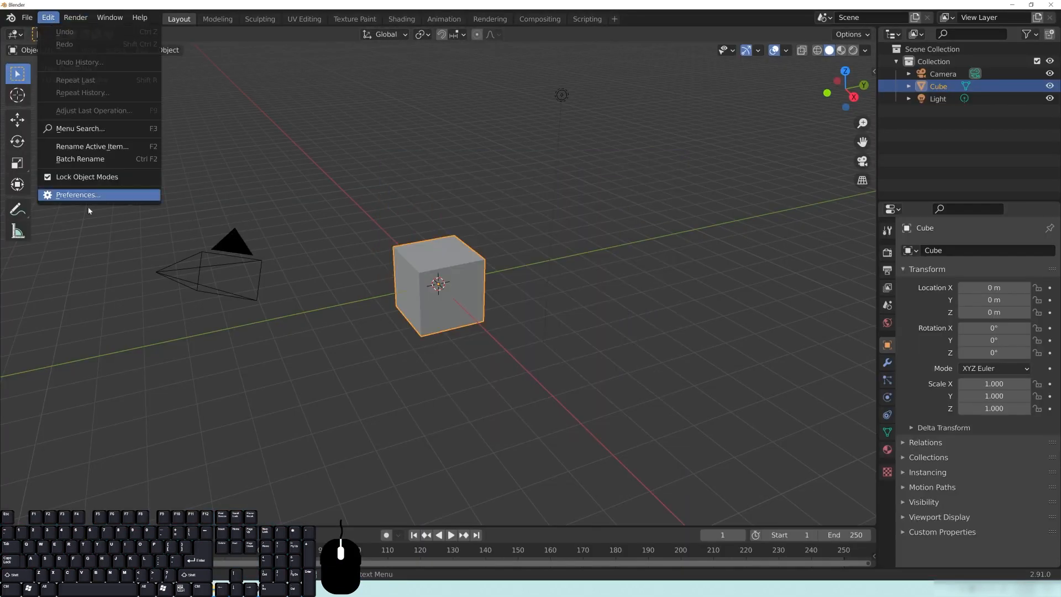
left_click(78, 195)
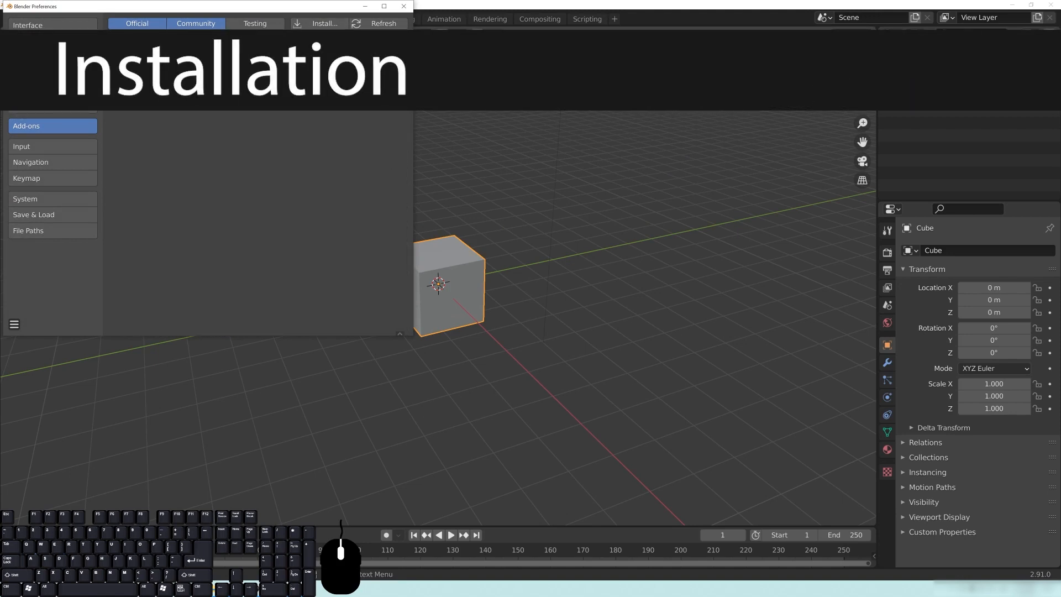
mouse_move(340, 22)
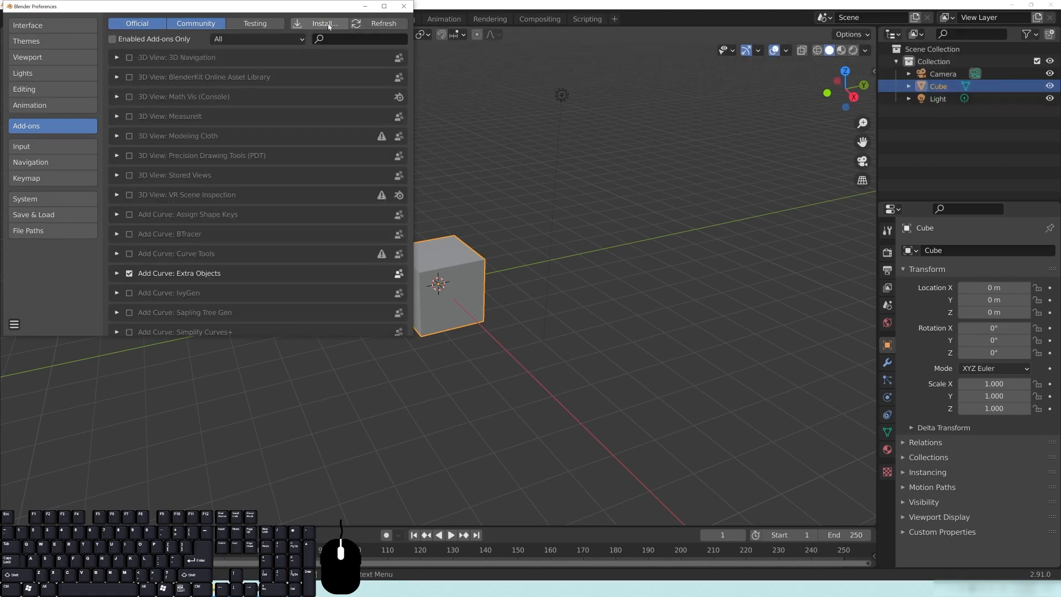
Step: Install RadeonProRenderForBlender_3.0.15_Windows.zip from the Downloads folder
left_click(324, 23)
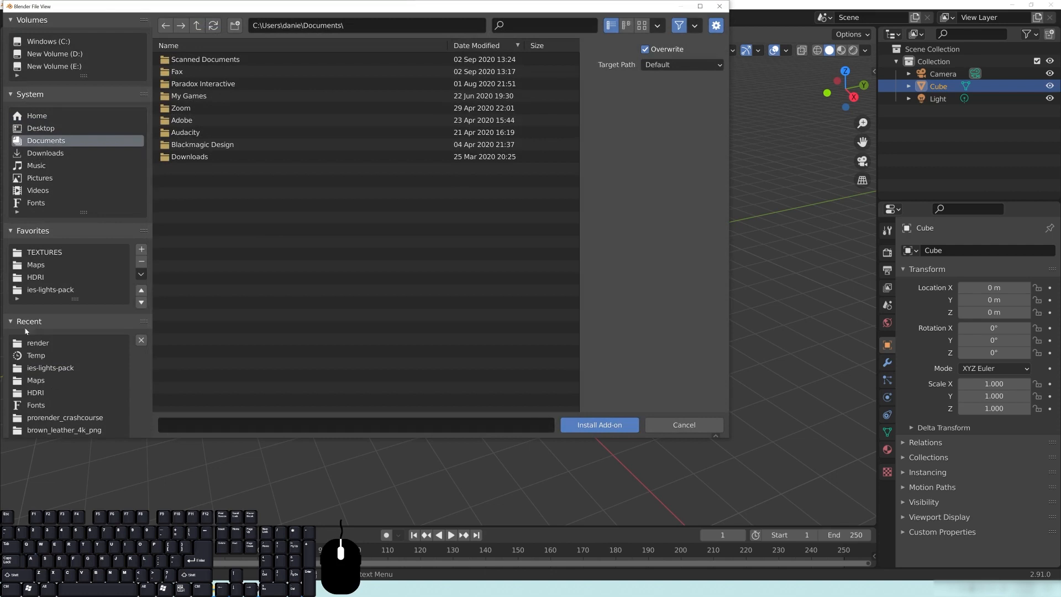
mouse_move(385, 242)
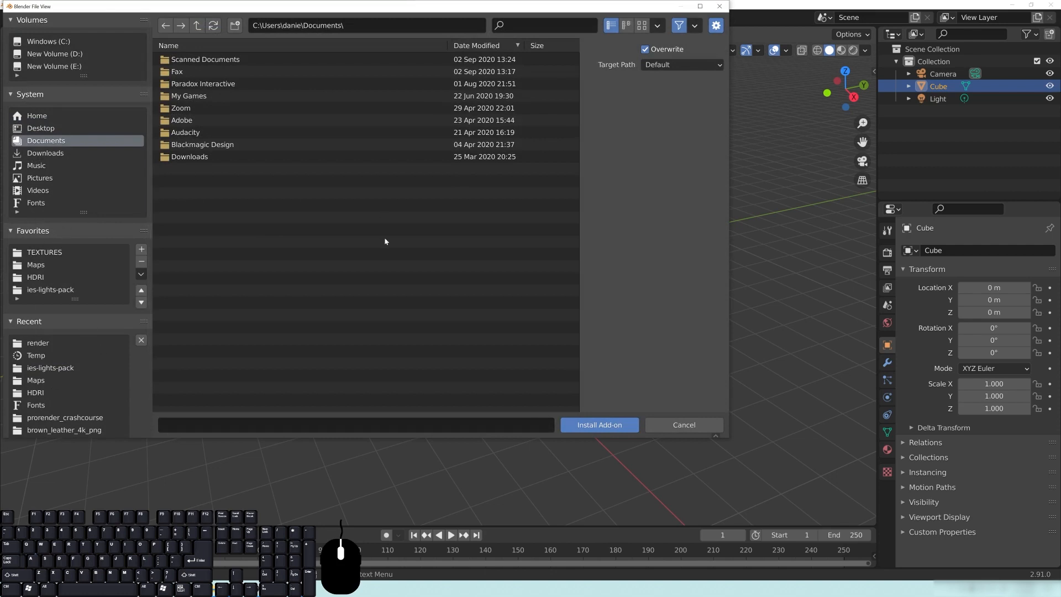
left_click(40, 128)
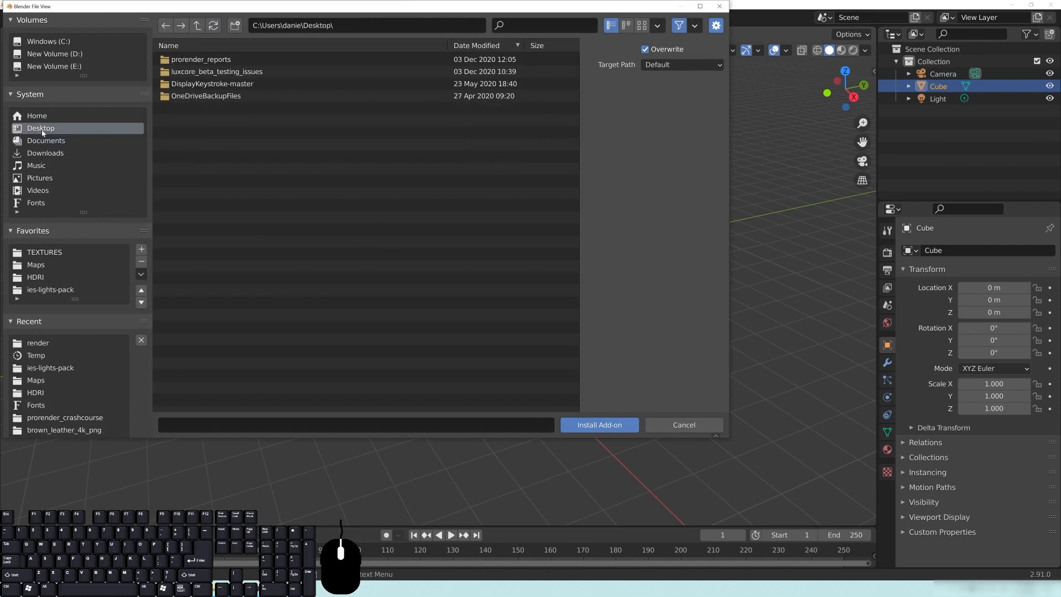
mouse_move(49, 149)
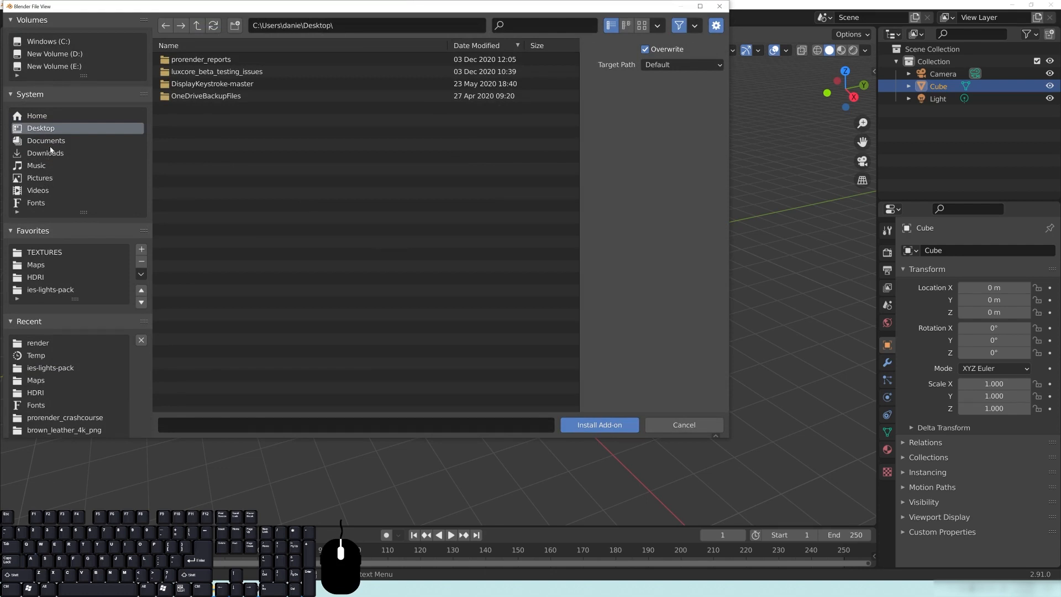
left_click(46, 153)
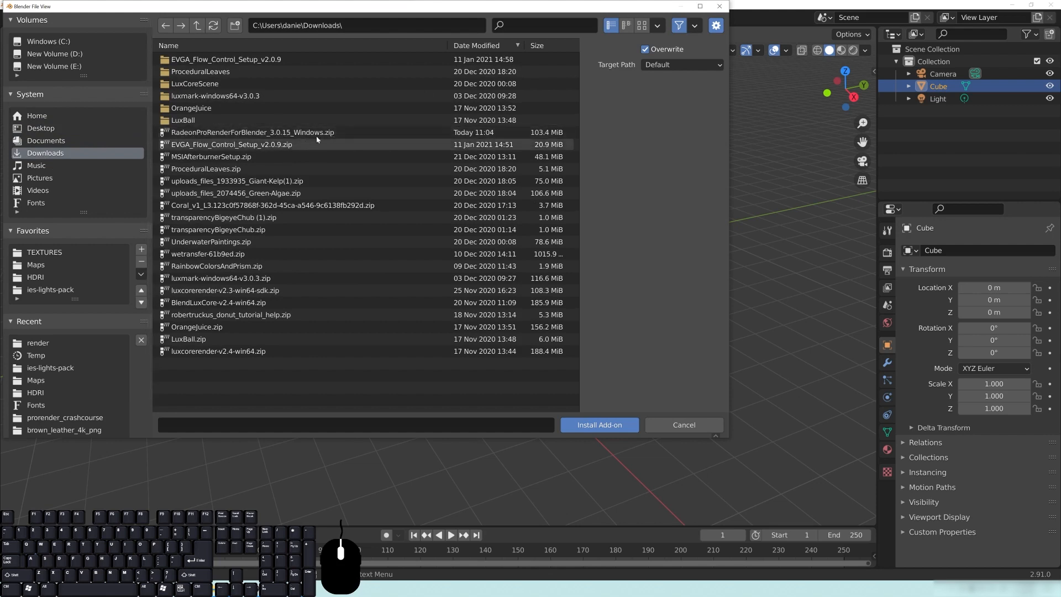
left_click(253, 133)
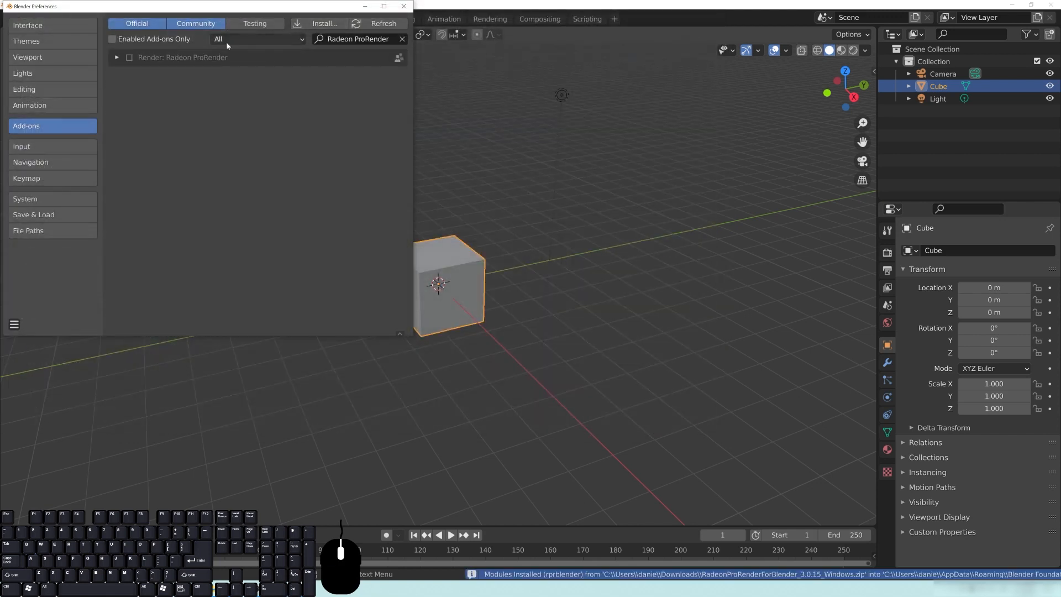
Step: Expand the Render: Radeon ProRender add-on entry and enable it
left_click(117, 58)
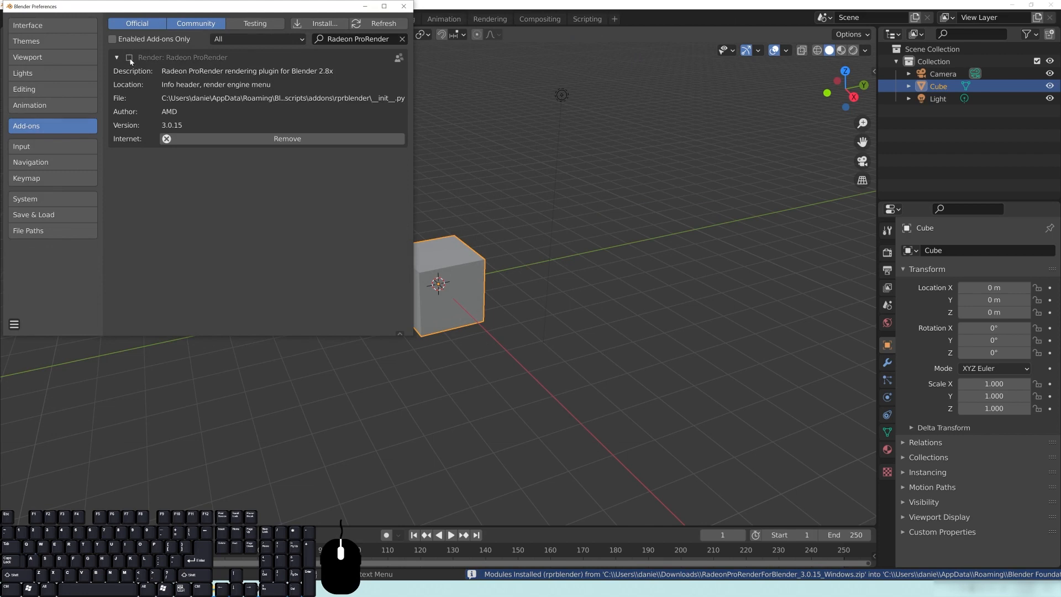
left_click(129, 57)
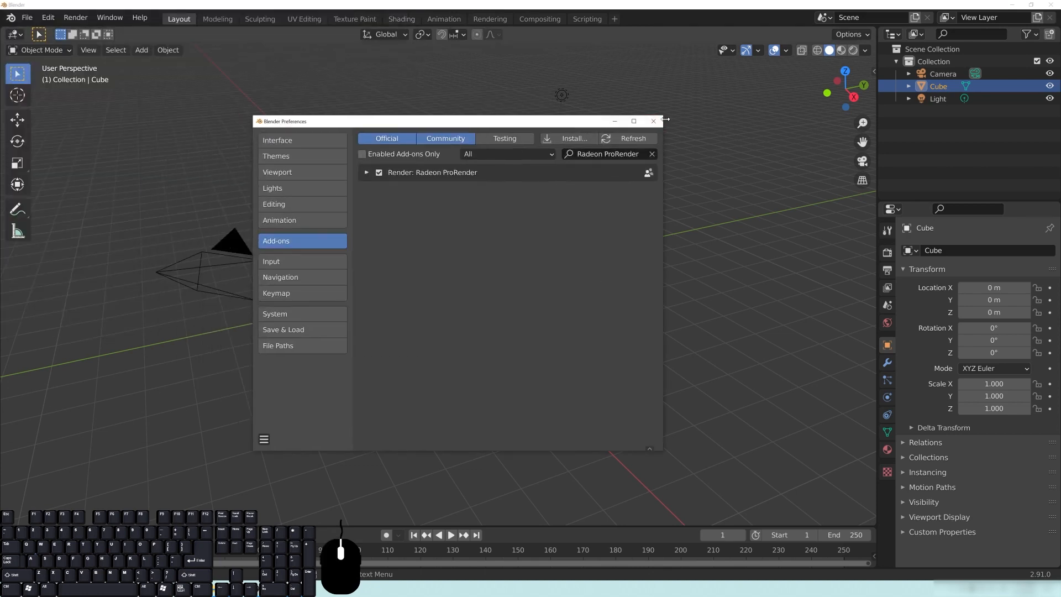
Step: Close Preferences and set the scene's render engine to Radeon ProRender
left_click(652, 121)
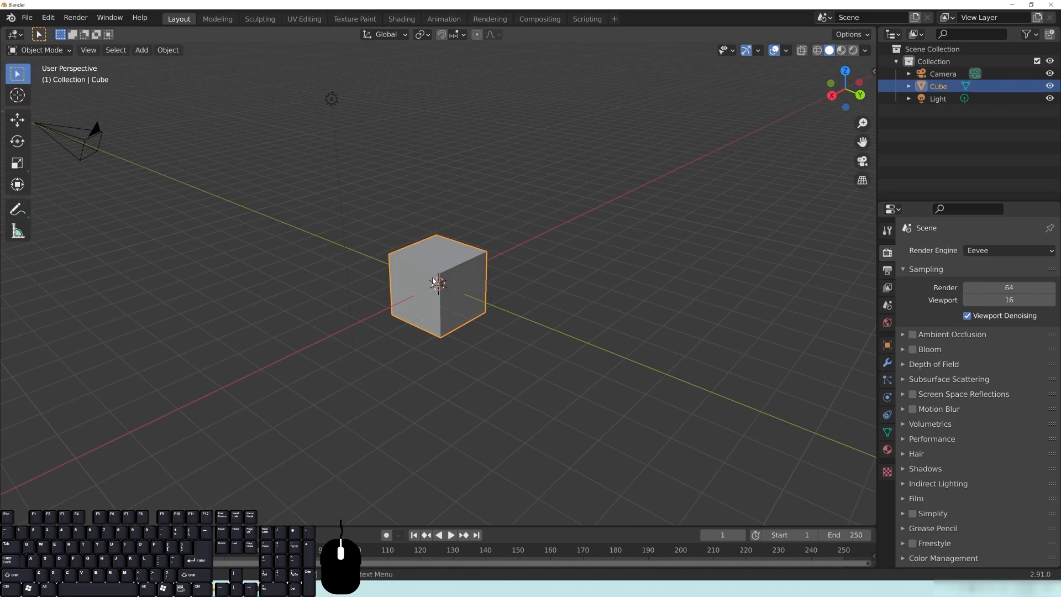
mouse_move(887, 254)
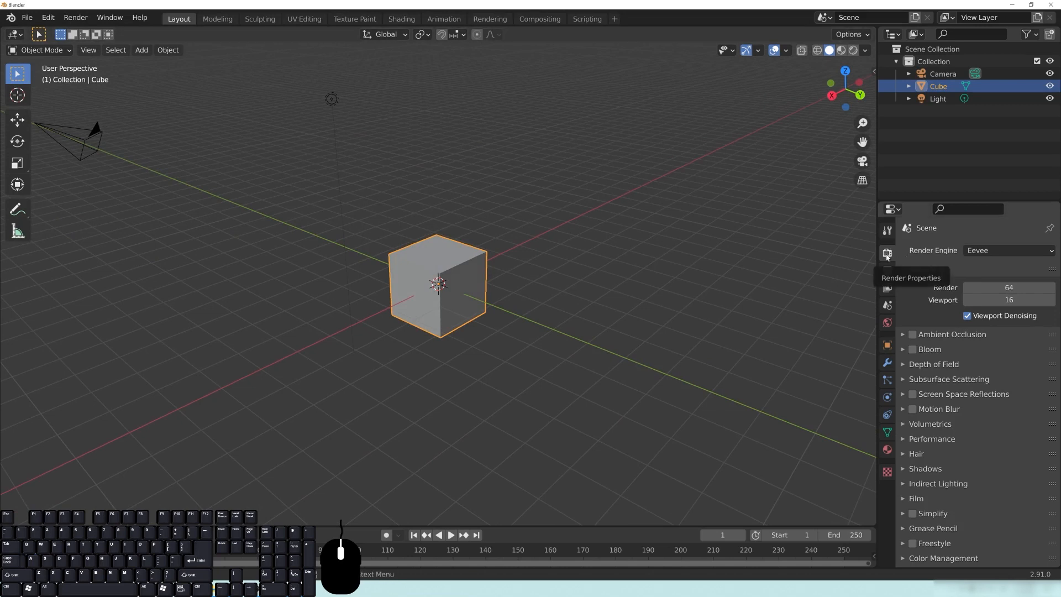
left_click(1008, 250)
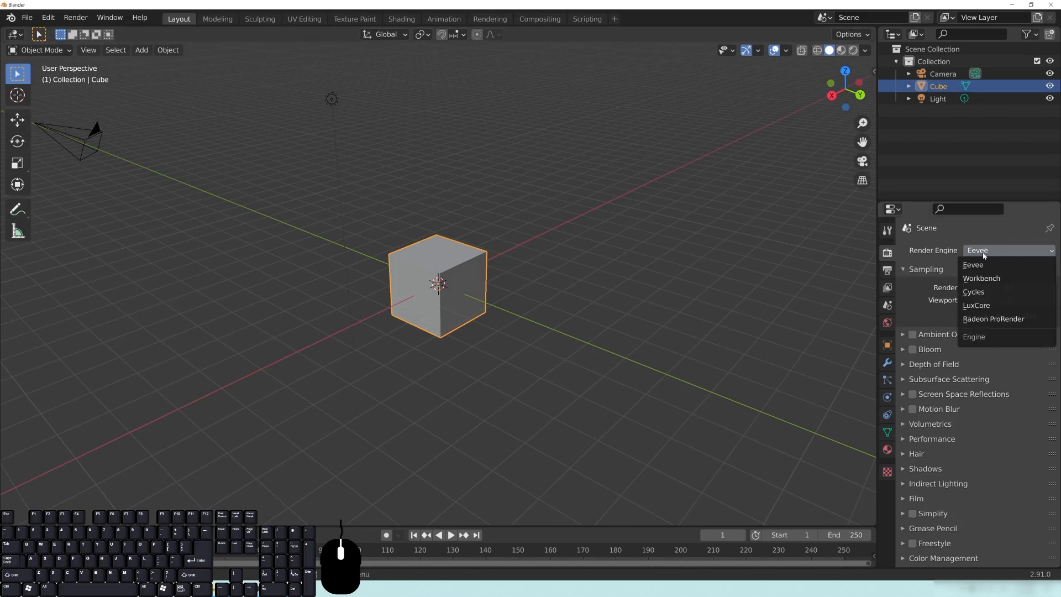
left_click(994, 319)
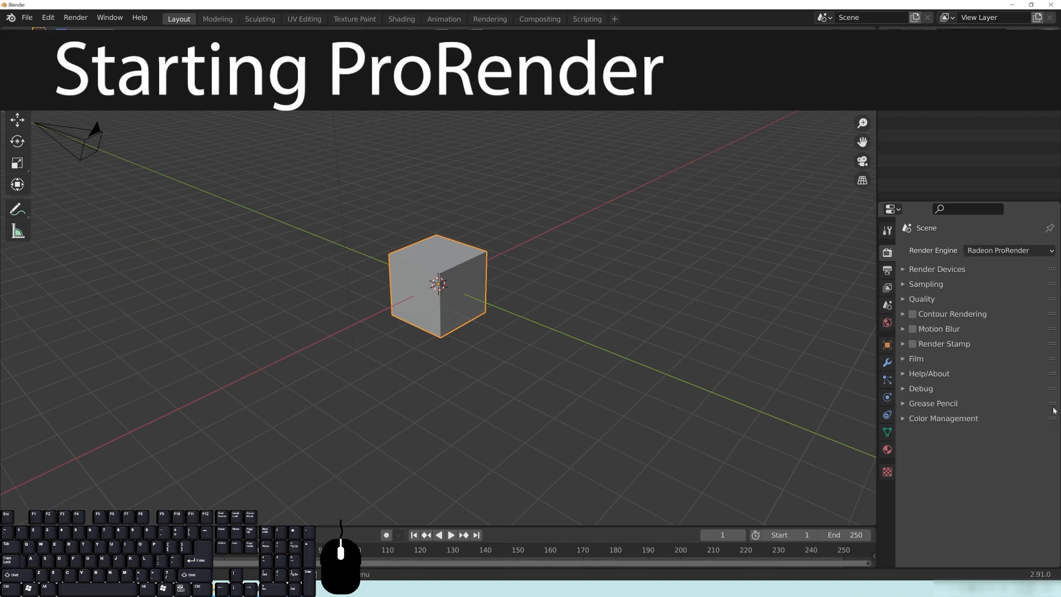
mouse_move(1003, 268)
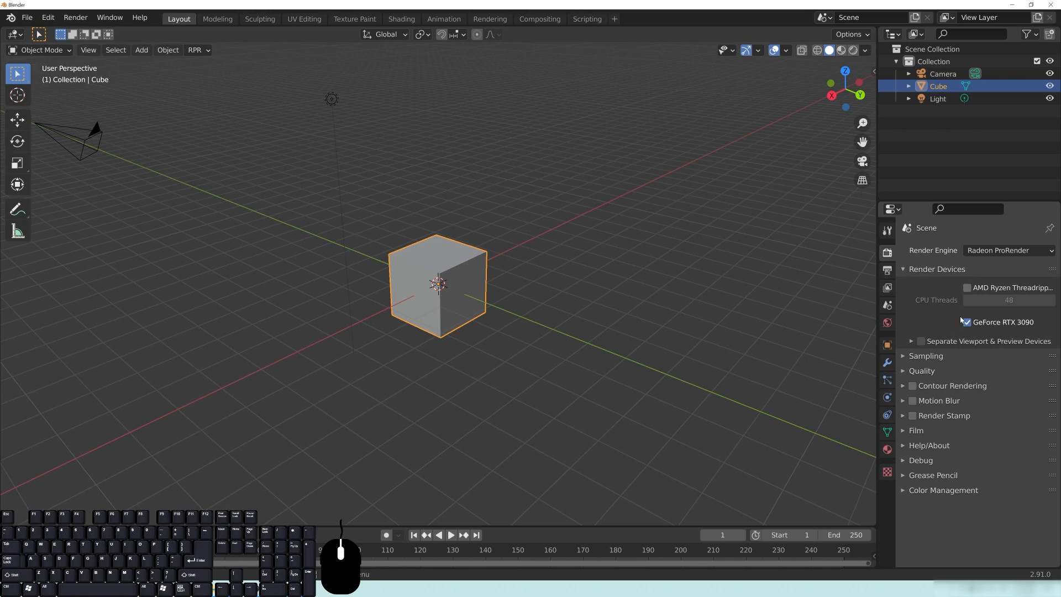
mouse_move(968, 322)
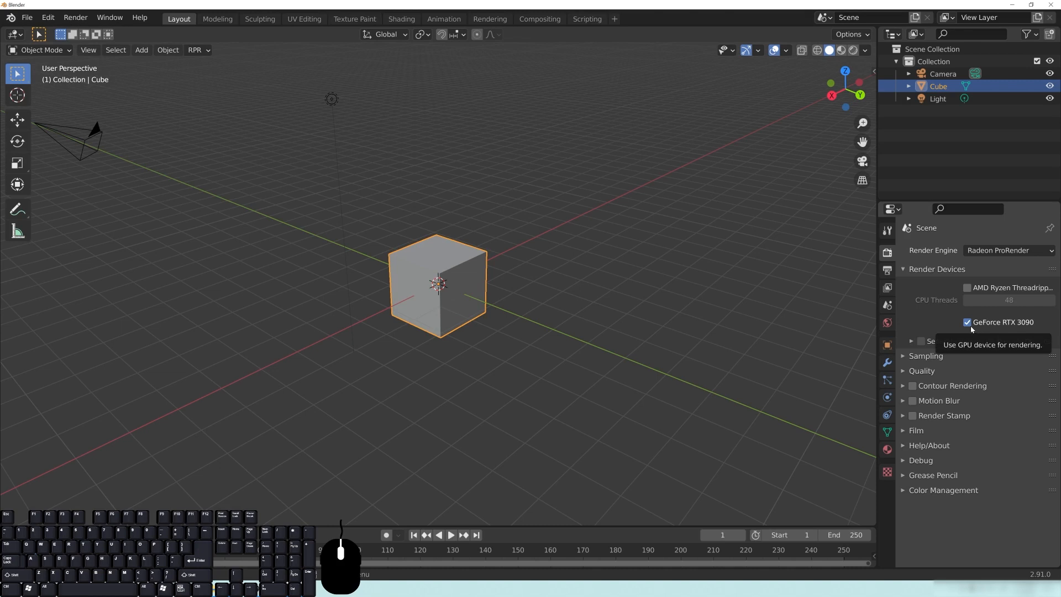
mouse_move(946, 288)
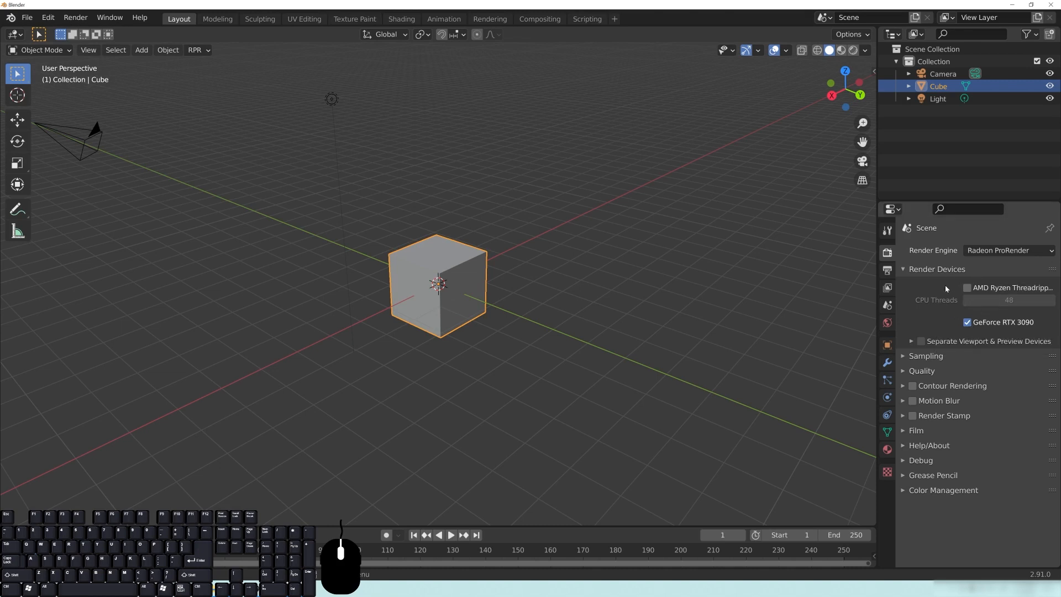
mouse_move(956, 280)
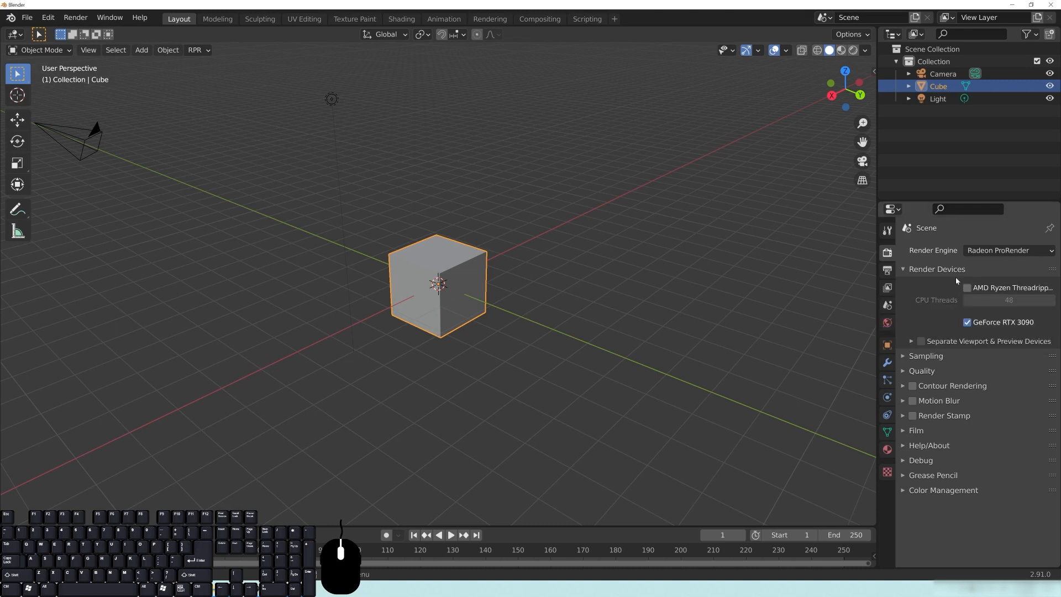
mouse_move(960, 292)
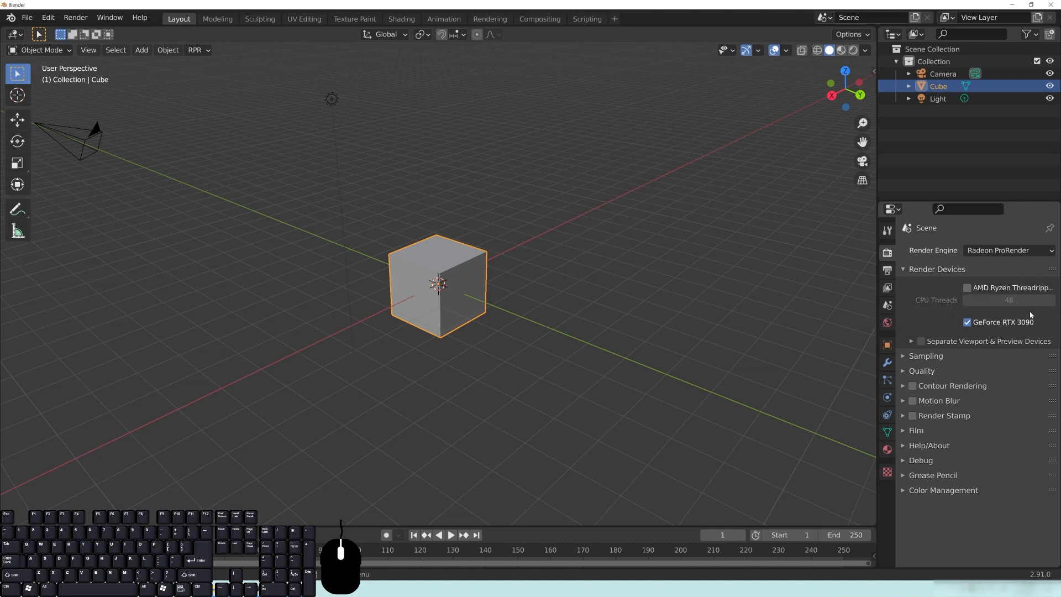
mouse_move(972, 280)
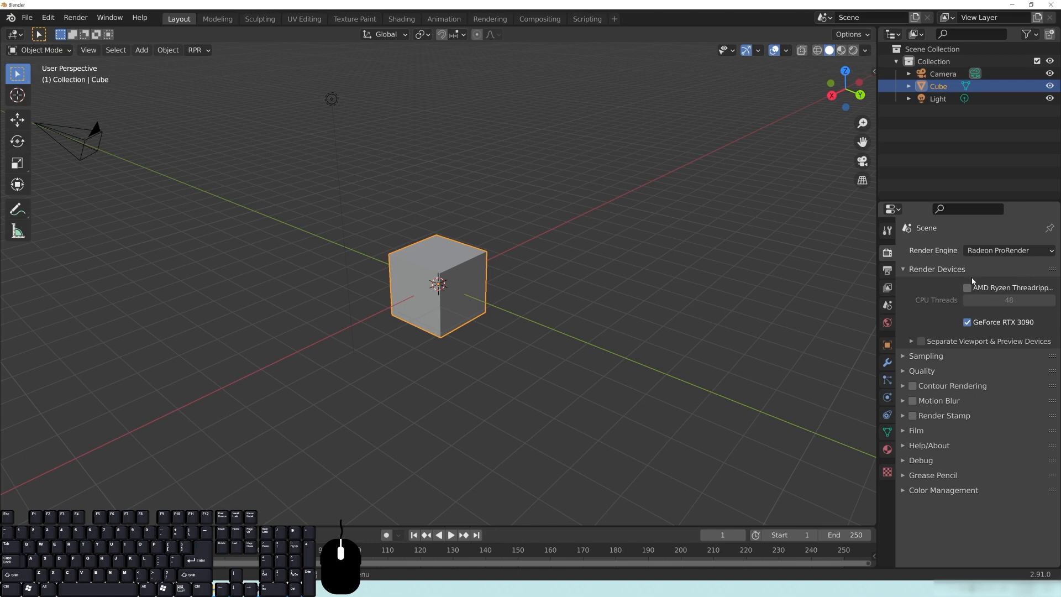
mouse_move(930, 322)
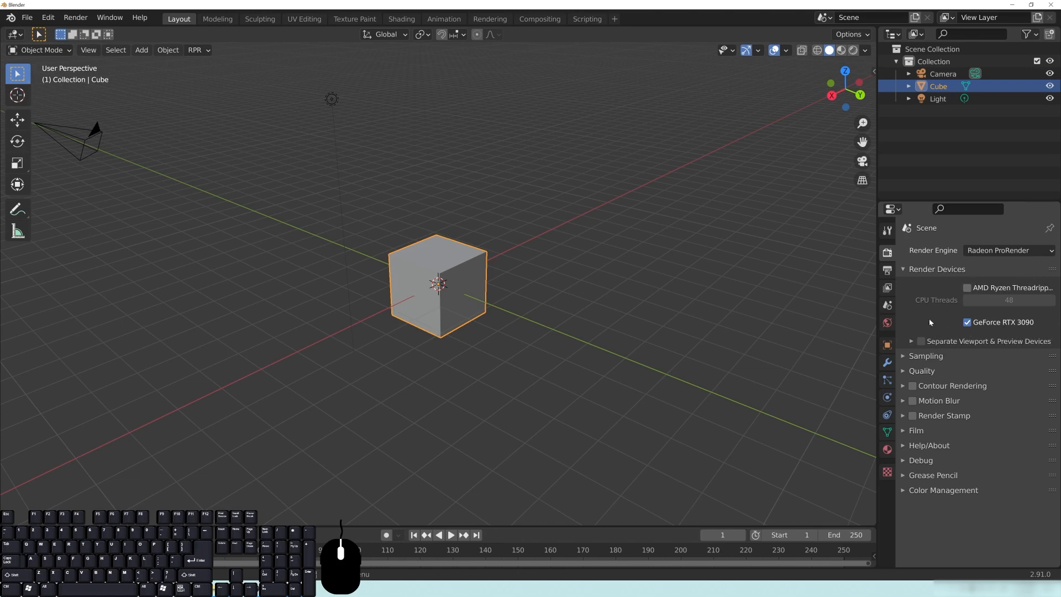
mouse_move(1026, 271)
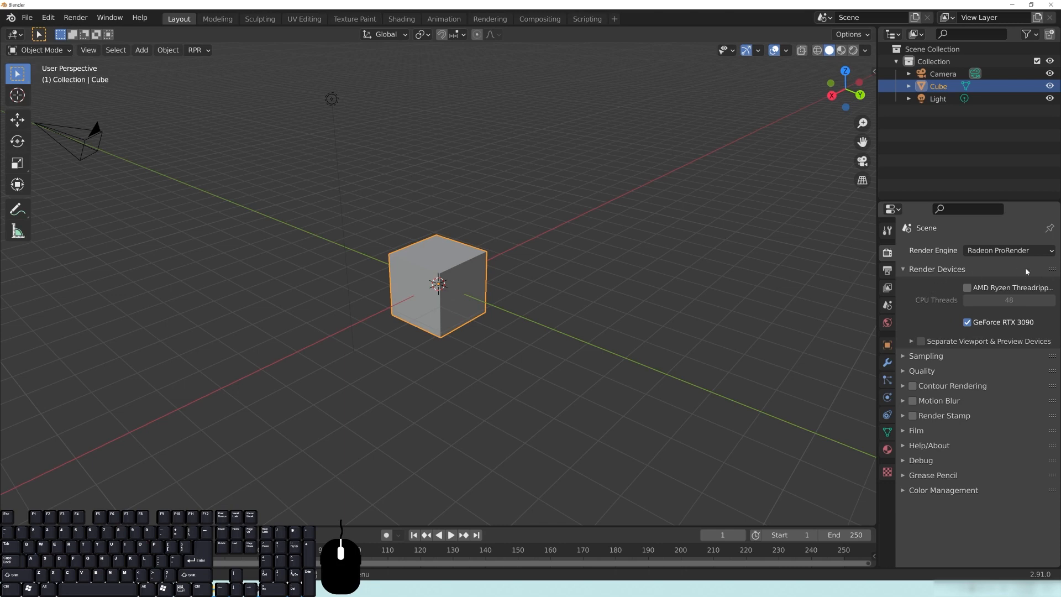
mouse_move(937, 330)
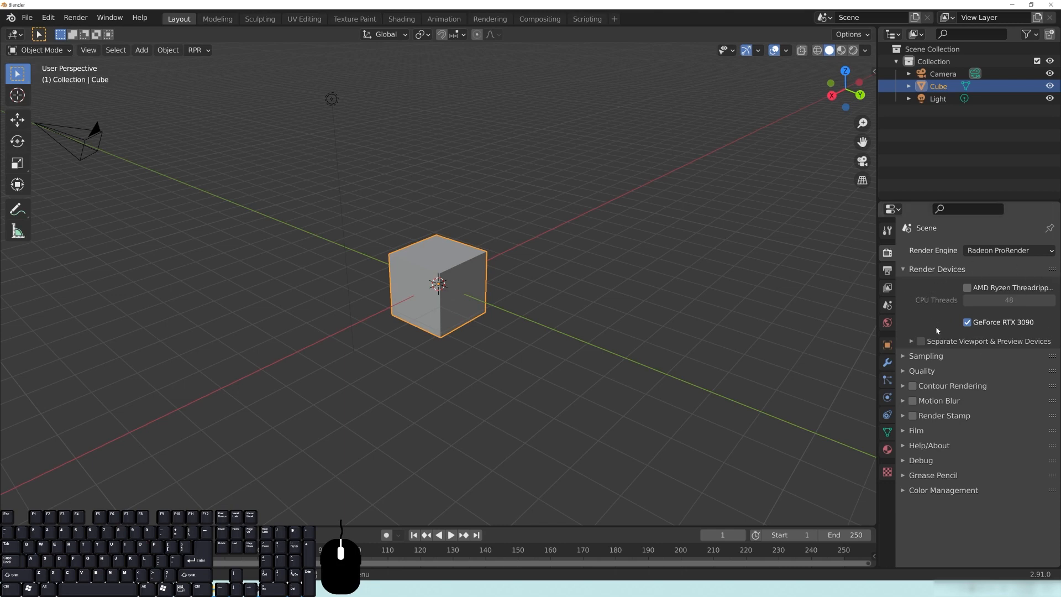
mouse_move(570, 389)
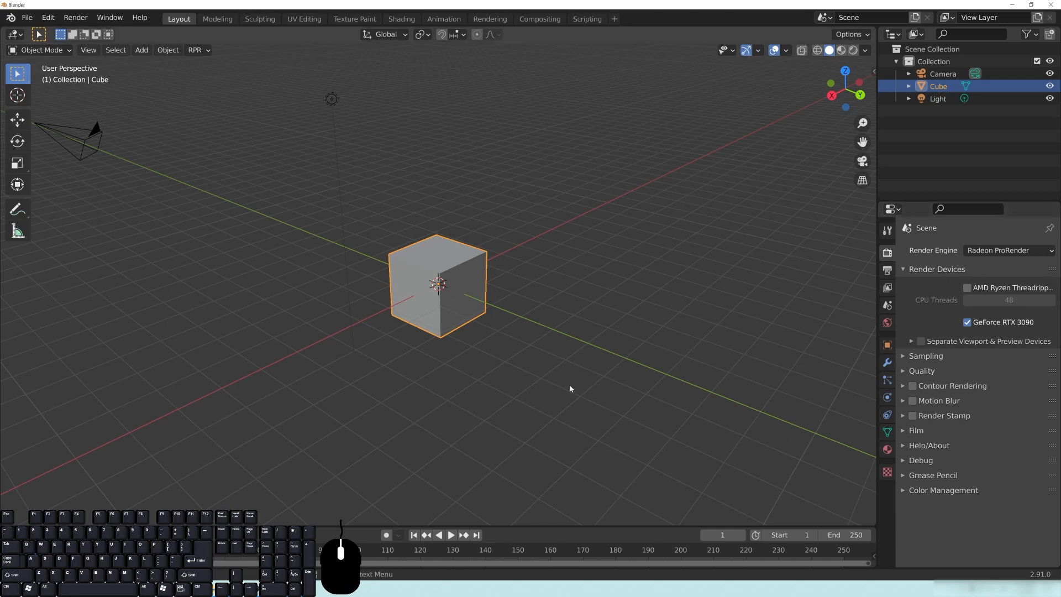
mouse_move(266, 179)
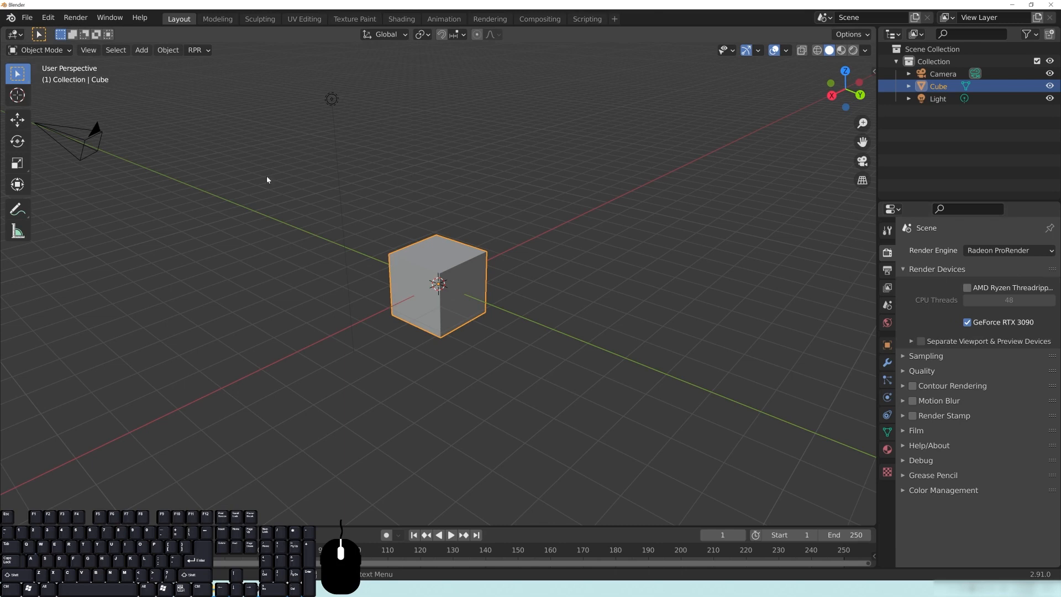
mouse_move(397, 226)
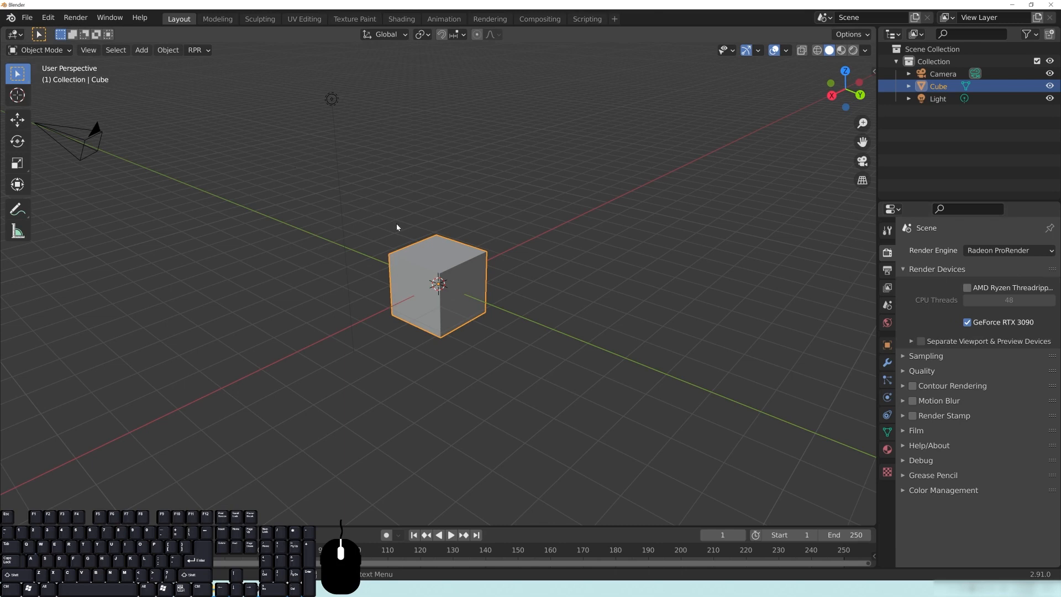
mouse_move(581, 243)
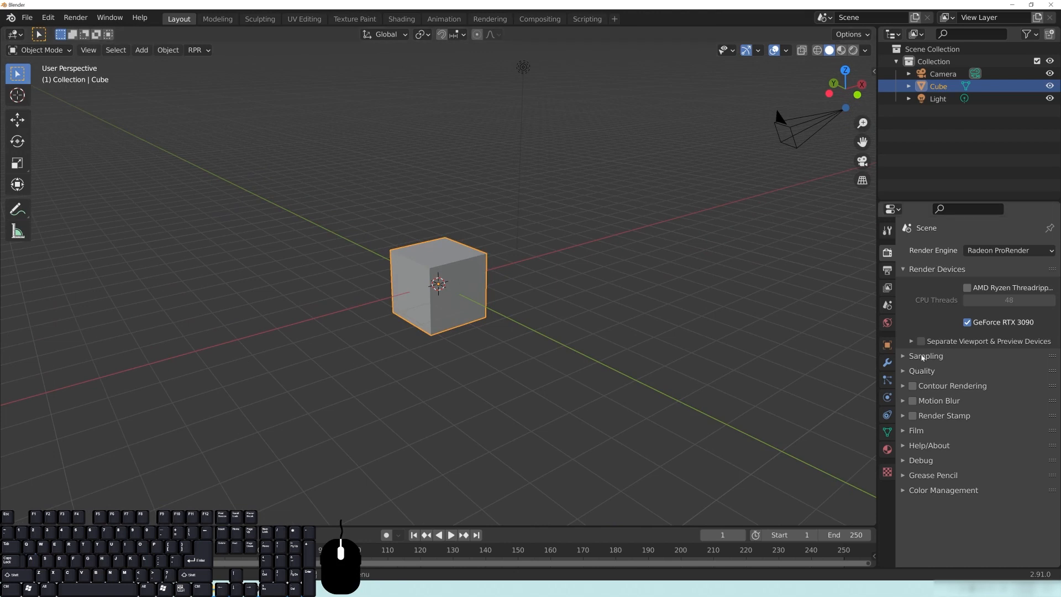
Step: Lower the ProRender viewport Preview Samples from 64 to 16 in the Sampling settings
left_click(926, 355)
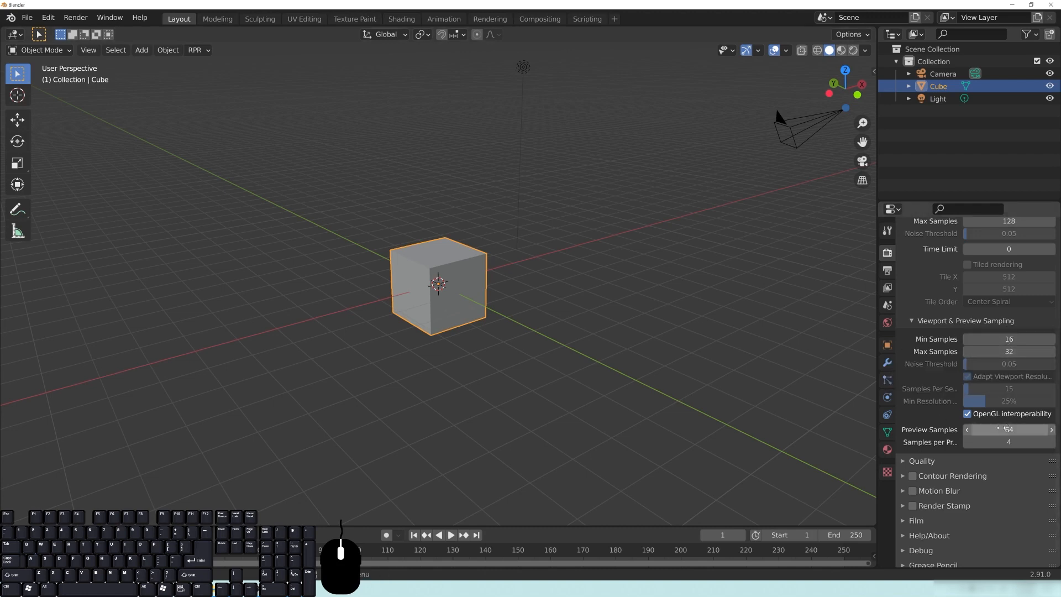
double_click(1009, 429)
type("16")
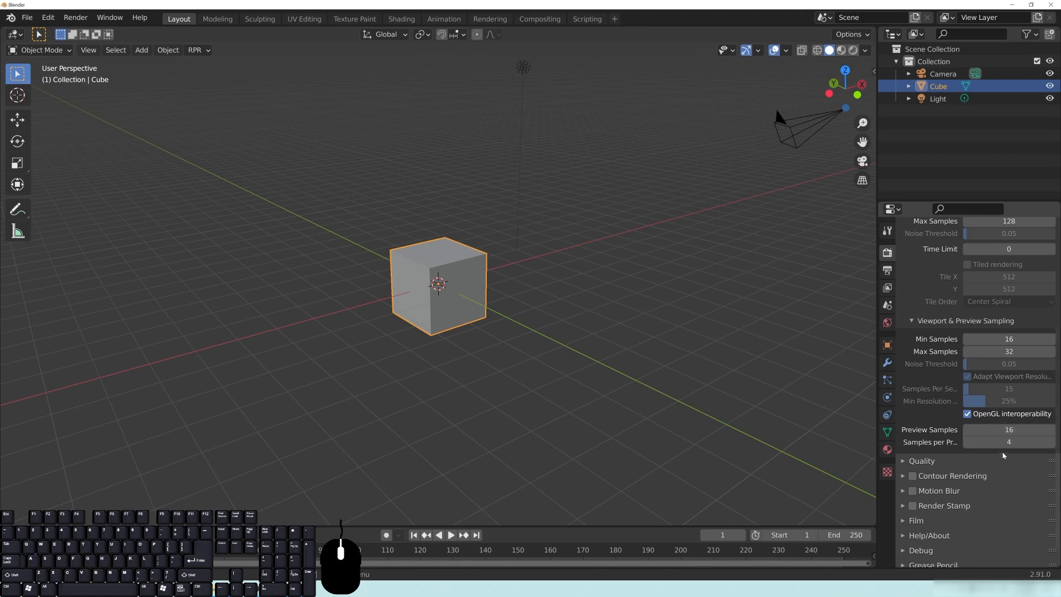
scroll("up", 3)
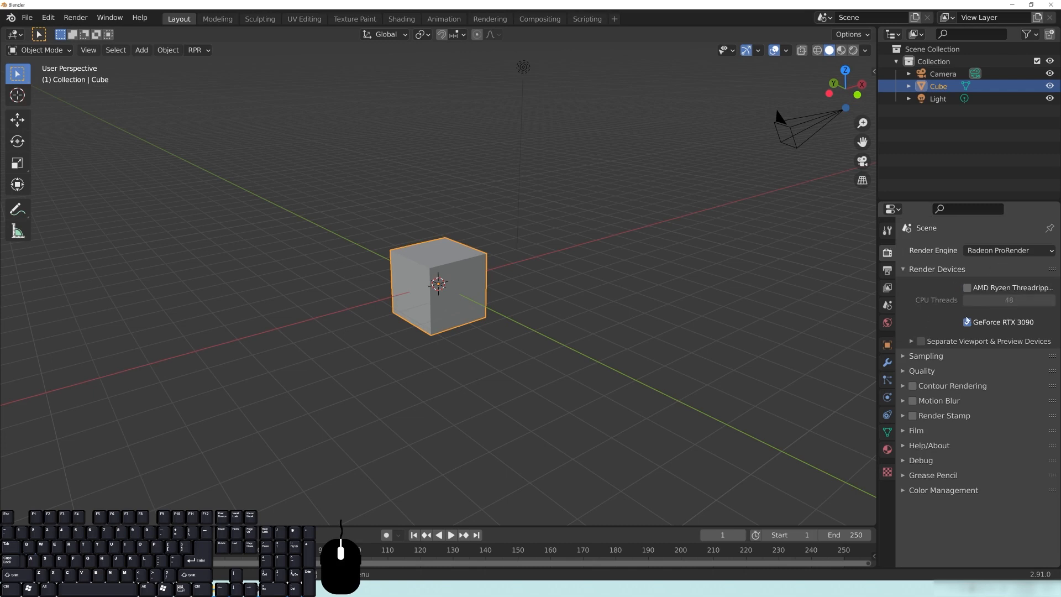
Step: Switch the viewport shading to Rendered so ProRender renders the cube
left_click(966, 322)
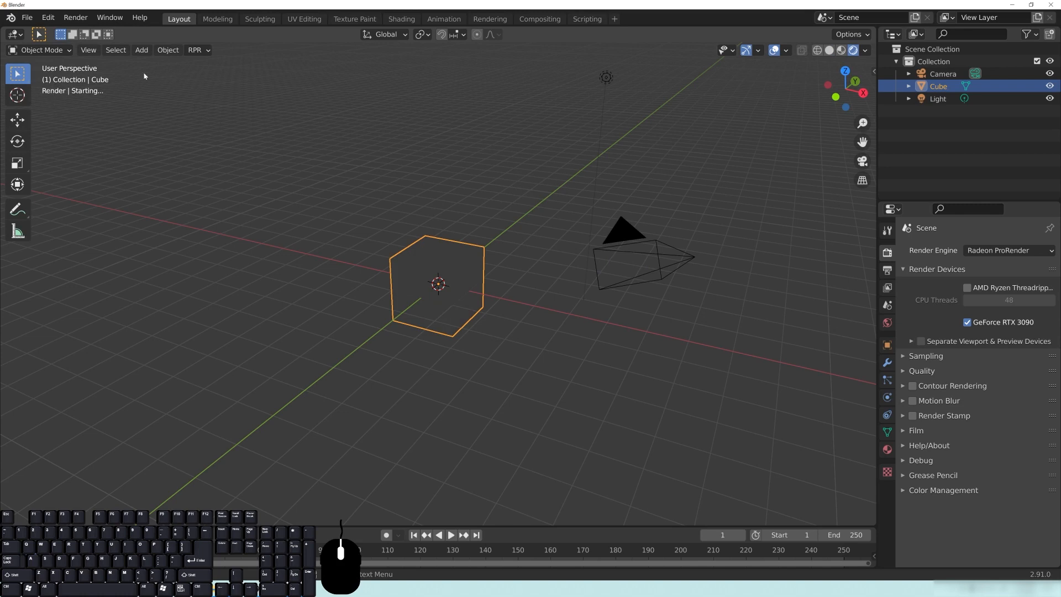
mouse_move(63, 118)
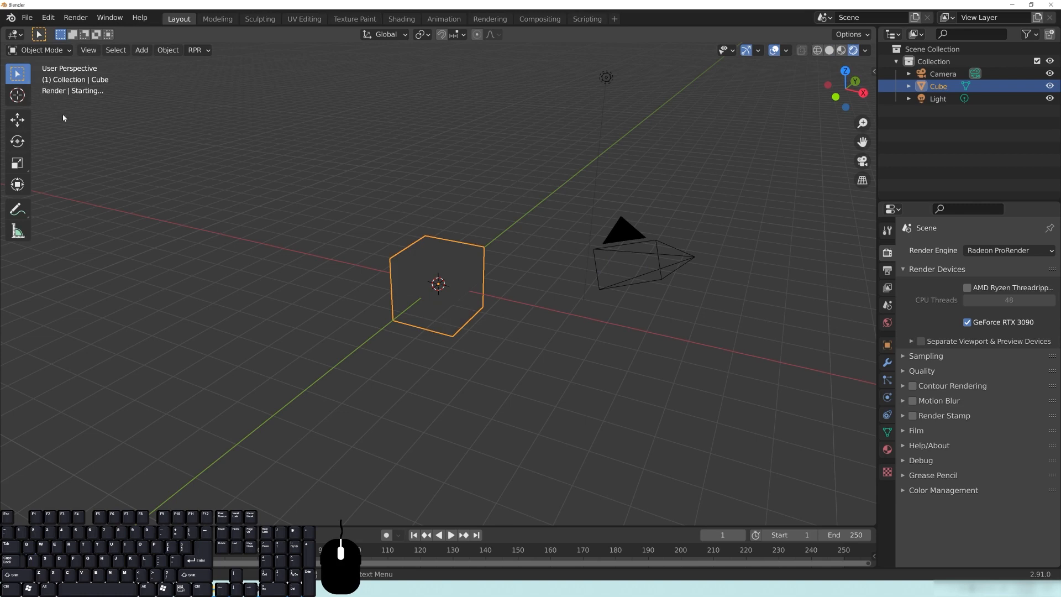
mouse_move(32, 111)
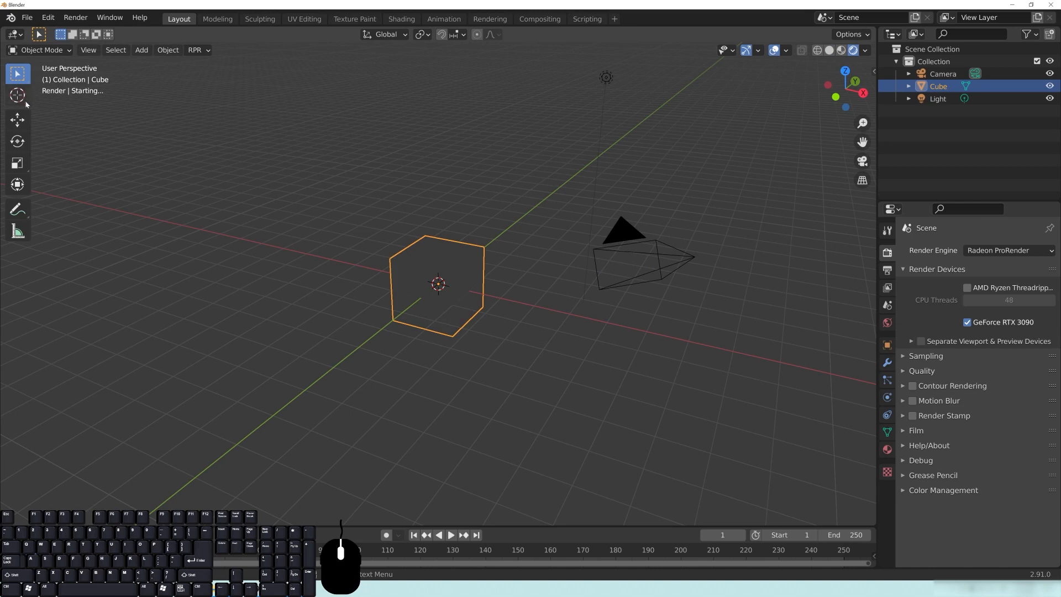
mouse_move(128, 165)
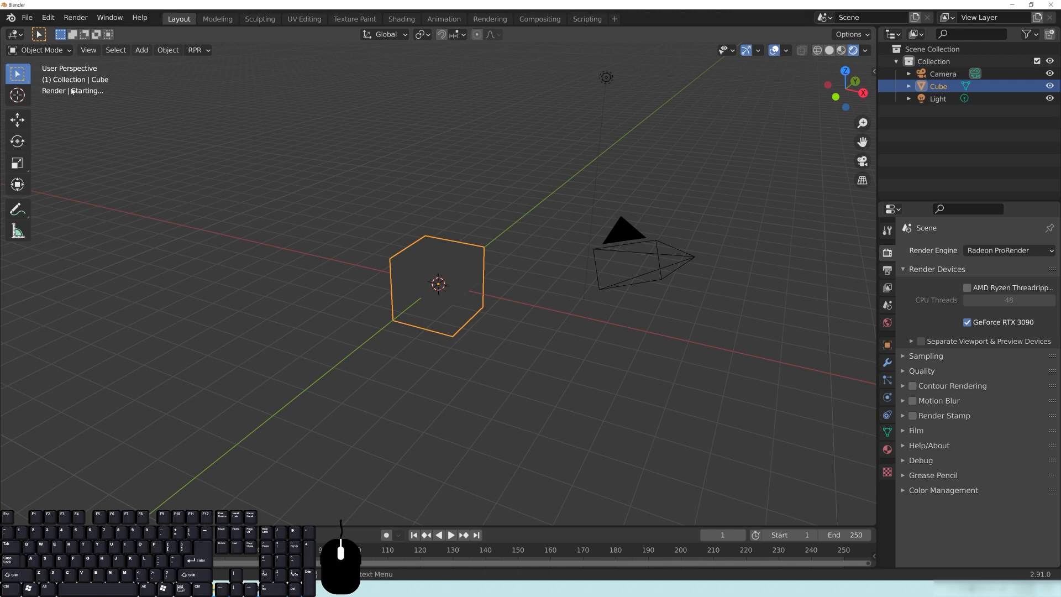
mouse_move(291, 129)
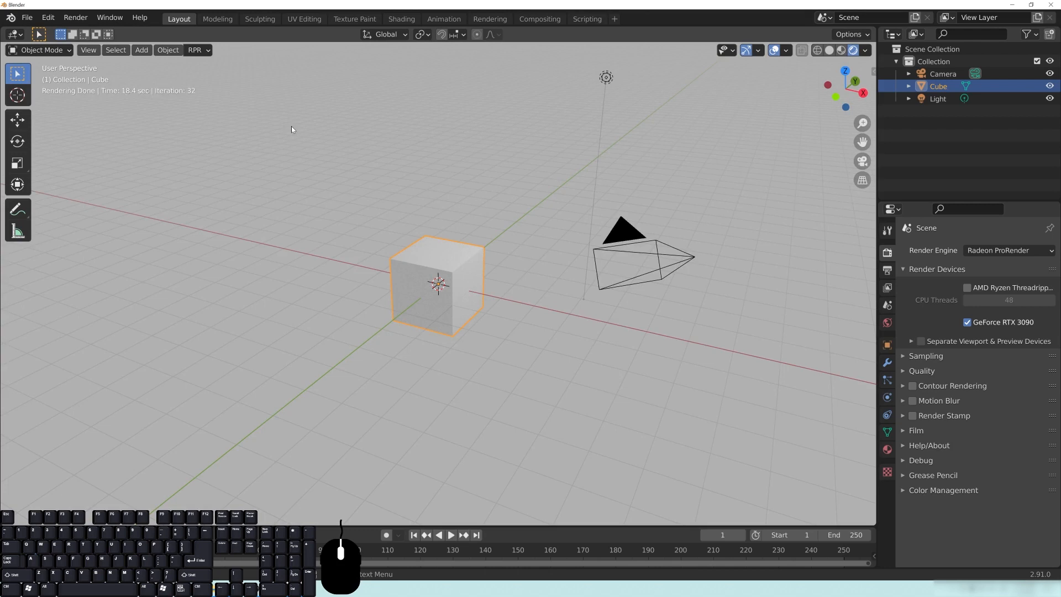
mouse_move(226, 243)
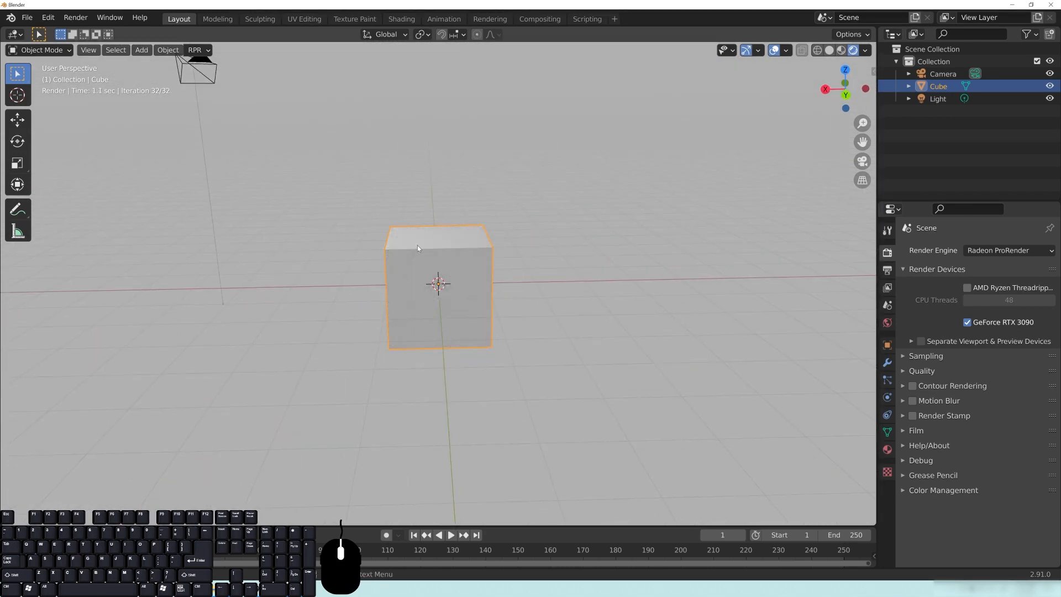
mouse_move(492, 245)
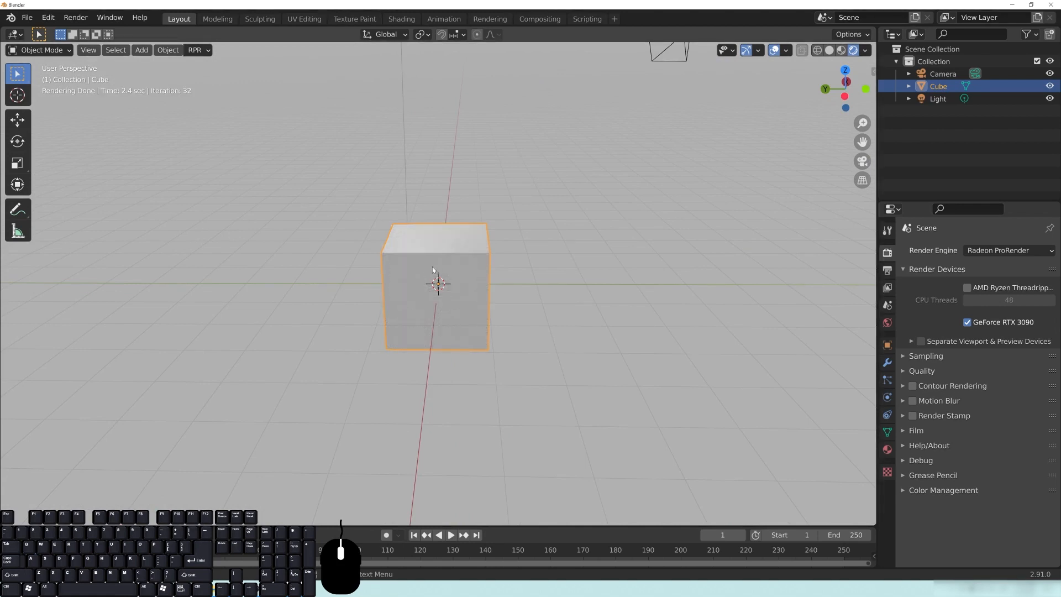
mouse_move(492, 255)
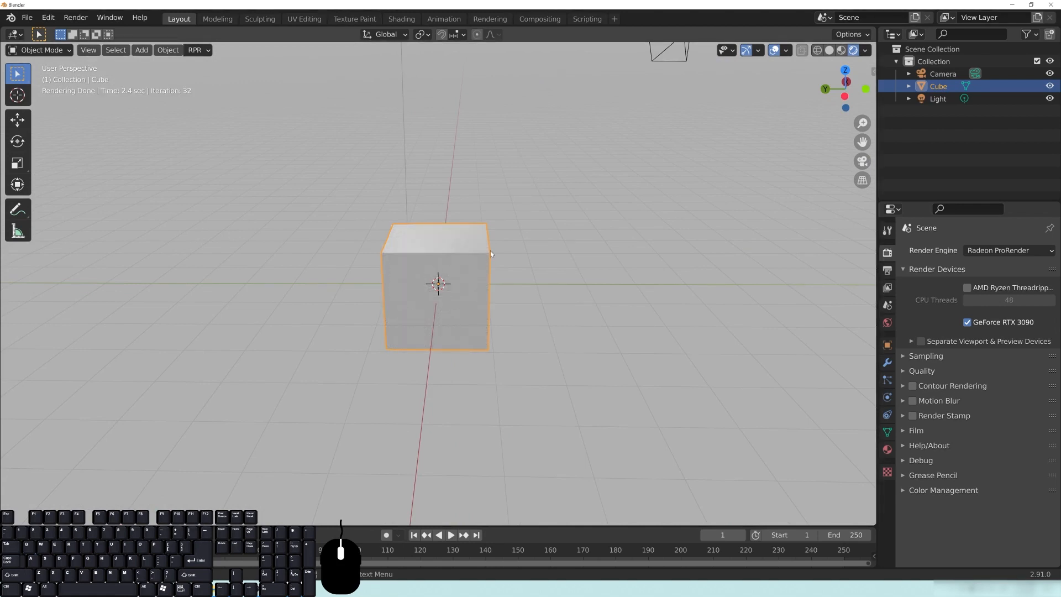
mouse_move(501, 236)
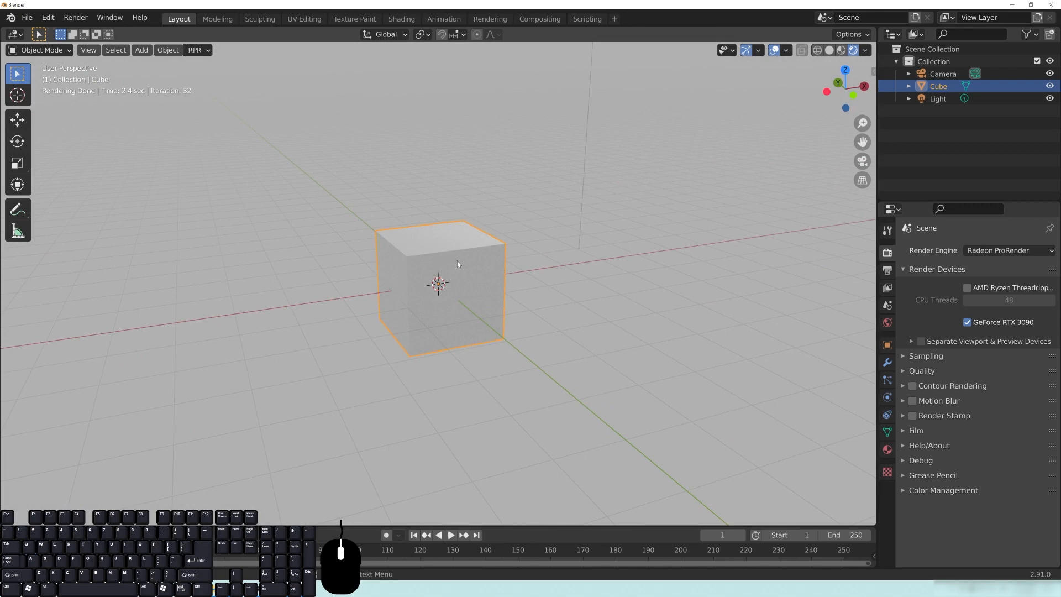
mouse_move(561, 258)
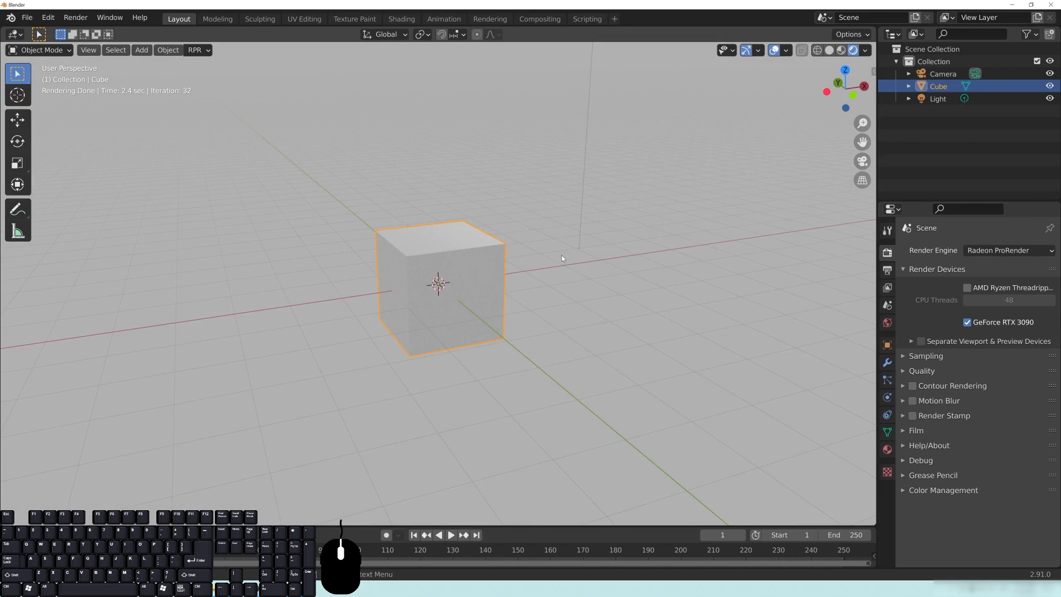
mouse_move(572, 265)
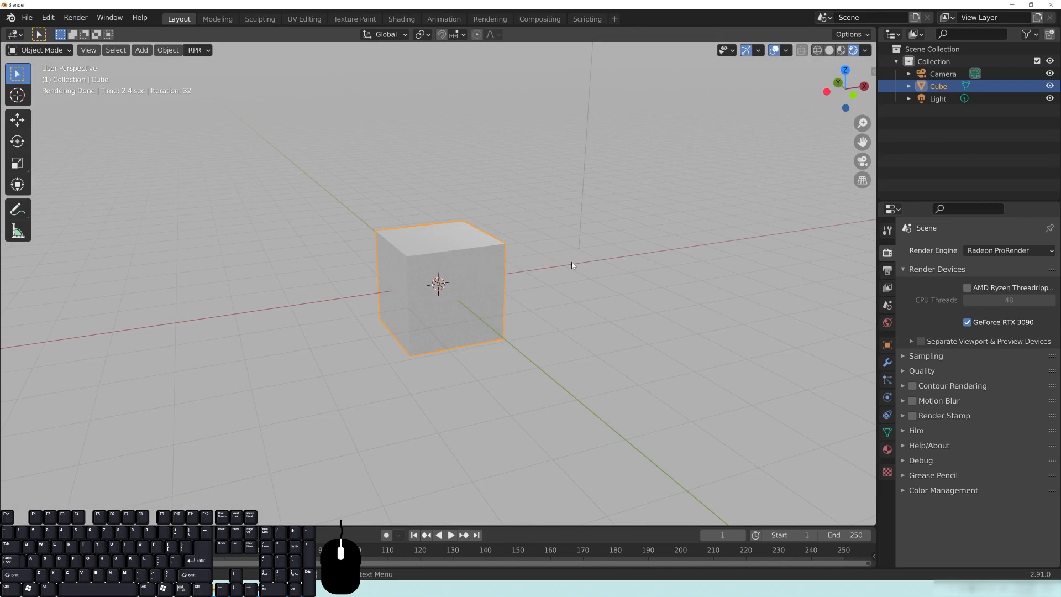
mouse_move(535, 252)
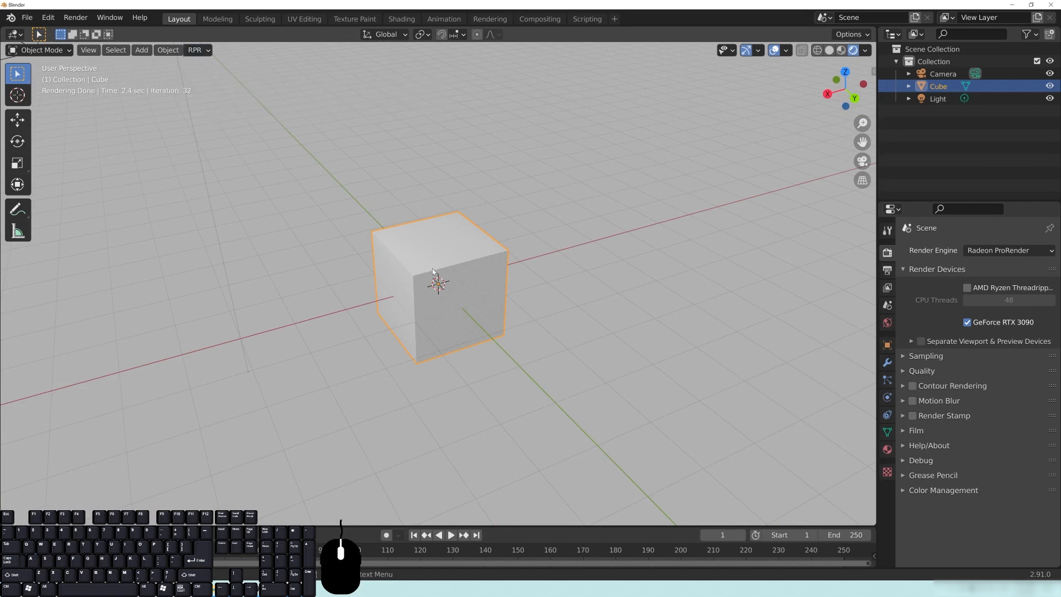
mouse_move(434, 274)
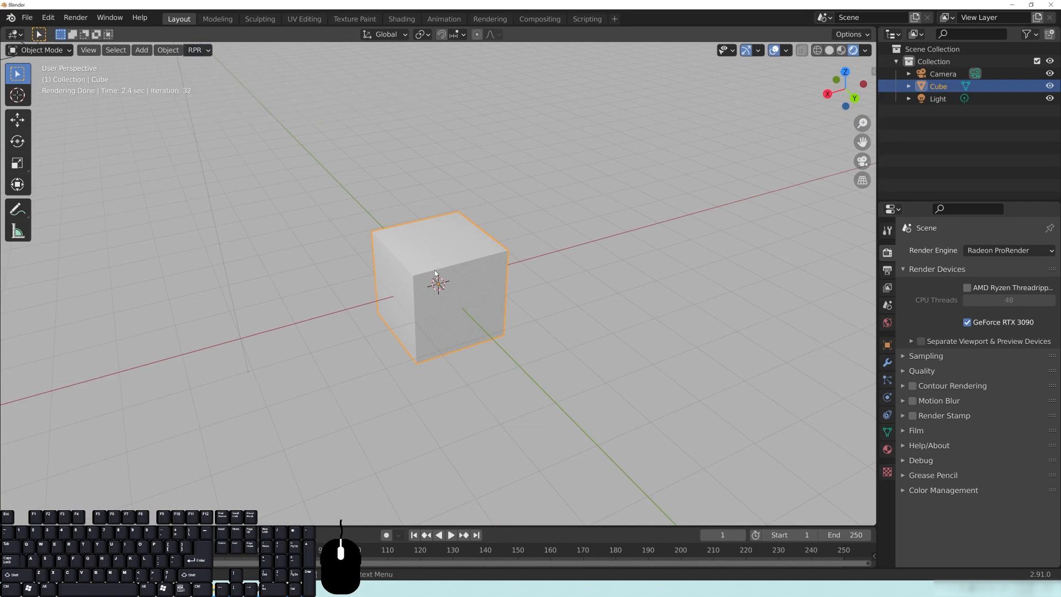
mouse_move(557, 271)
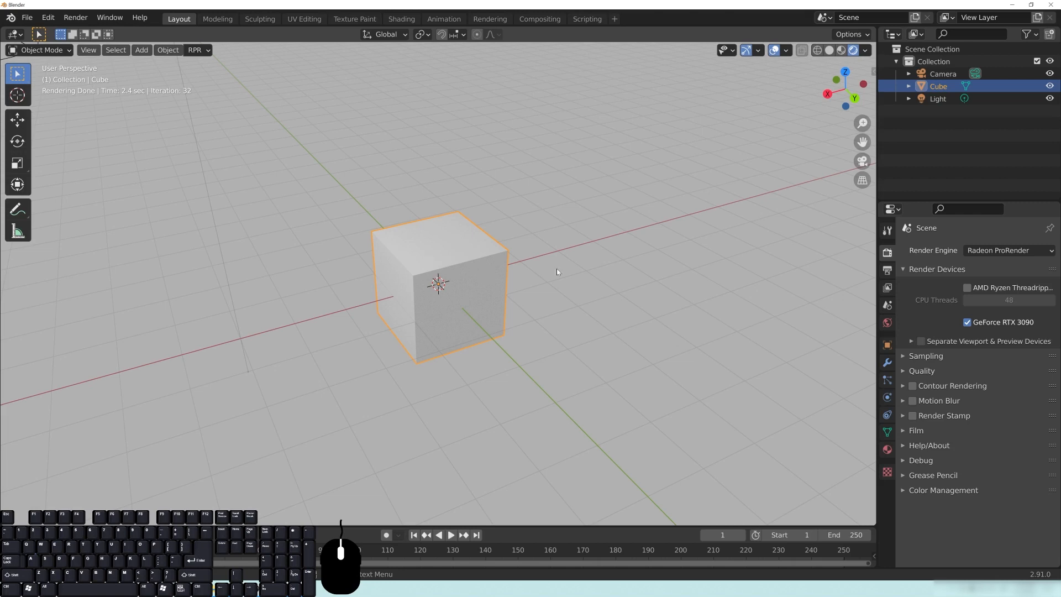
mouse_move(525, 276)
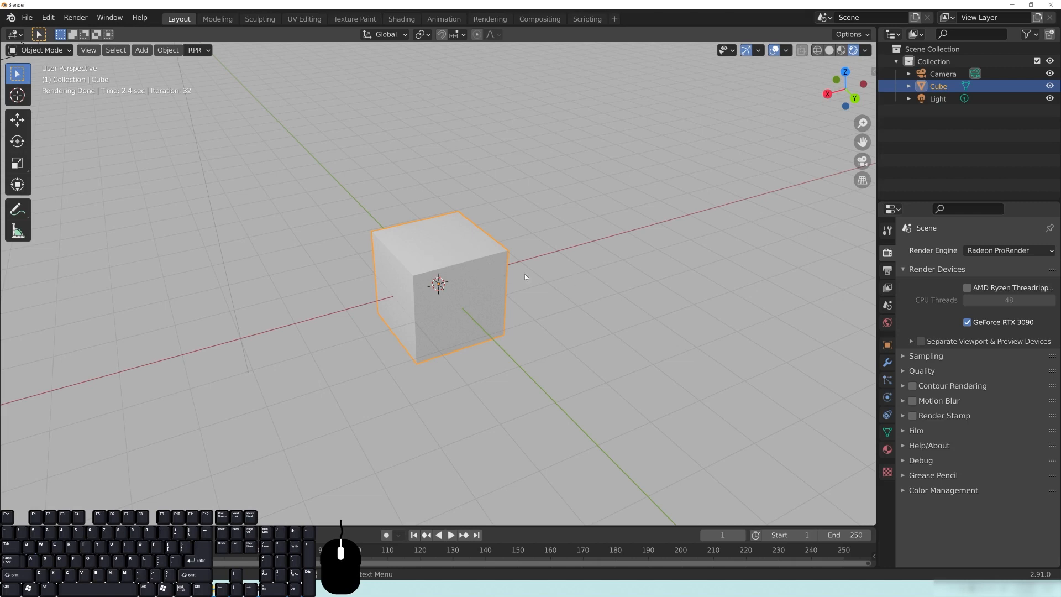
mouse_move(528, 281)
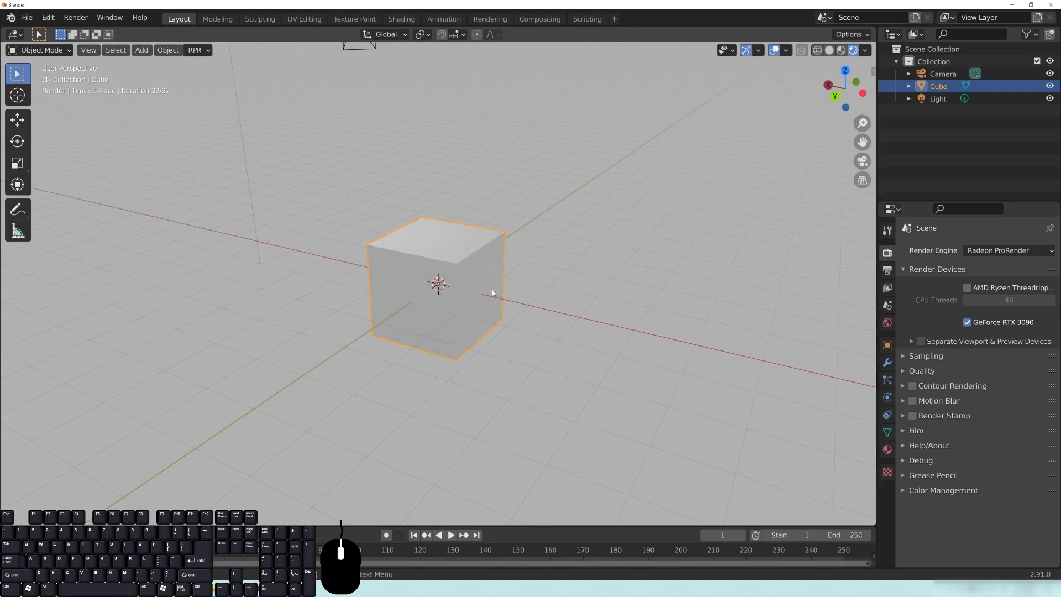
mouse_move(548, 295)
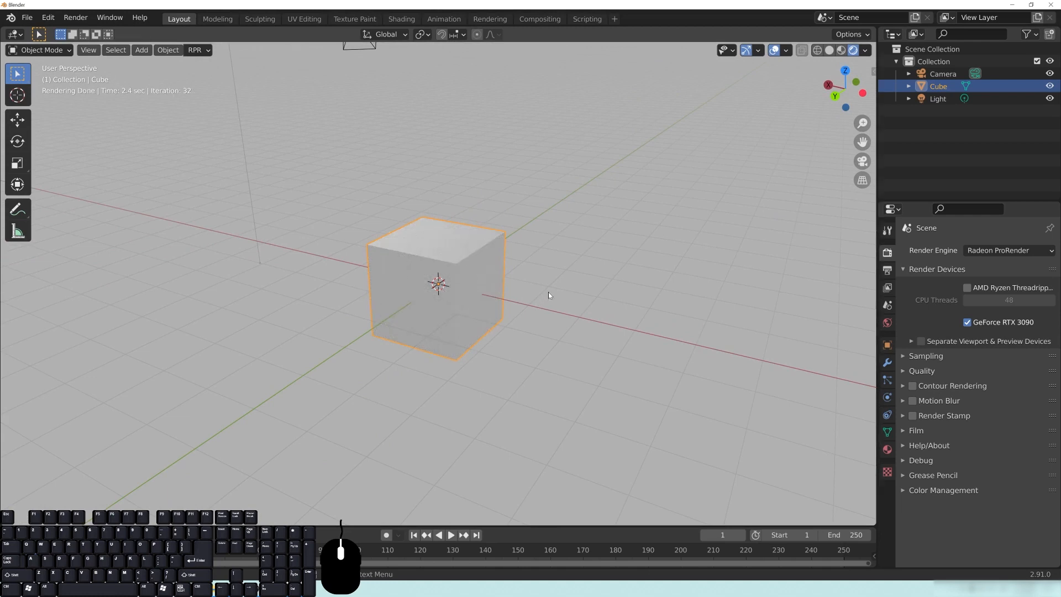
mouse_move(555, 295)
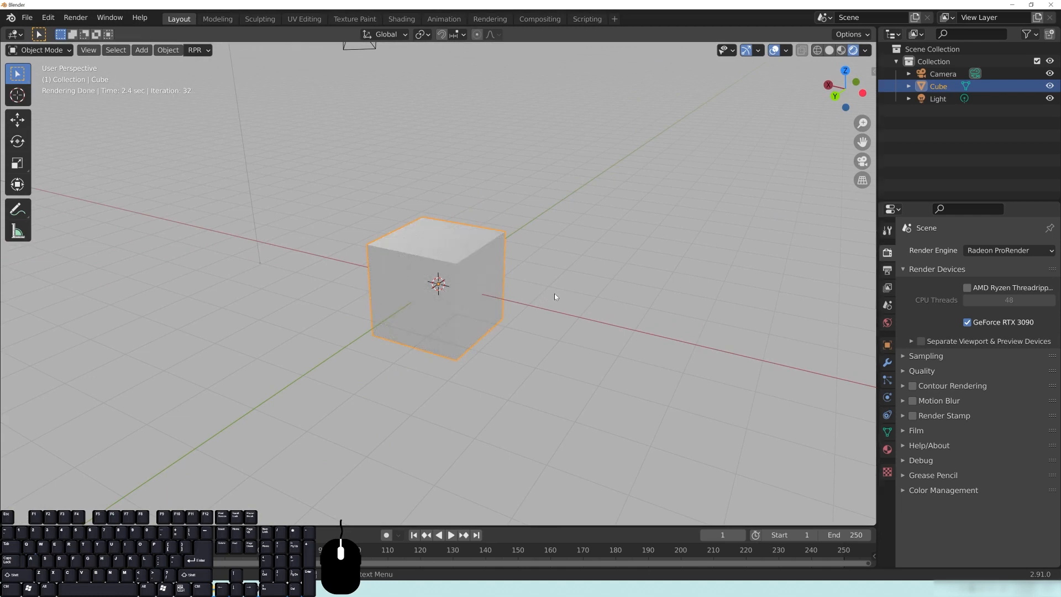
mouse_move(504, 246)
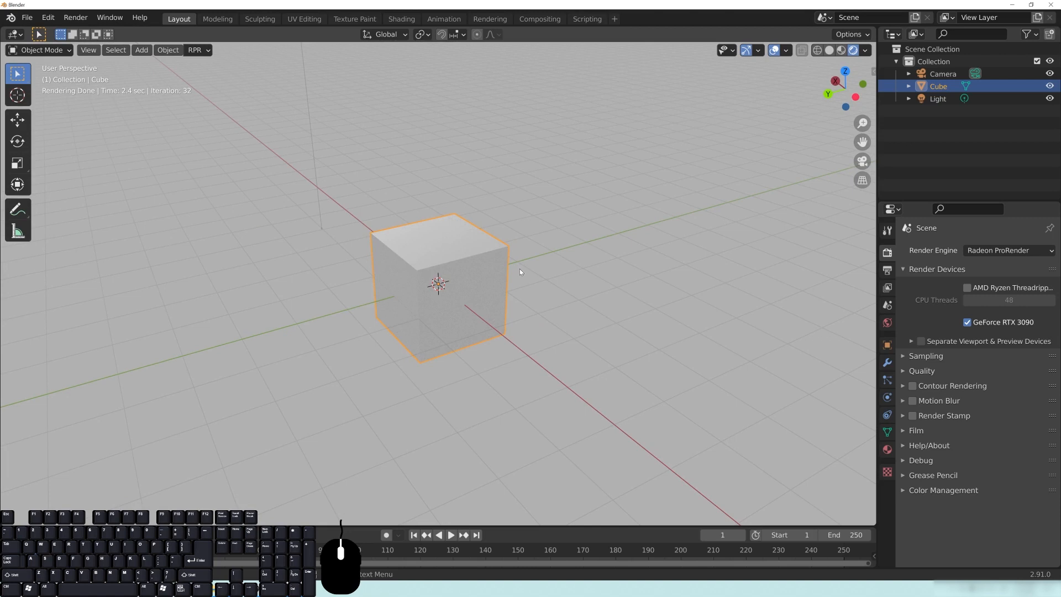
mouse_move(546, 304)
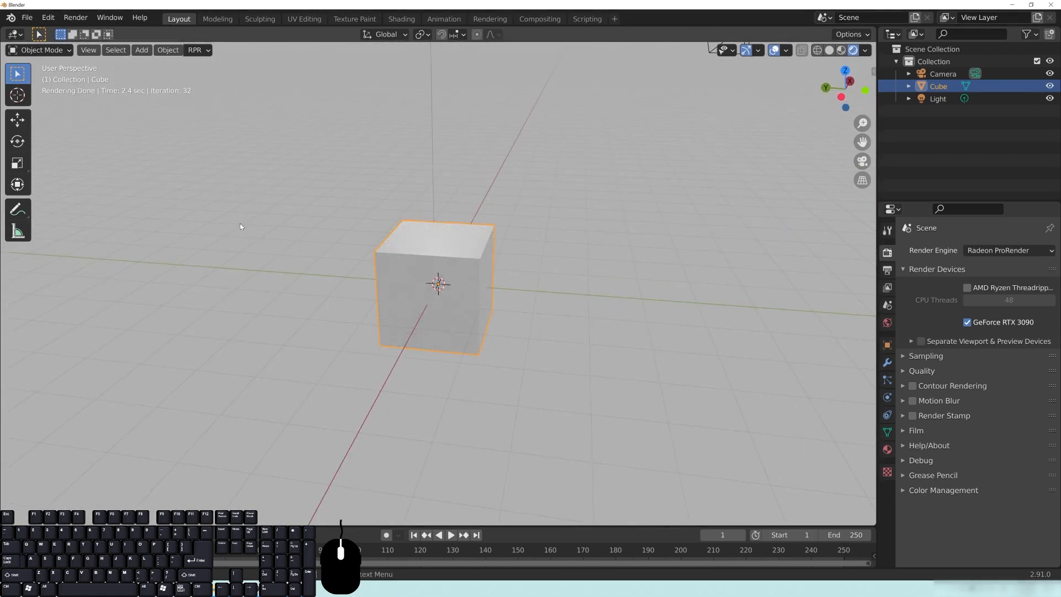
mouse_move(457, 384)
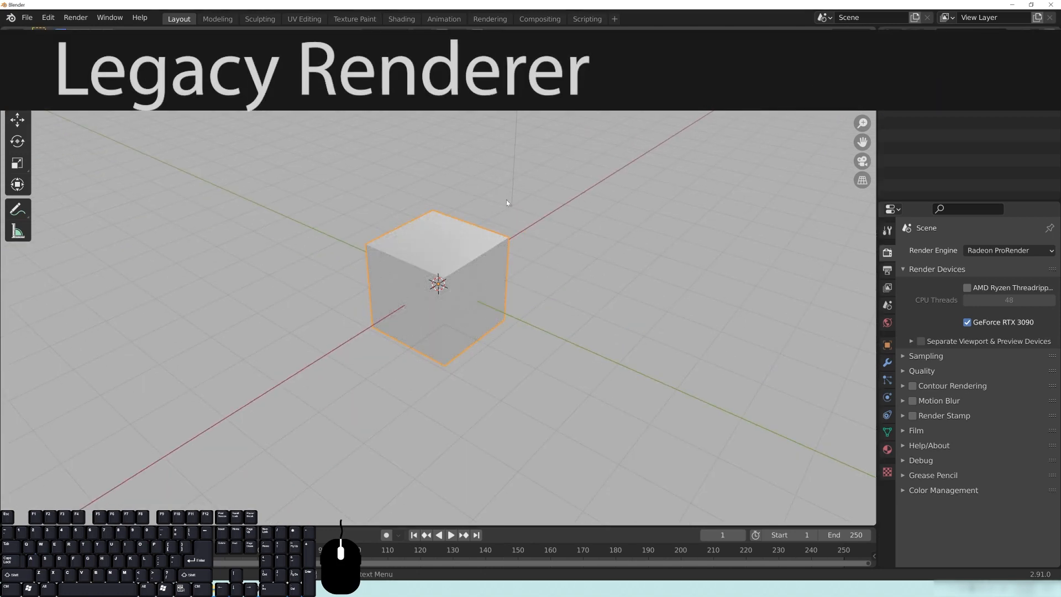
mouse_move(473, 276)
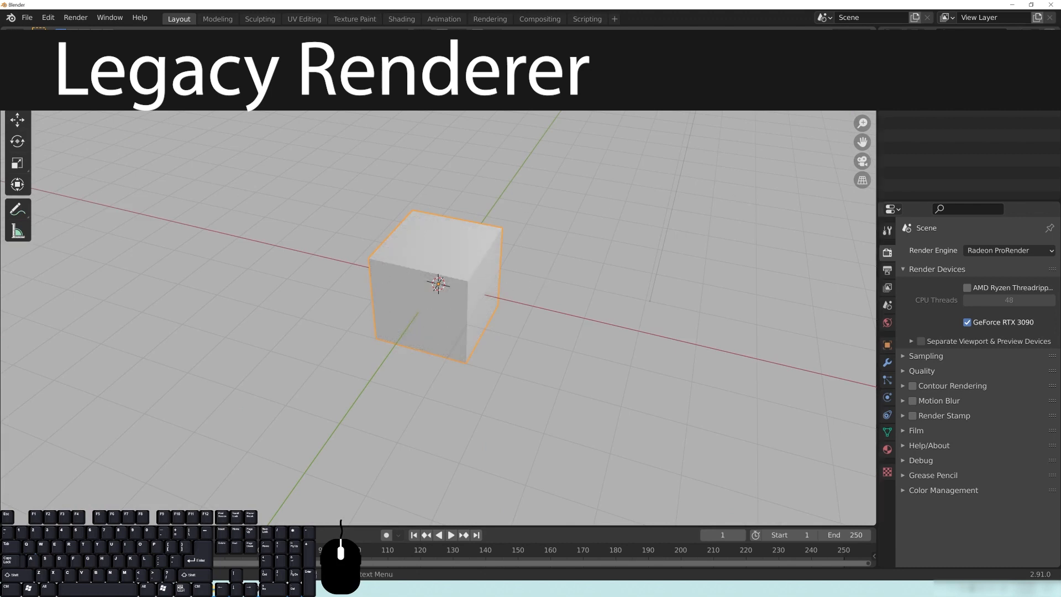
Step: Set RPR Render Quality from Full to Legacy and return the viewport to Rendered shading
left_click(196, 49)
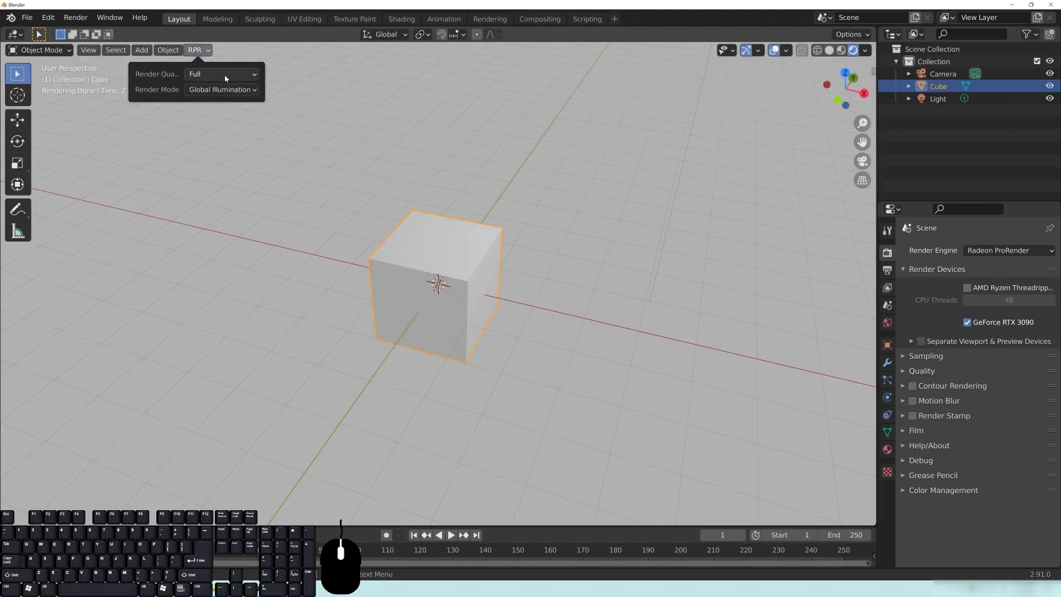
left_click(223, 73)
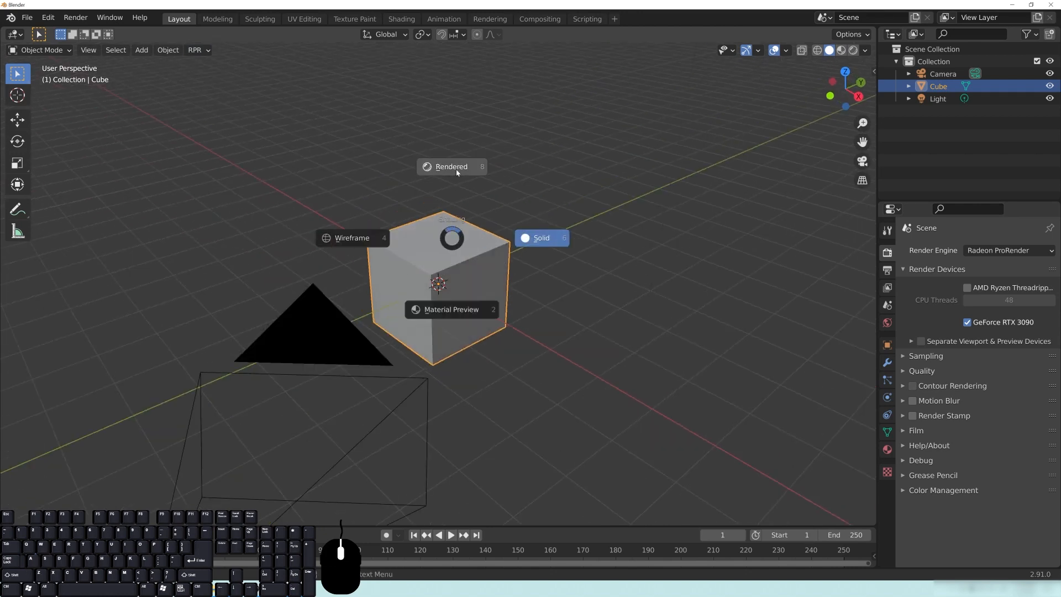
left_click(451, 166)
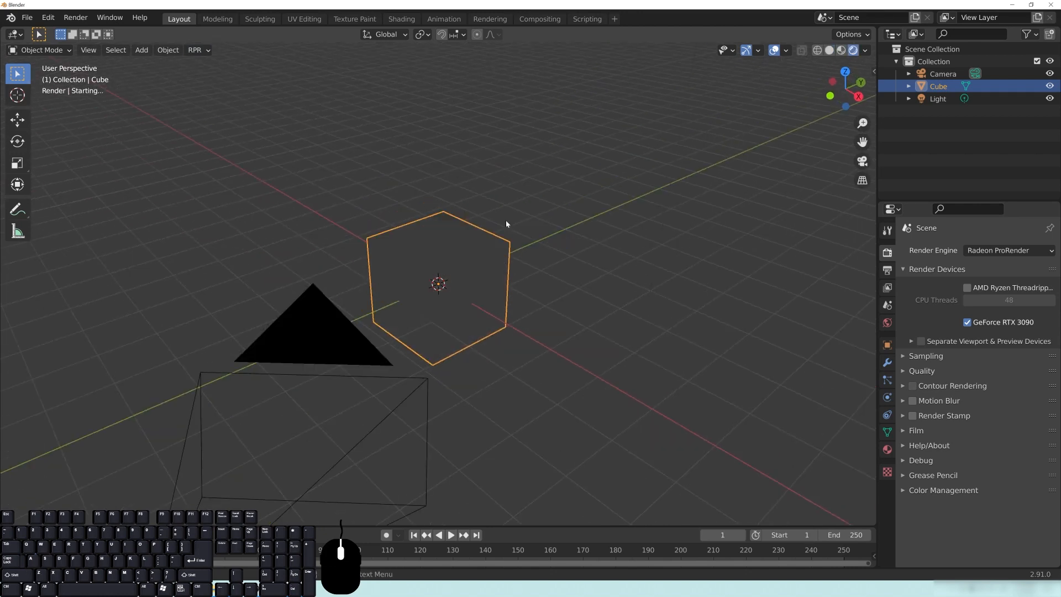
mouse_move(389, 200)
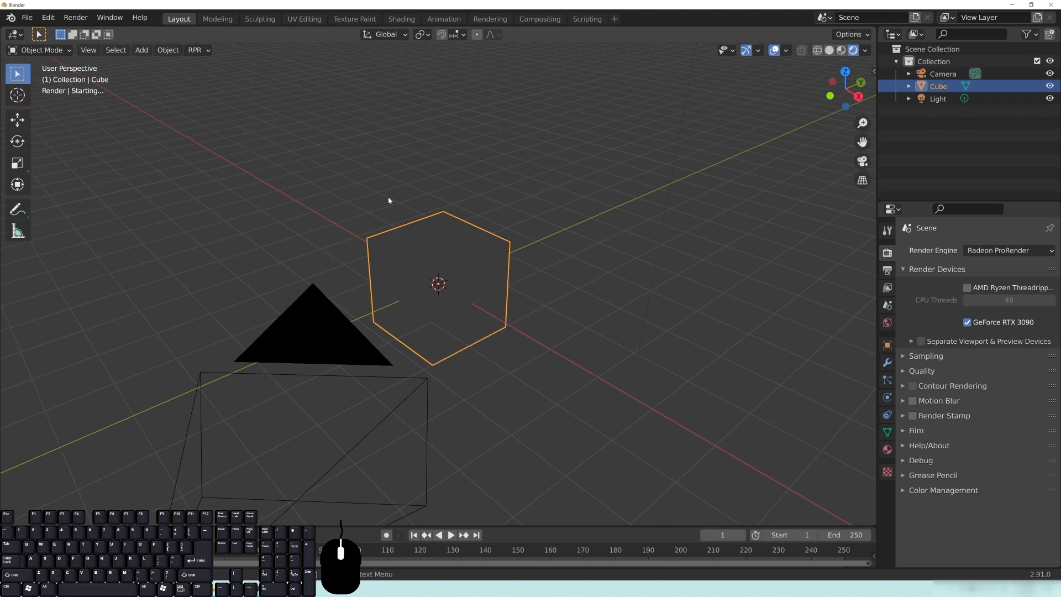
mouse_move(648, 185)
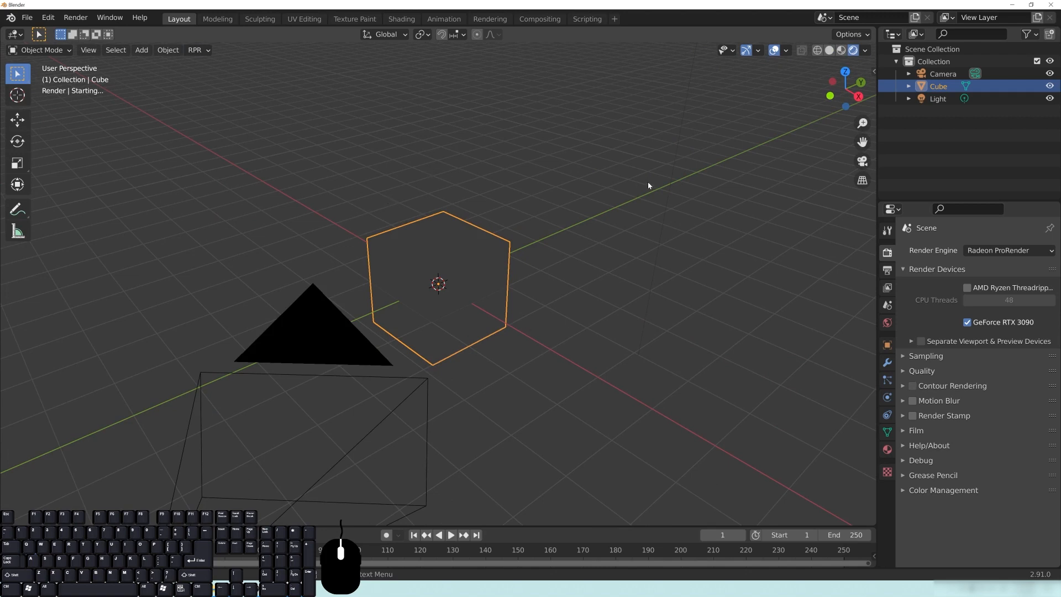
mouse_move(516, 326)
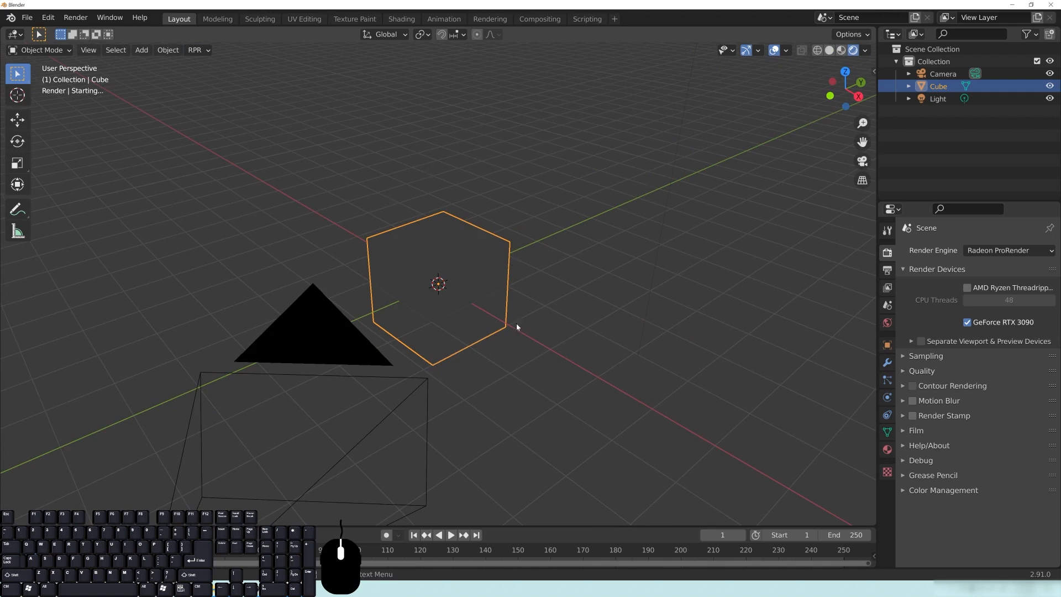
mouse_move(416, 186)
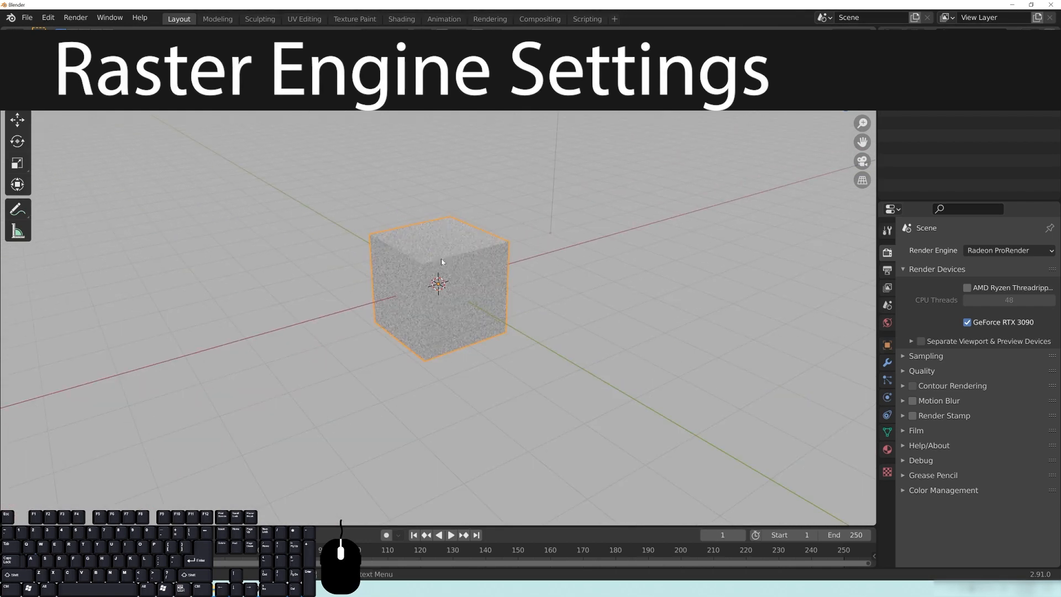
Step: Bring up the shading pie with Z while the raster-quality render finishes at 32 iterations
key("z")
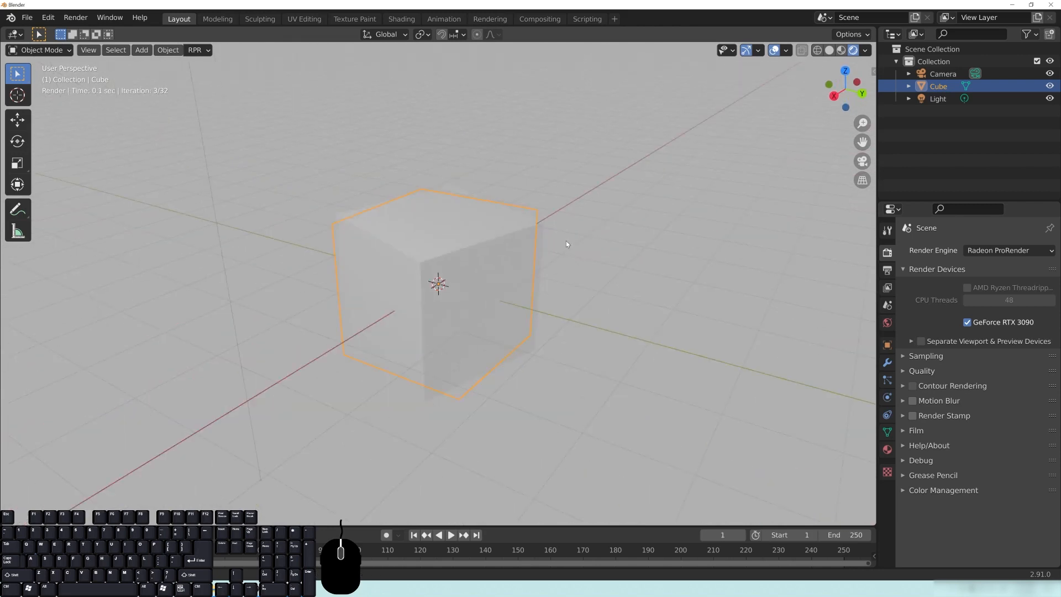
scroll("down", 3)
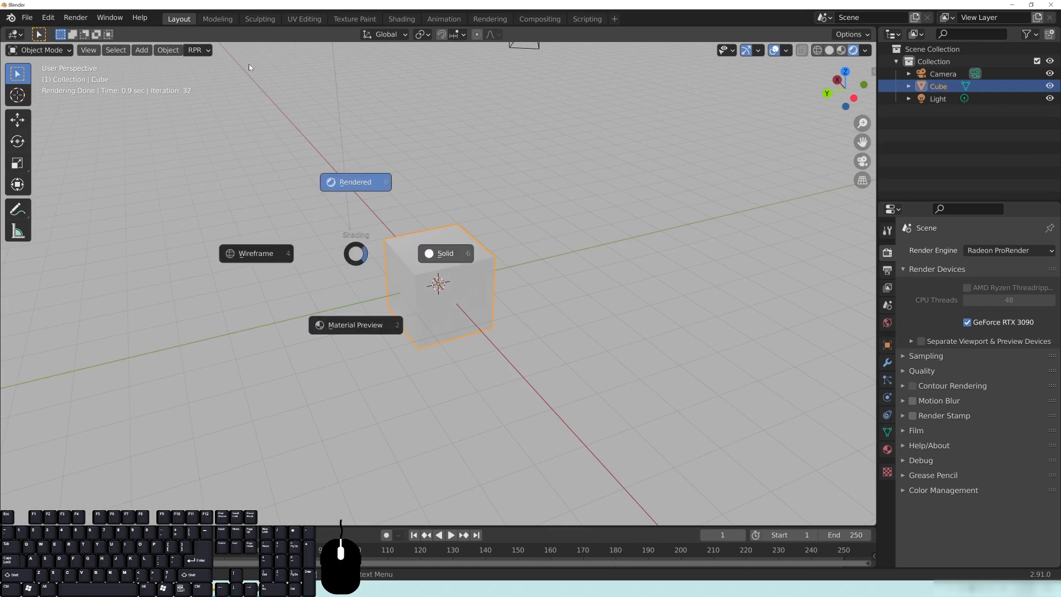
Step: Set RPR Render Quality from Medium to High and re-render the cube in Rendered view
left_click(446, 253)
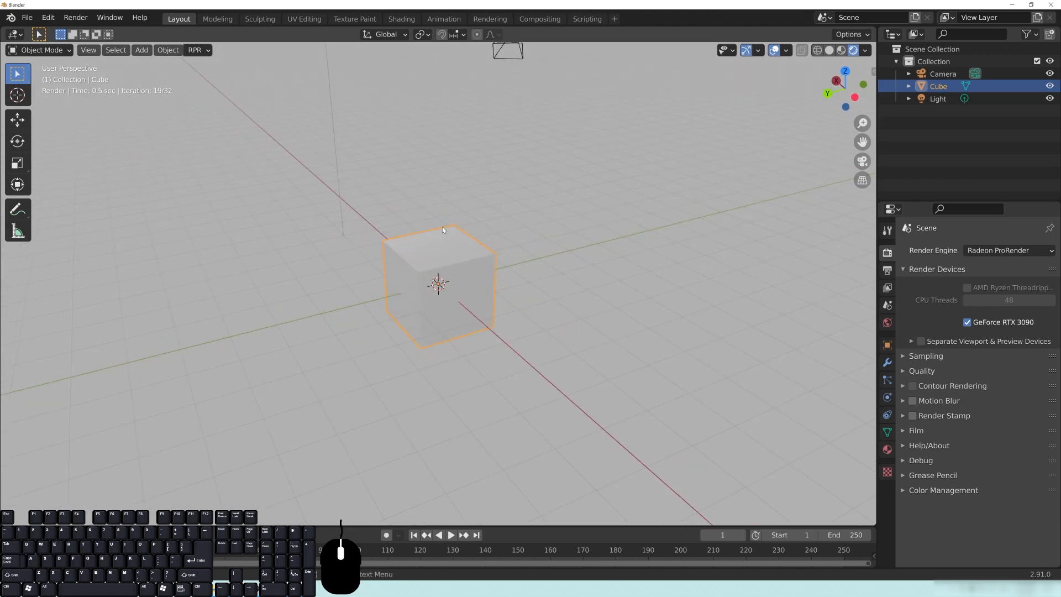
left_click(196, 49)
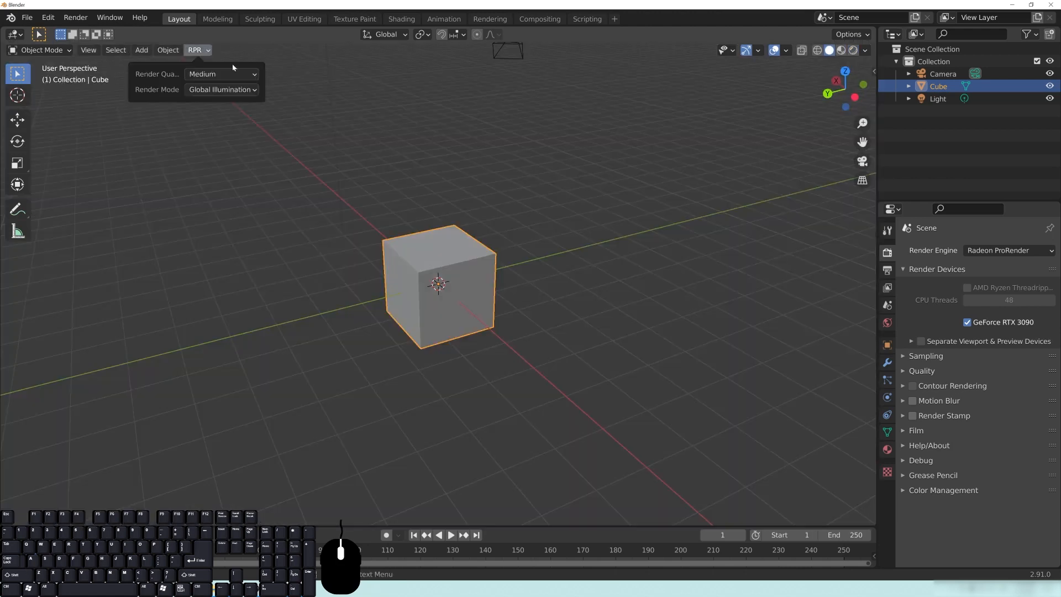
left_click(221, 73)
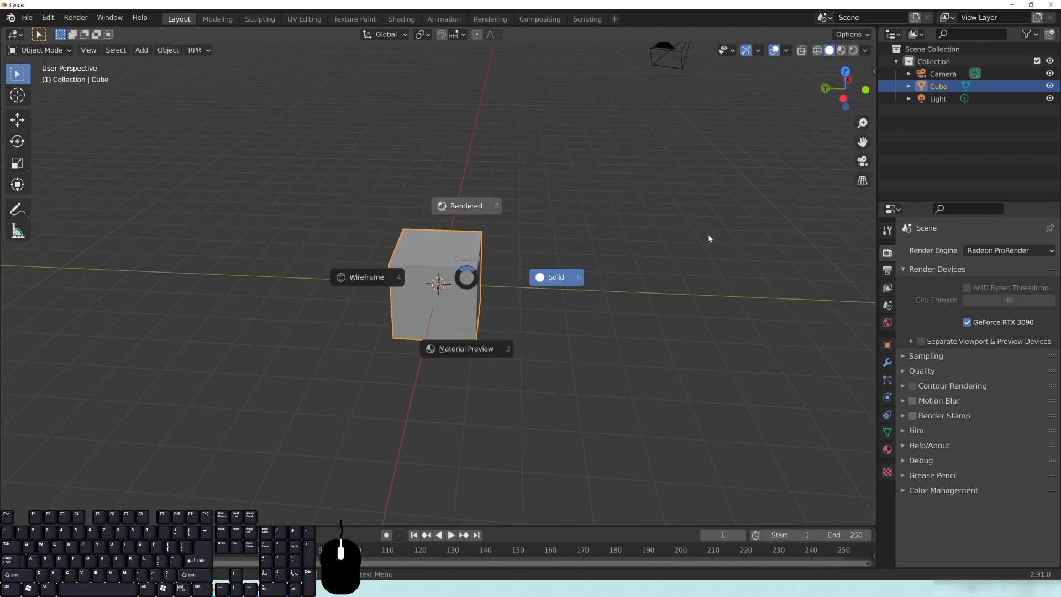
left_click(465, 205)
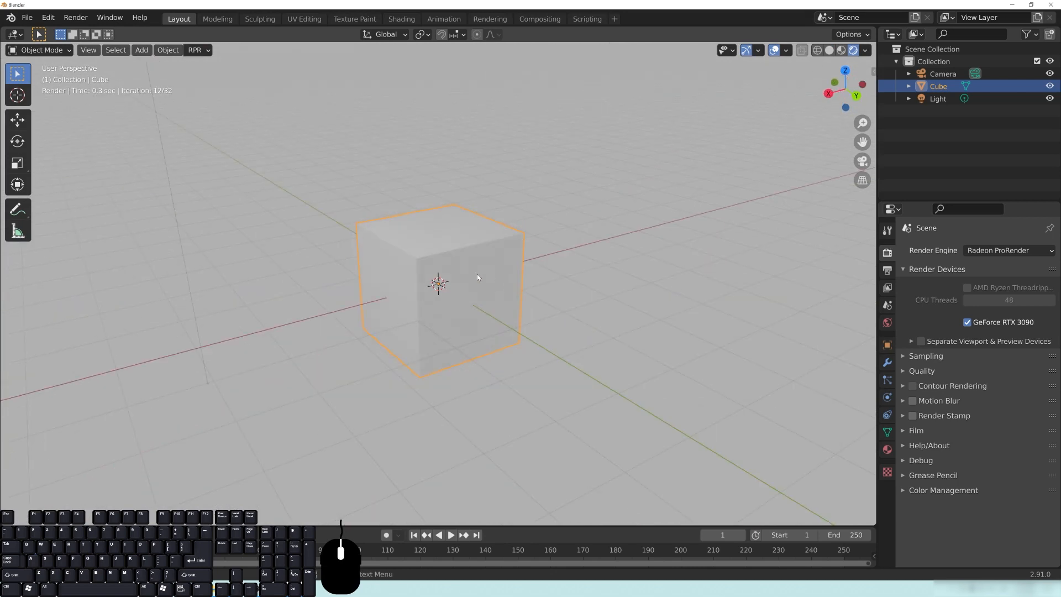
mouse_move(414, 236)
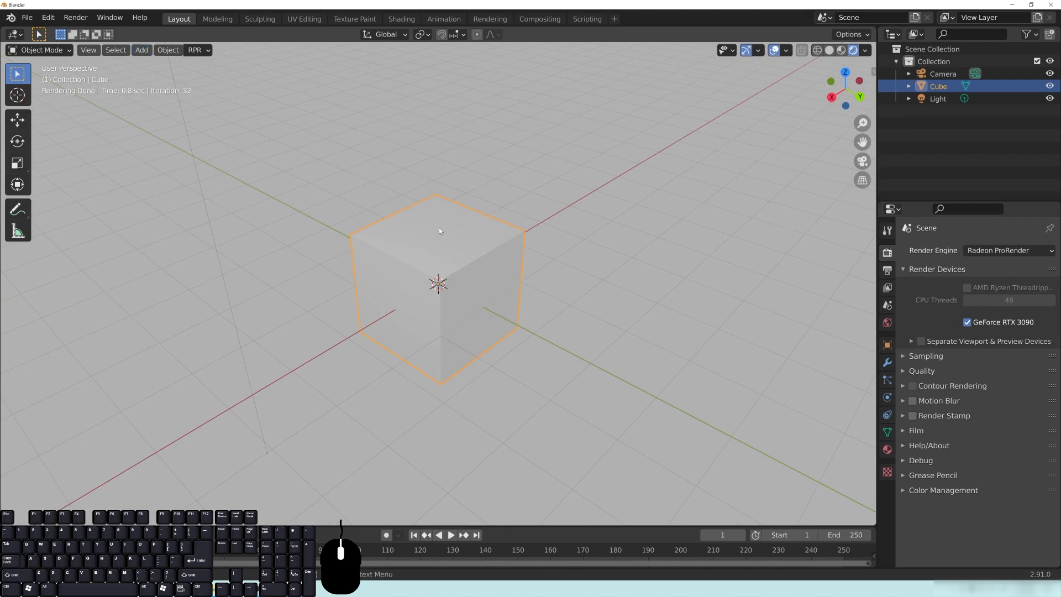
Step: Set RPR Render Quality to Low and let the viewport re-render the cube
key("z")
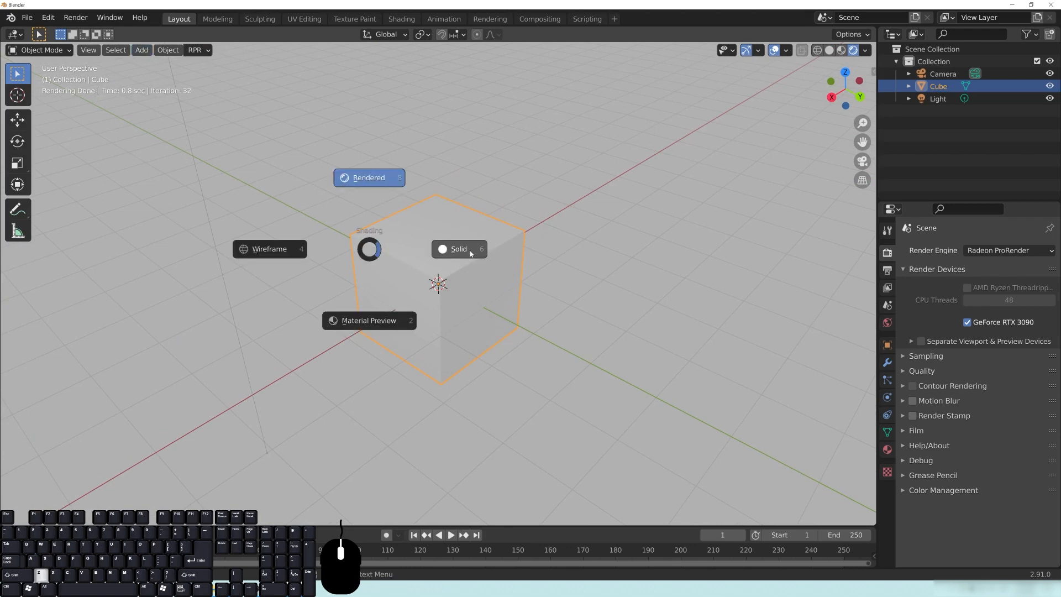
left_click(196, 49)
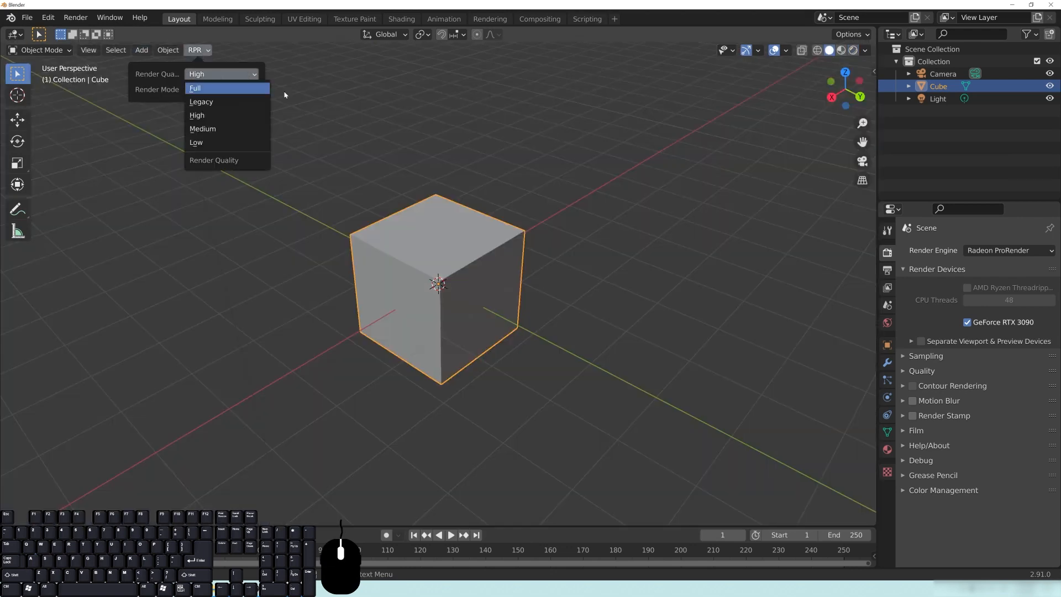
mouse_move(205, 142)
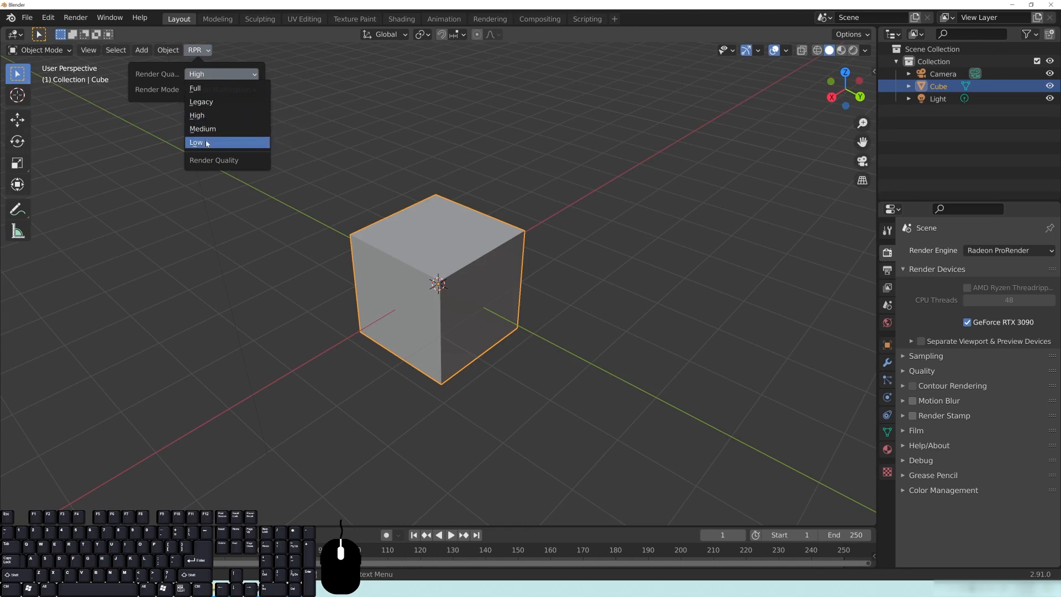
mouse_move(240, 143)
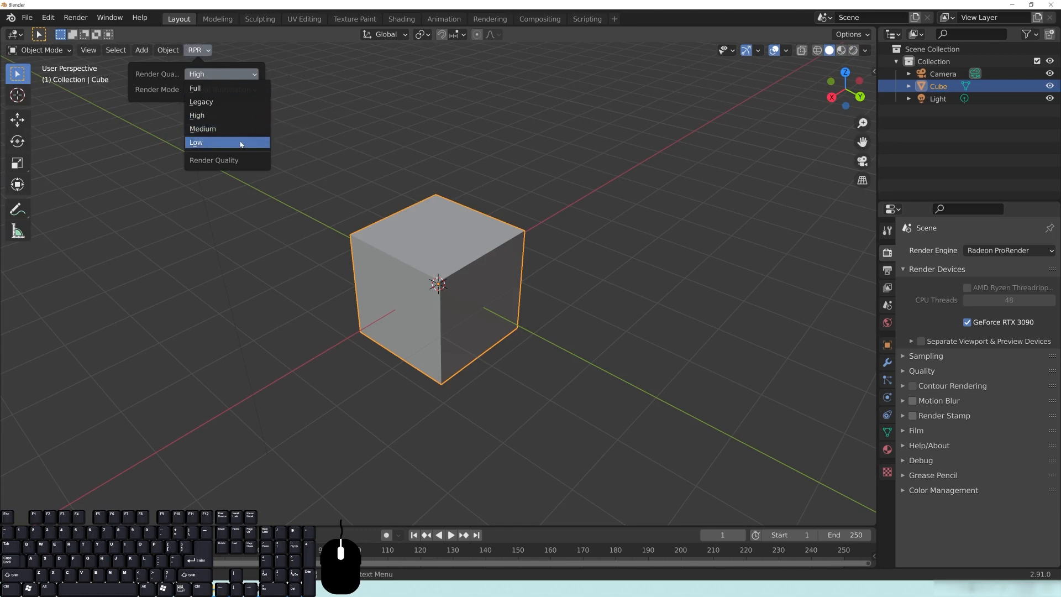
left_click(210, 142)
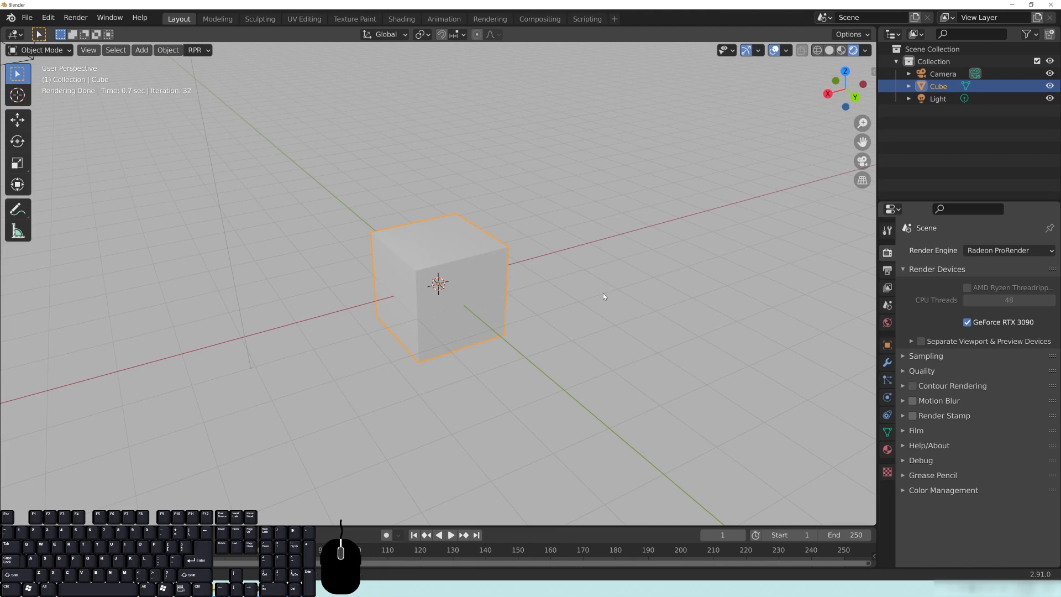